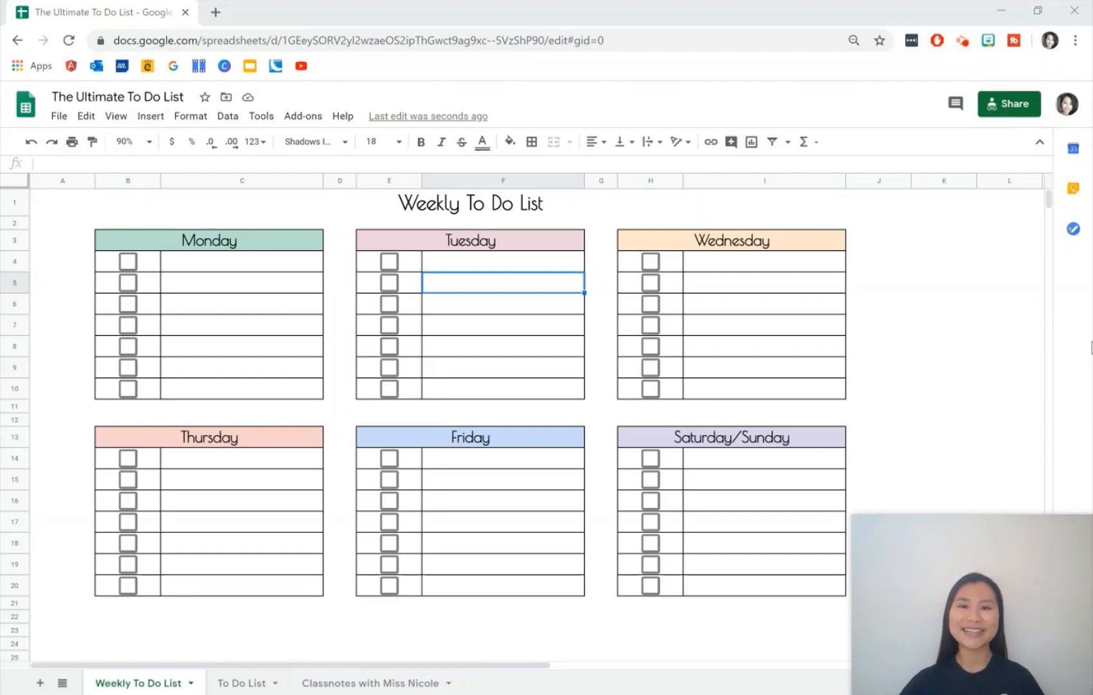
{"action": "mouse_move", "coordinate": [292, 263]}
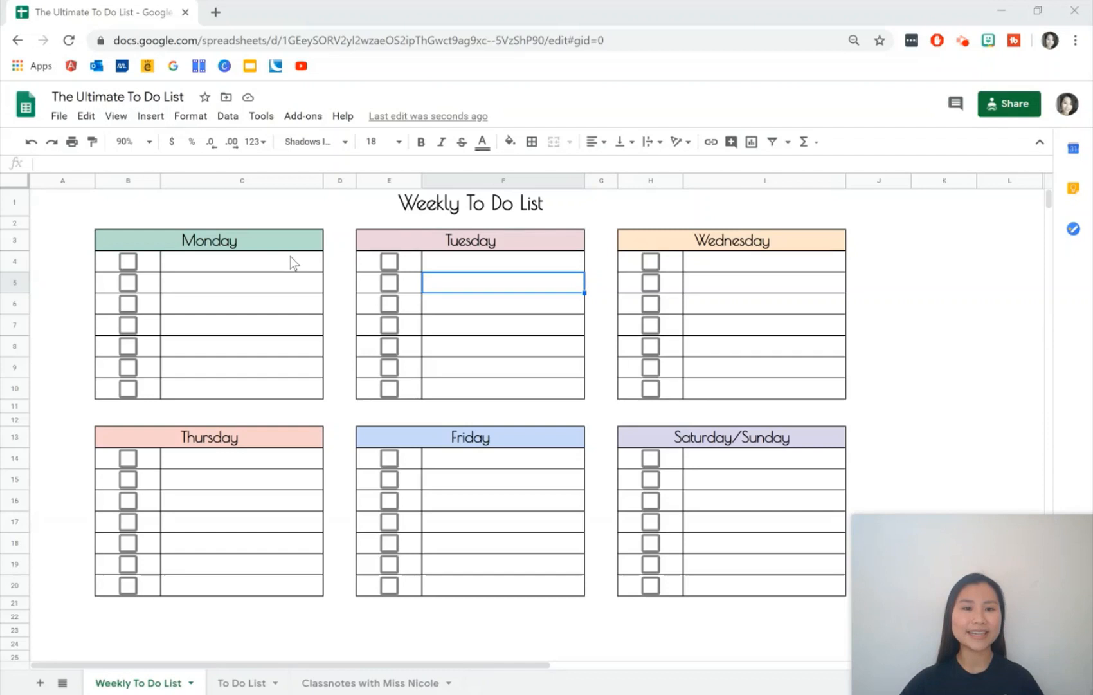
Enter a sample task 'Exercise' under Monday, tick it, and place the avatar image beside Wednesday
{"action": "type", "text": "Exercise for 30 mins."}
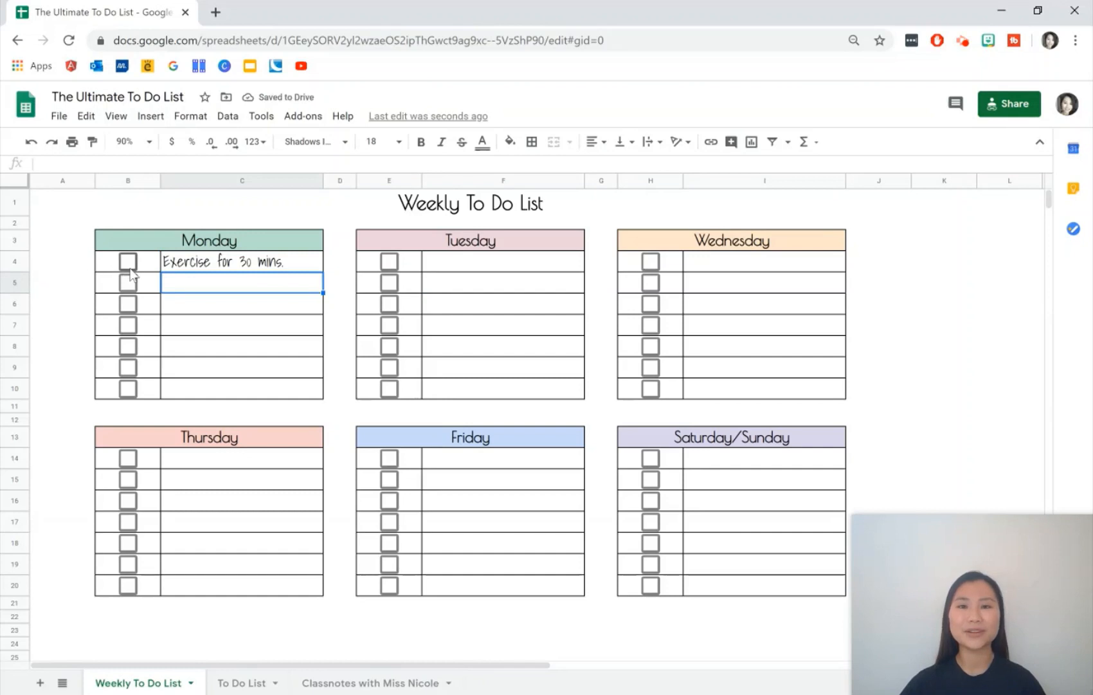
{"action": "left_click", "coordinate": [127, 261]}
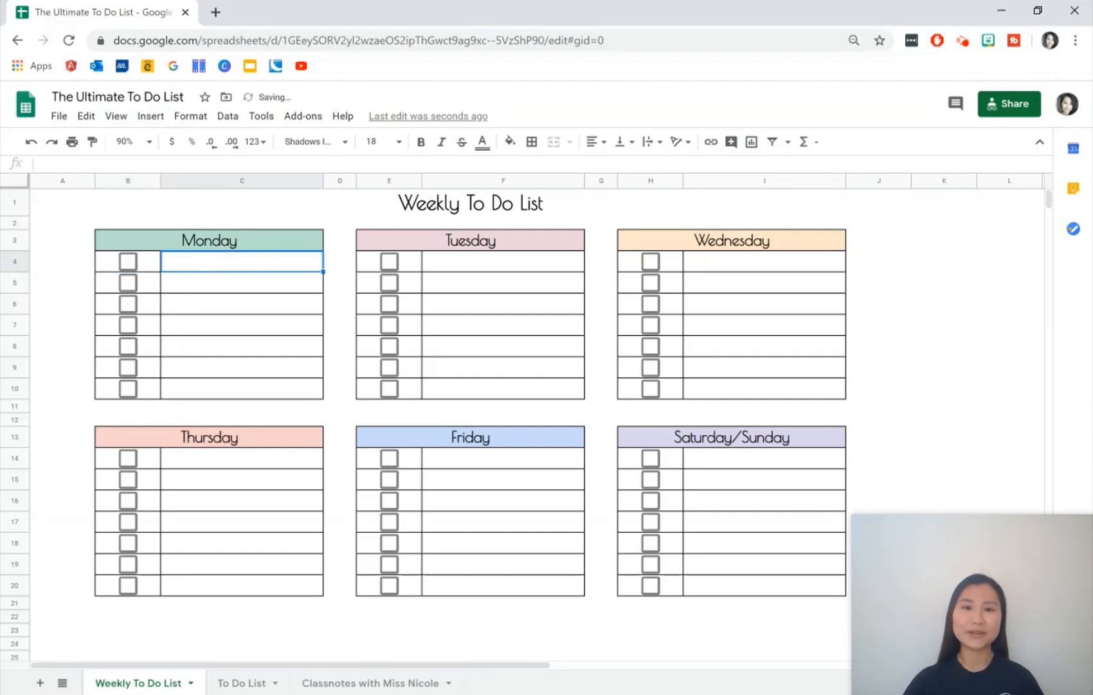
{"action": "mouse_move", "coordinate": [1006, 38]}
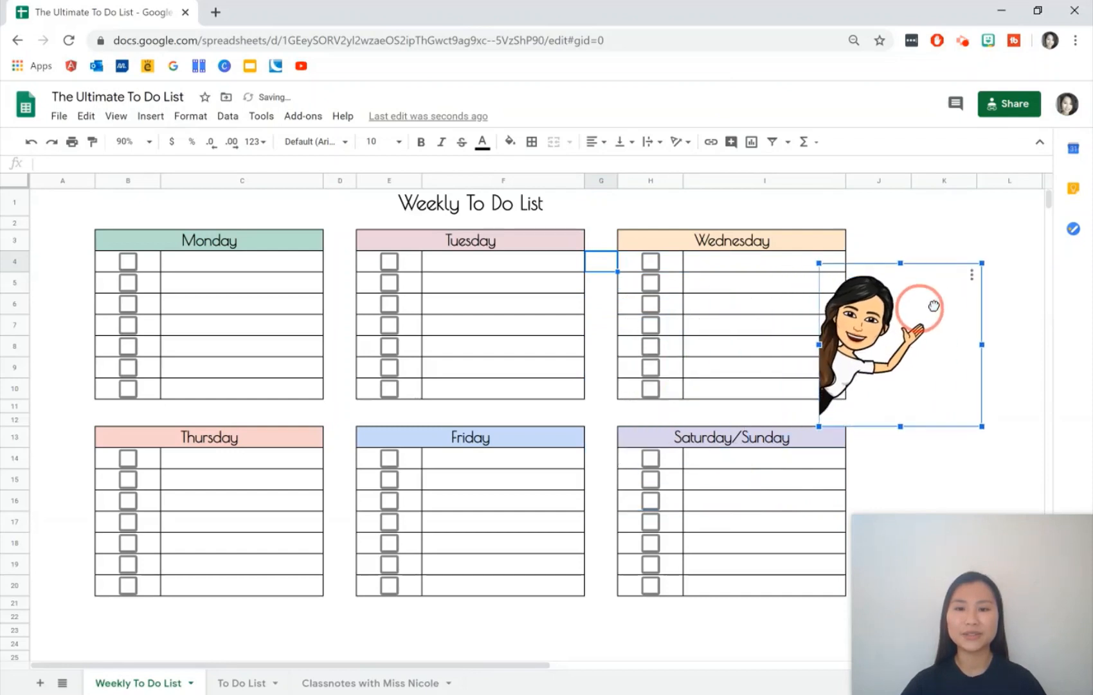
{"action": "left_click", "coordinate": [877, 419]}
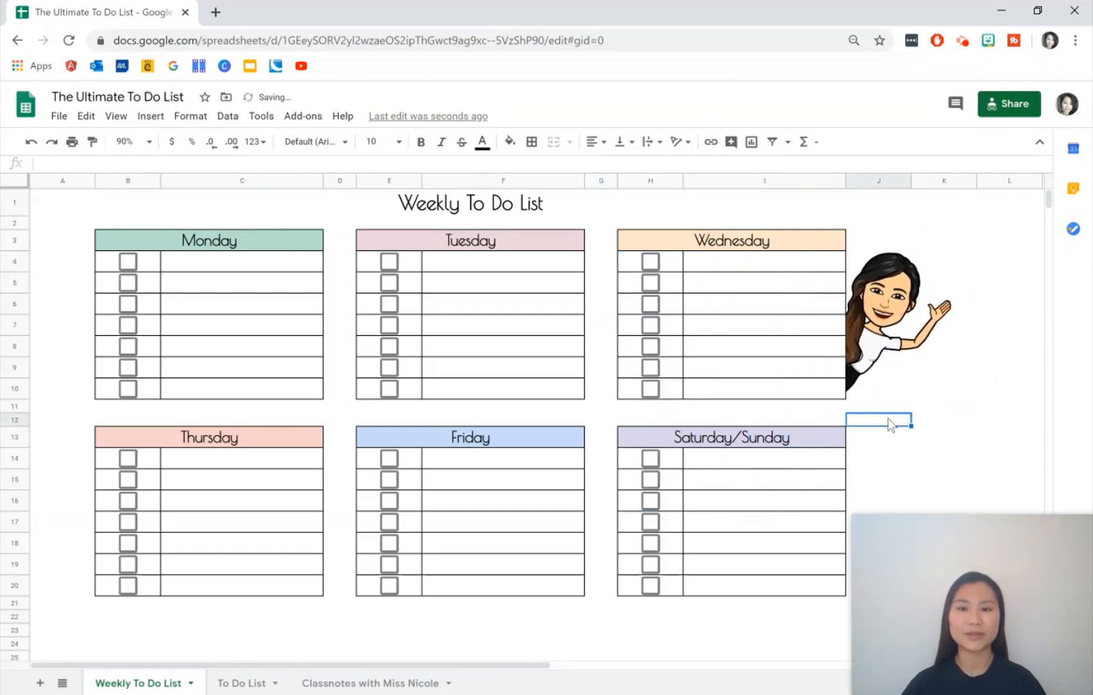
Preview the sheet's print settings and cancel without printing
{"action": "left_click", "coordinate": [72, 141]}
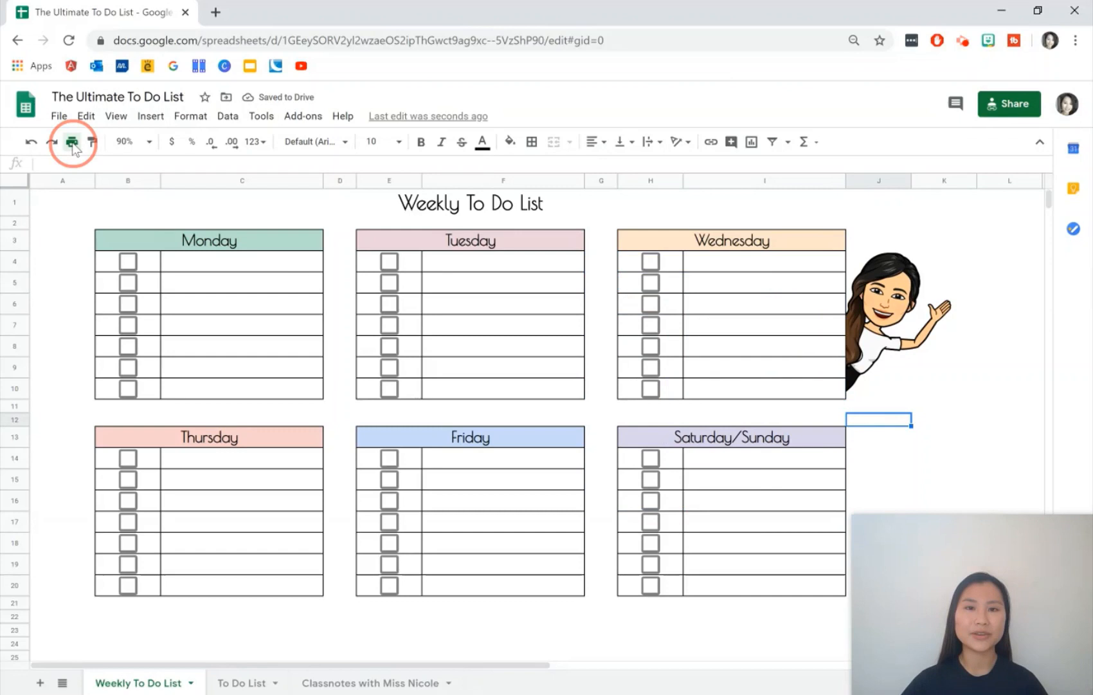
{"action": "left_click", "coordinate": [71, 142]}
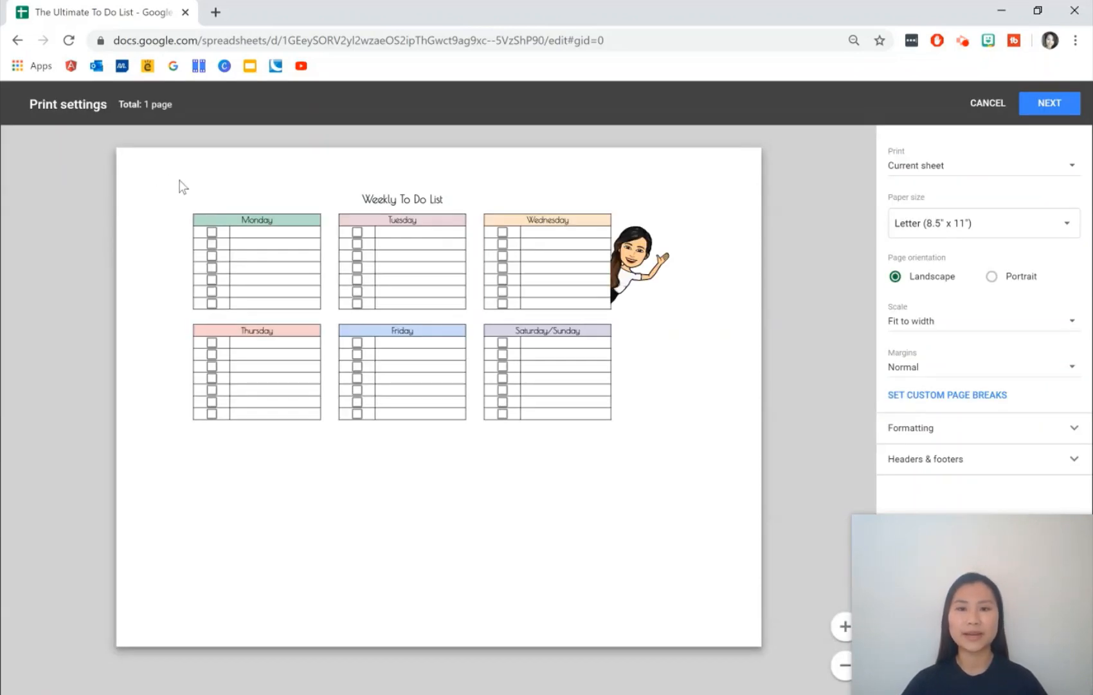
{"action": "left_click", "coordinate": [987, 102]}
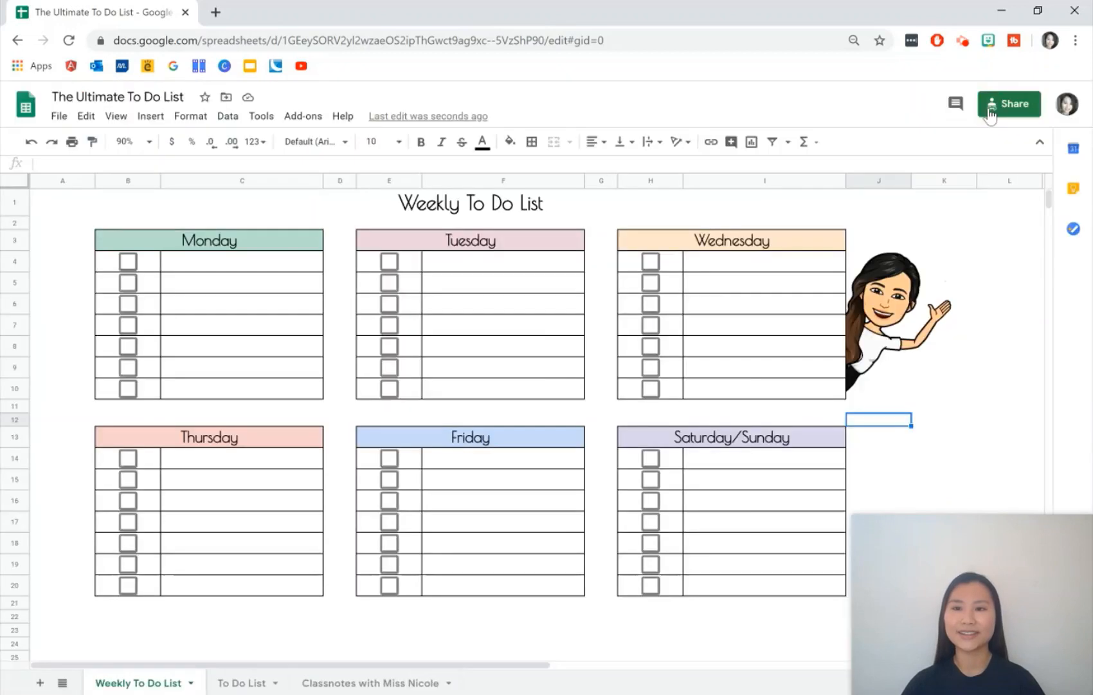
{"action": "mouse_move", "coordinate": [115, 132]}
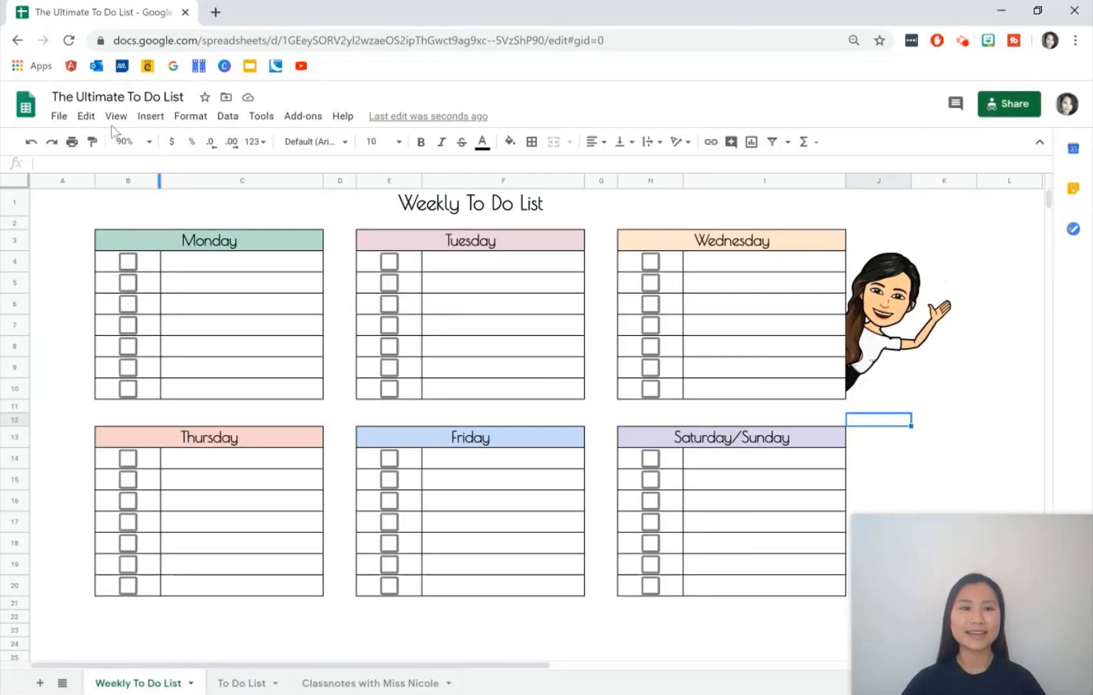
{"action": "left_click", "coordinate": [59, 116]}
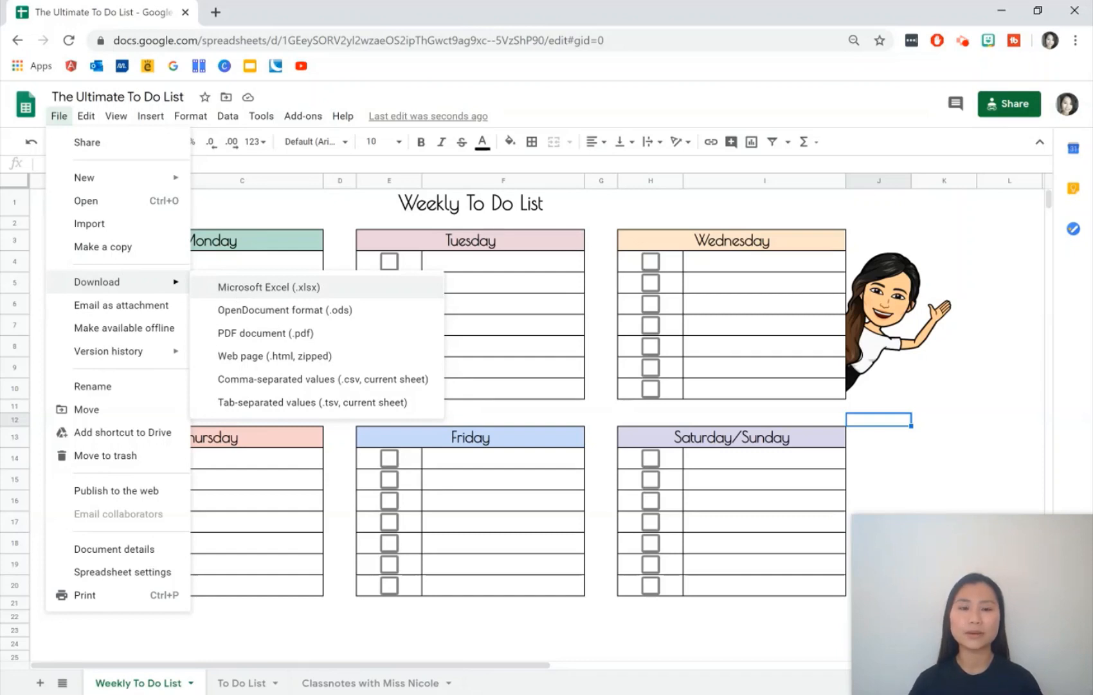
{"action": "mouse_move", "coordinate": [672, 276]}
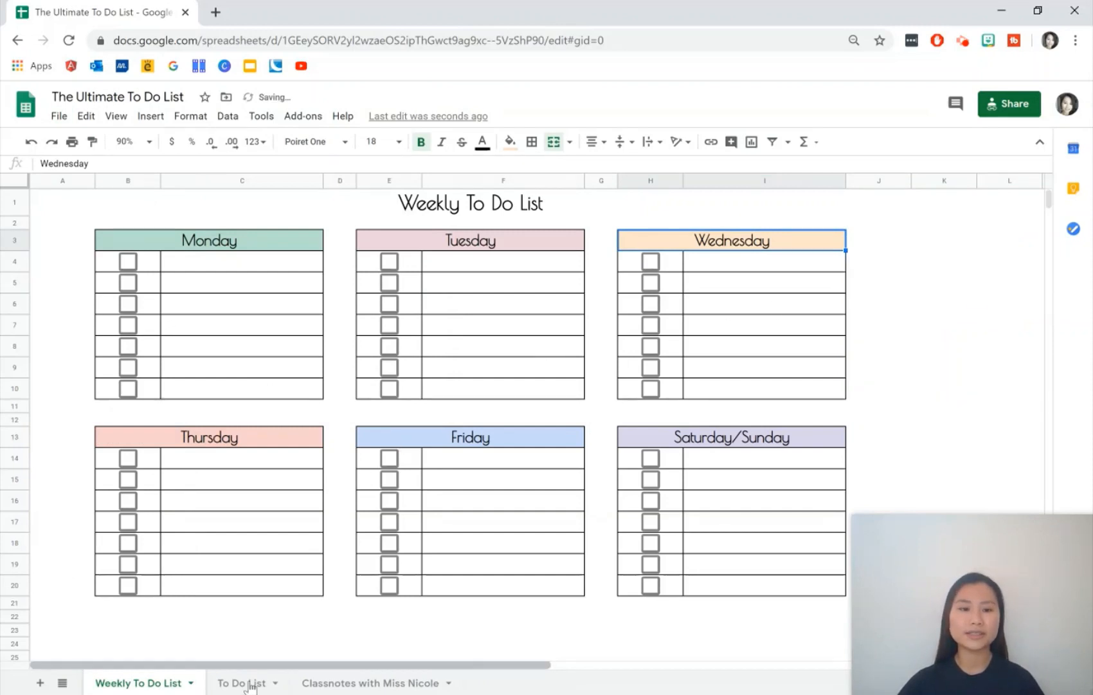
{"action": "left_click", "coordinate": [242, 683]}
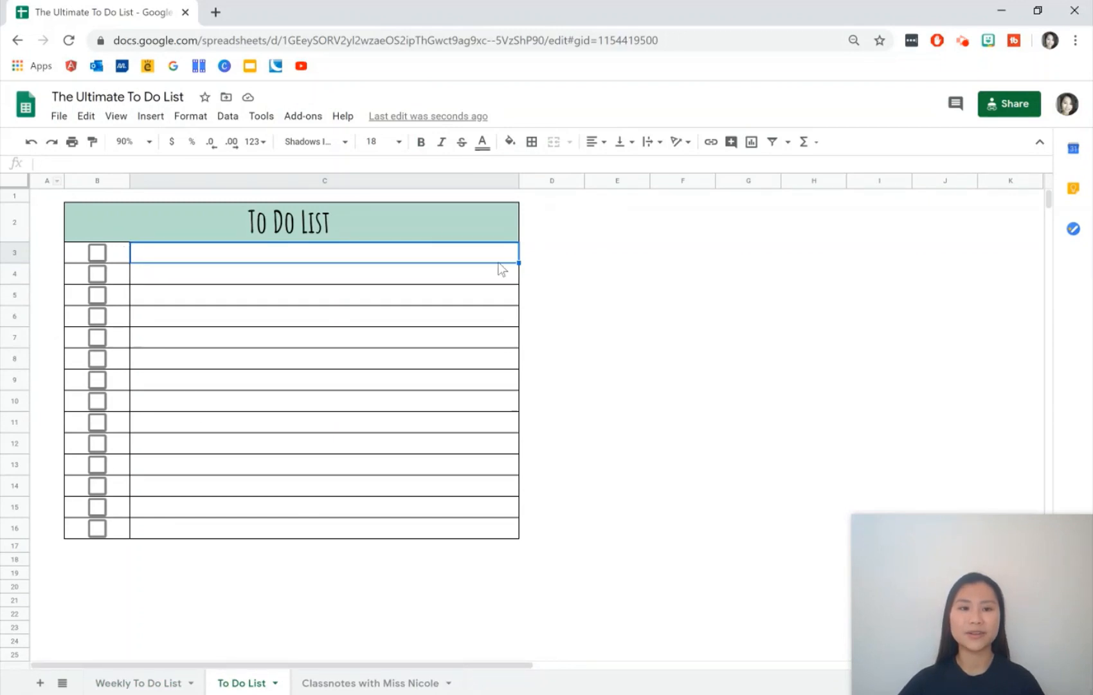
{"action": "mouse_move", "coordinate": [412, 525]}
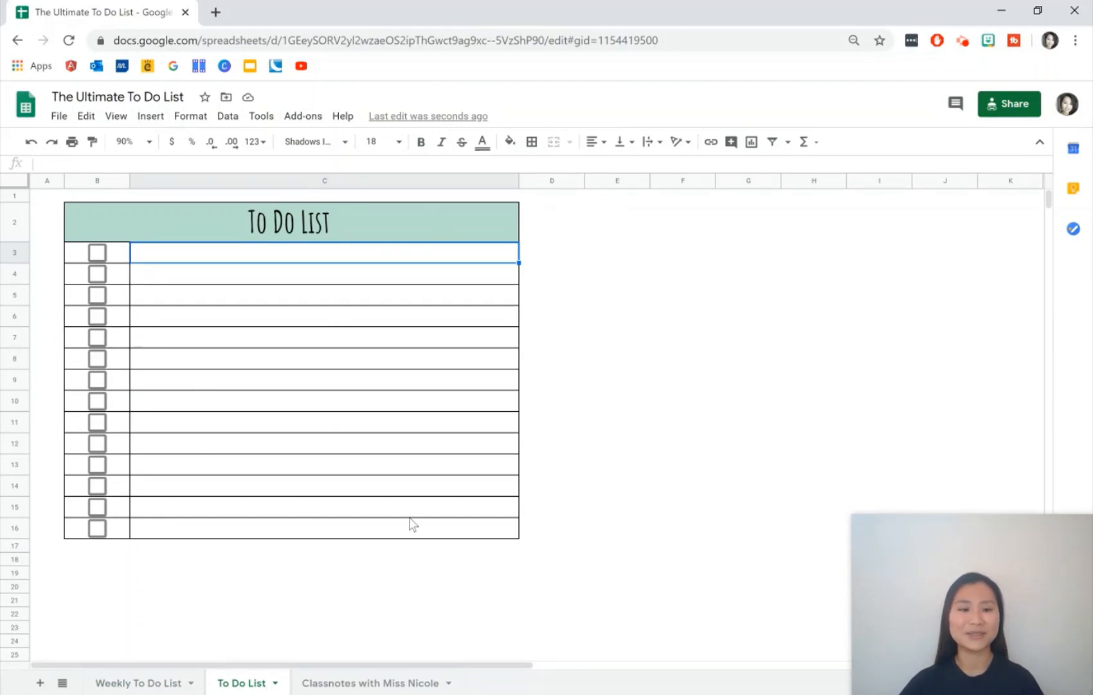
{"action": "left_click", "coordinate": [138, 682]}
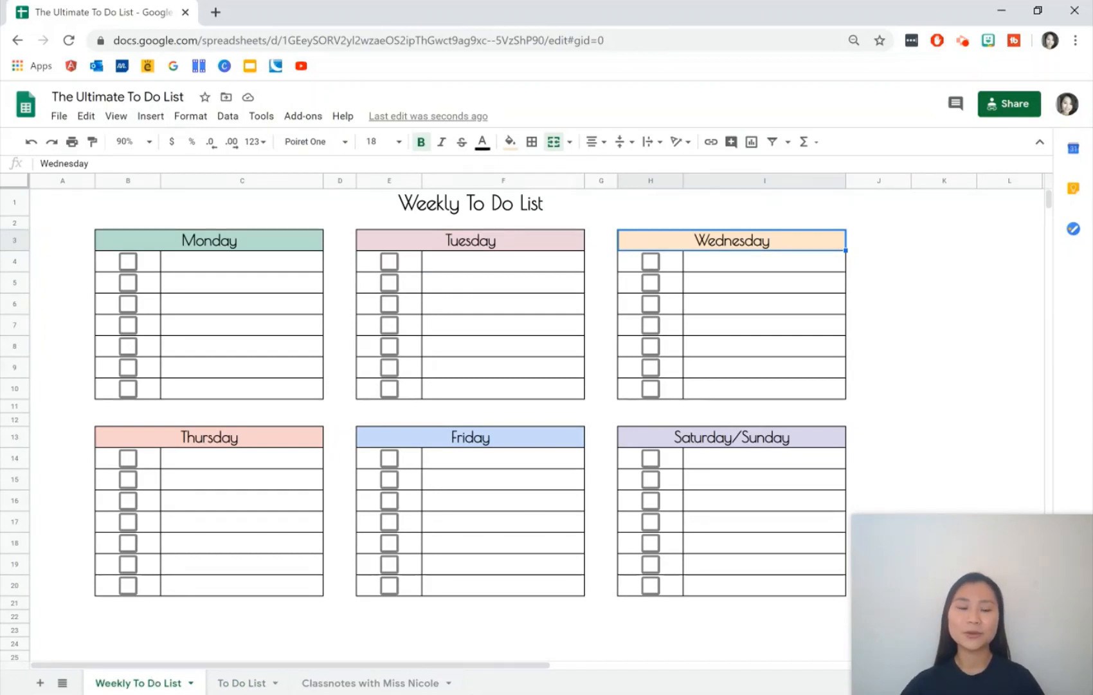
{"action": "mouse_move", "coordinate": [40, 682]}
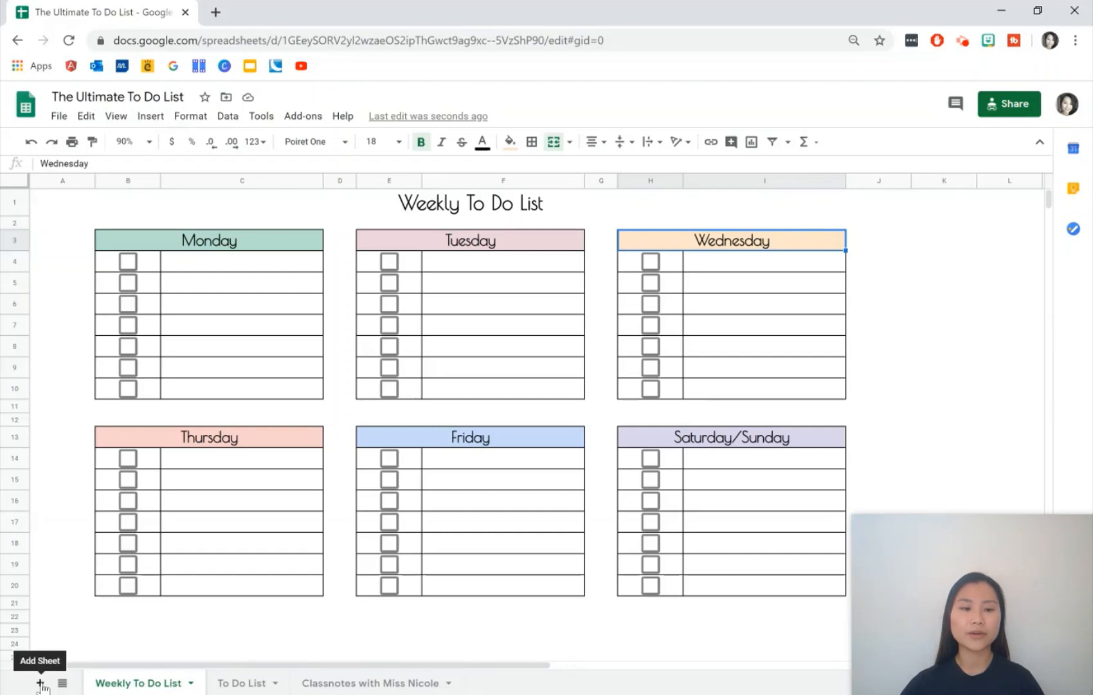
Add a blank sheet with the title 'Weekly To Do List' in A1, bold, size 24, Poiret One
{"action": "left_click", "coordinate": [40, 682]}
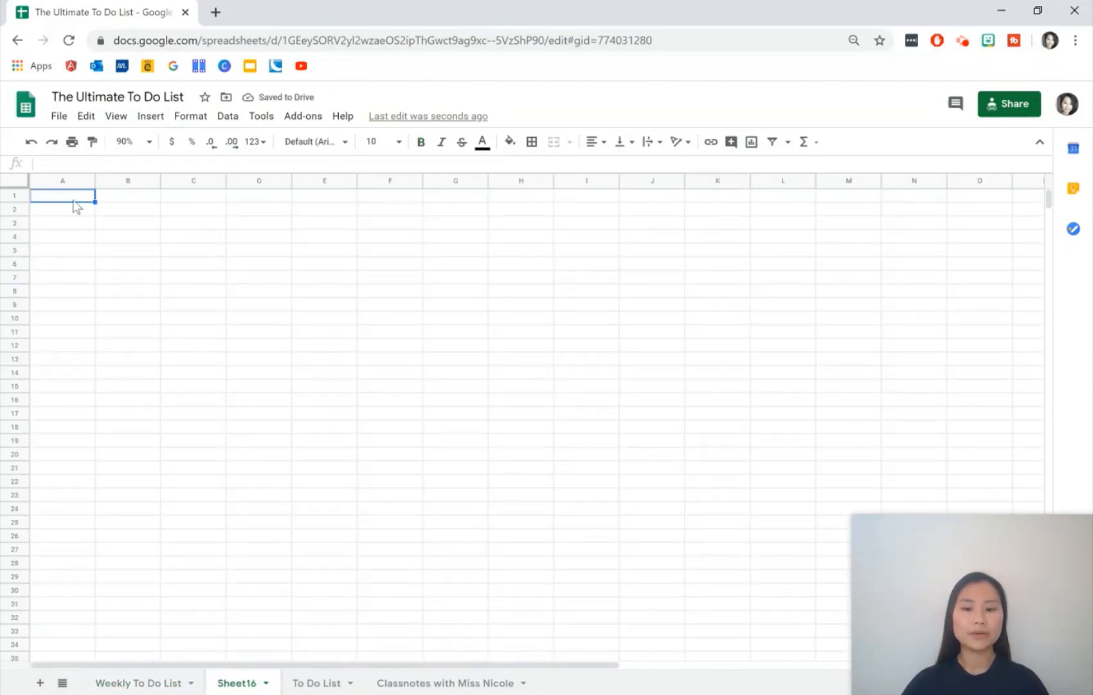
{"action": "type", "text": "Weekly To Do List"}
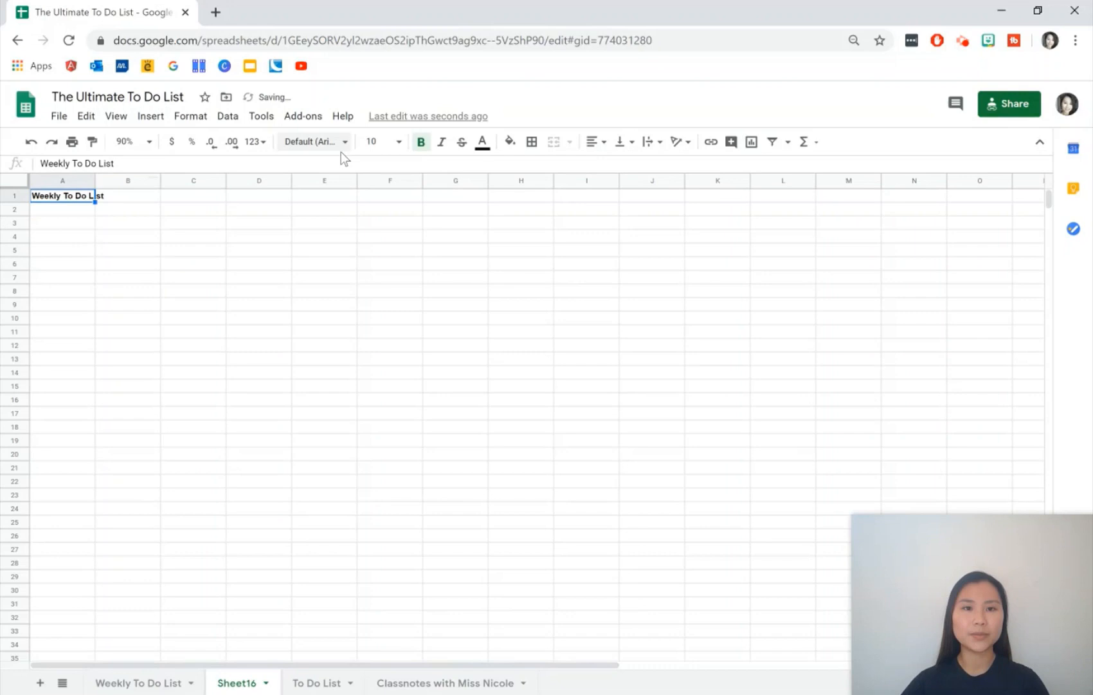
{"action": "left_click", "coordinate": [370, 141]}
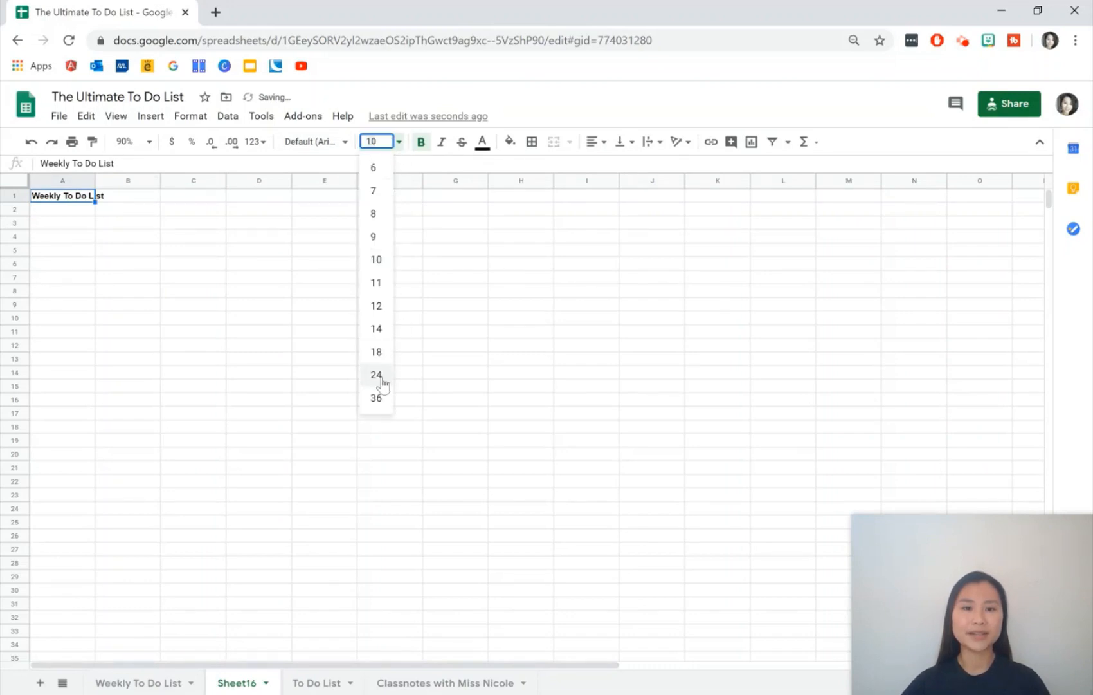
{"action": "left_click", "coordinate": [376, 374]}
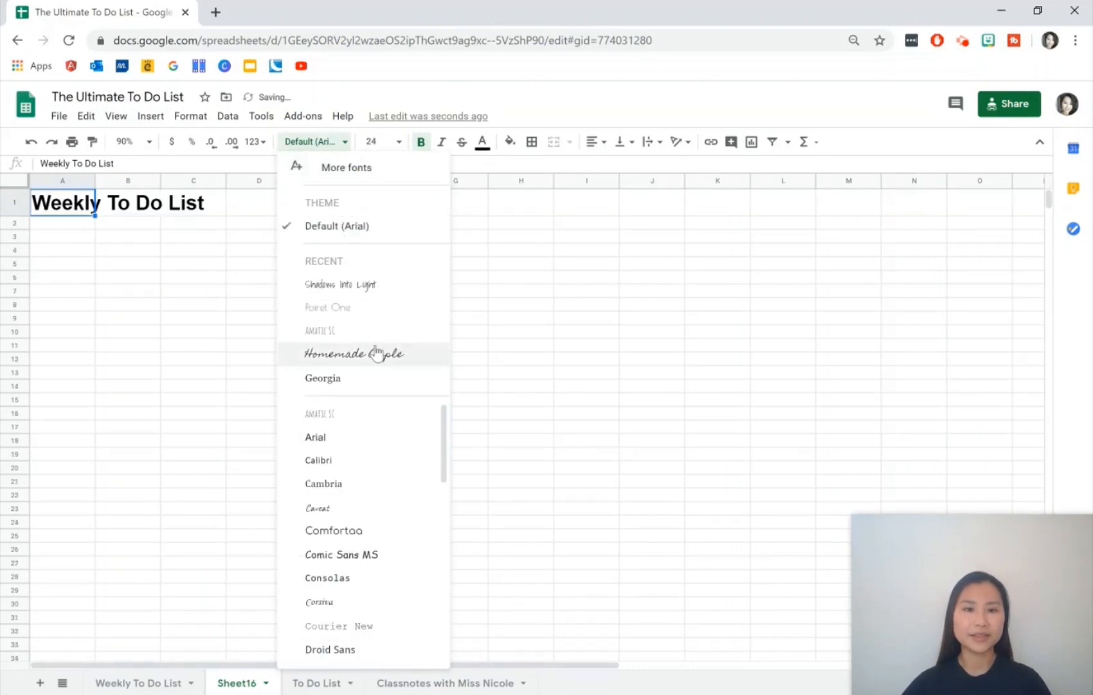
{"action": "left_click", "coordinate": [326, 307]}
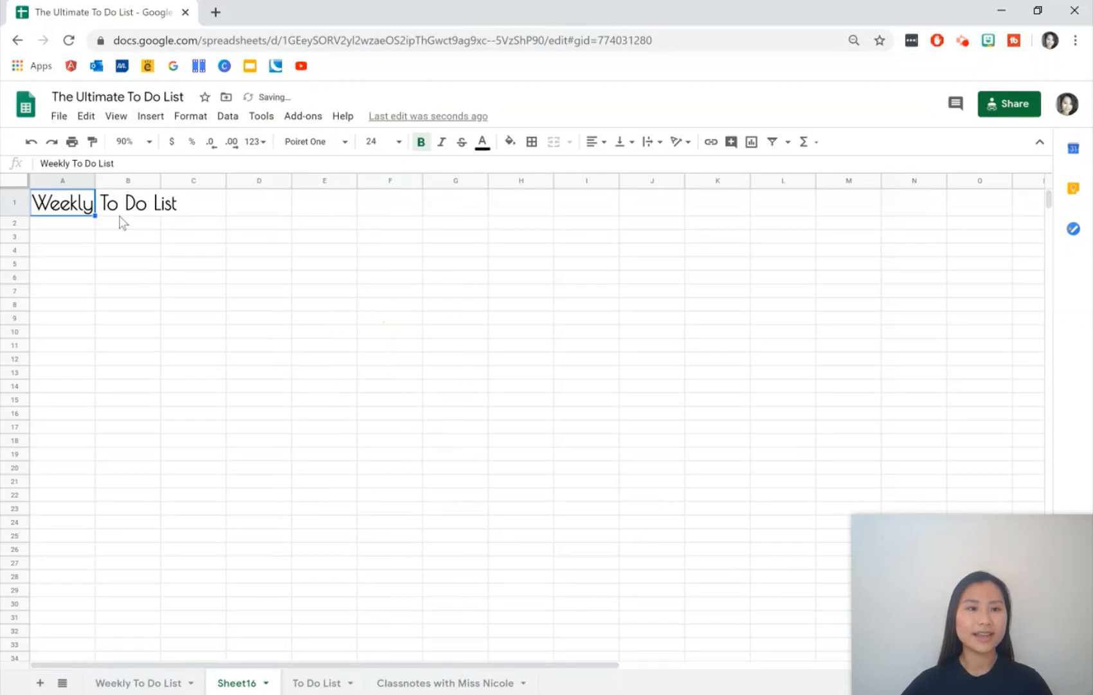
Merge the title across A1:I1 and centre it horizontally
{"action": "left_click", "coordinate": [585, 203]}
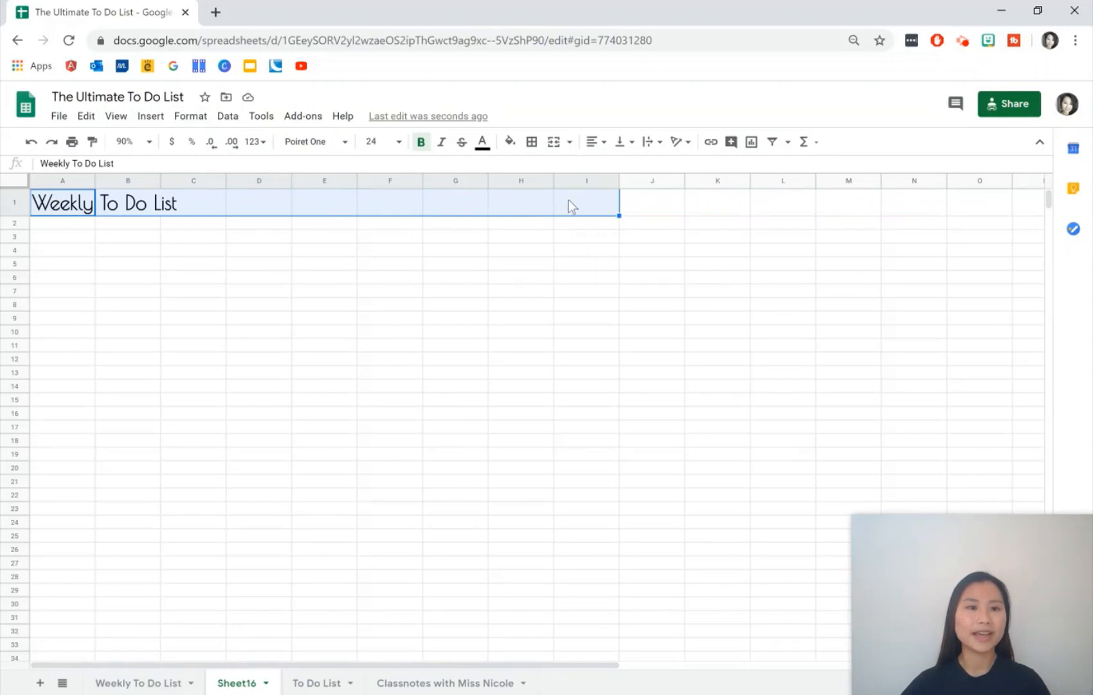
{"action": "mouse_move", "coordinate": [189, 115]}
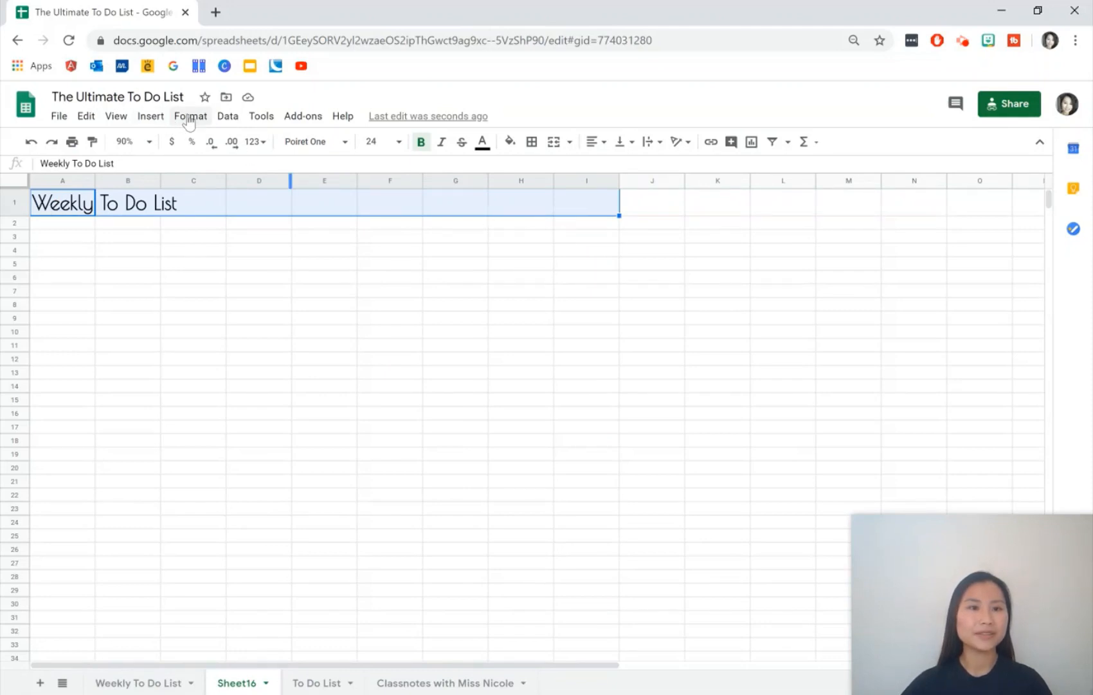
{"action": "left_click", "coordinate": [189, 116]}
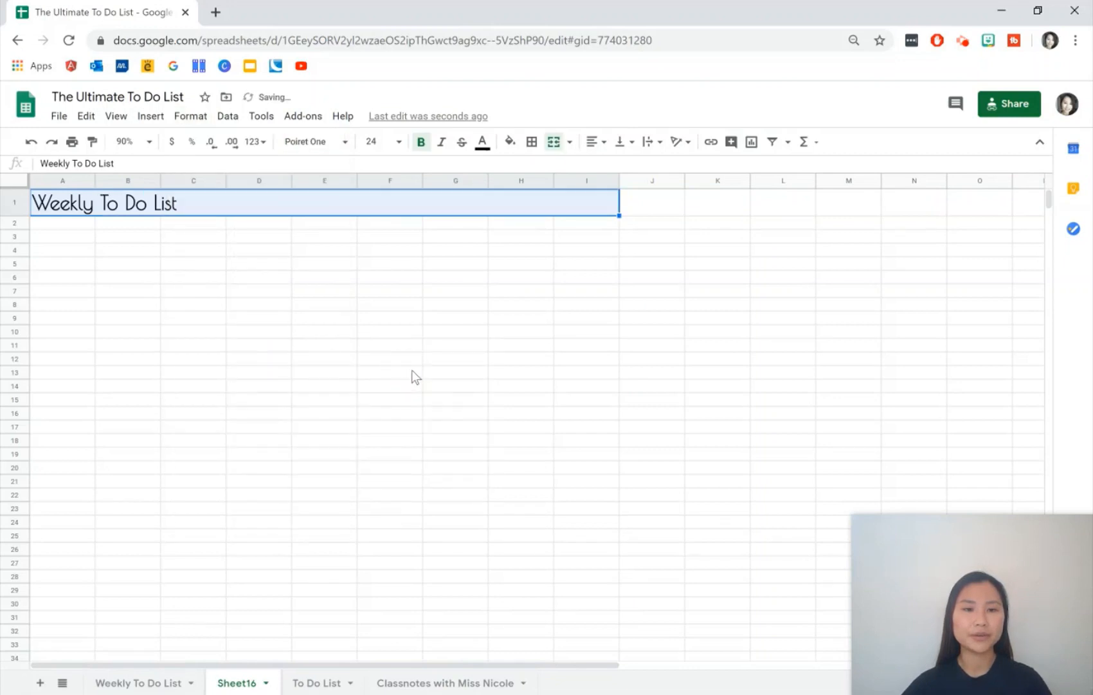
{"action": "left_click", "coordinate": [592, 141]}
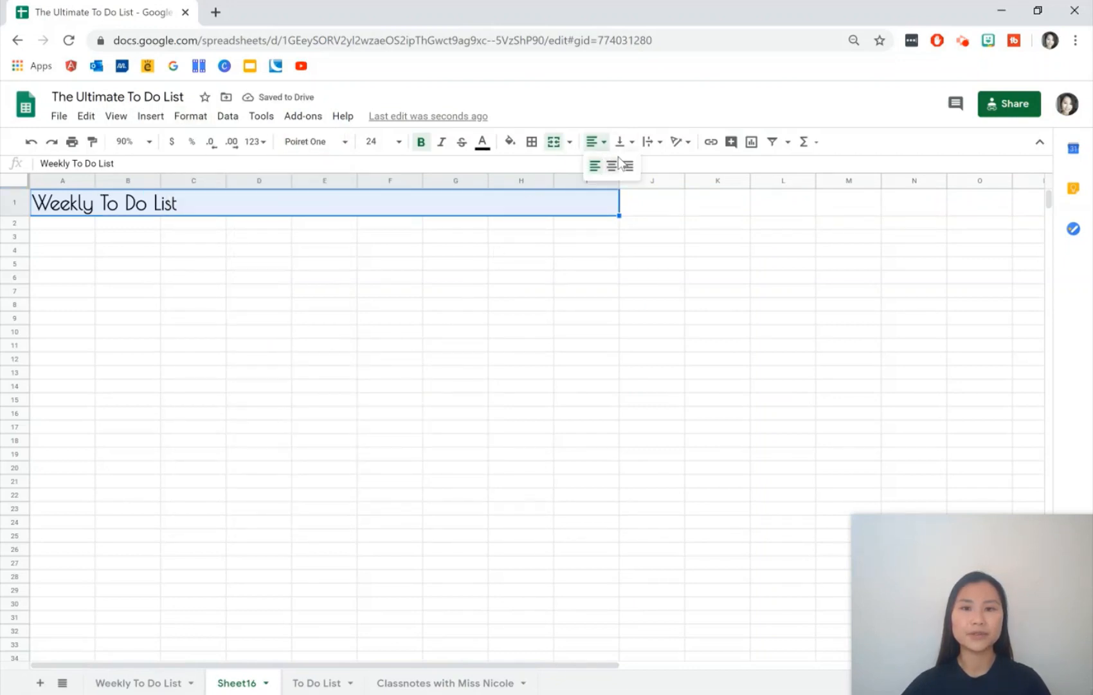
{"action": "left_click", "coordinate": [609, 165]}
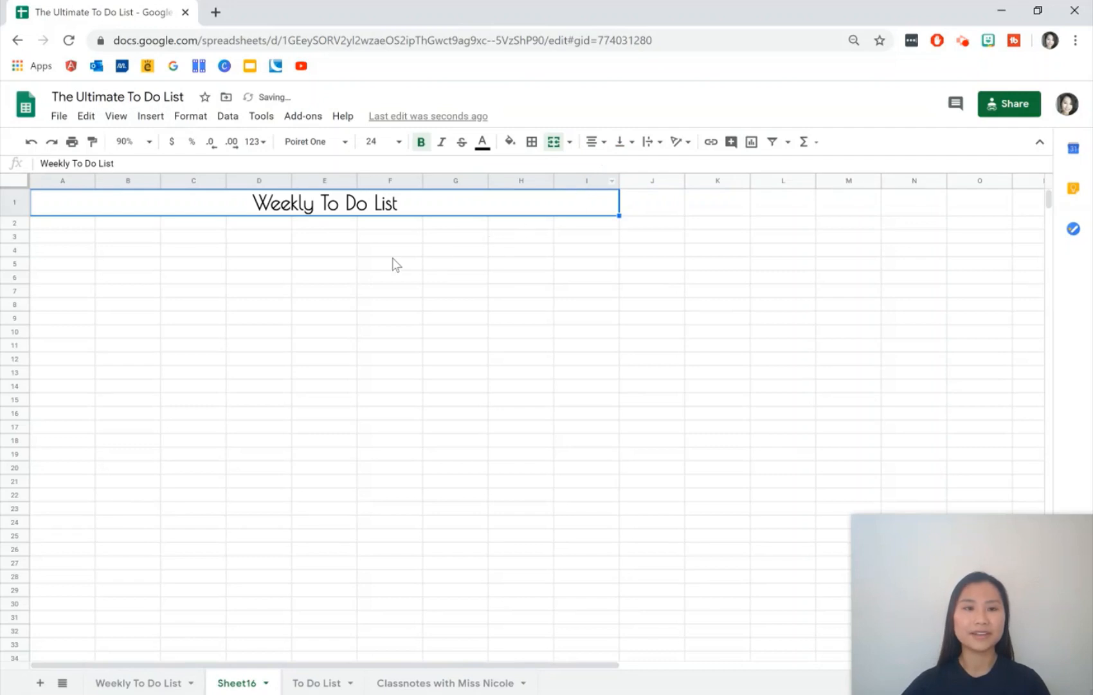
{"action": "left_click", "coordinate": [127, 235]}
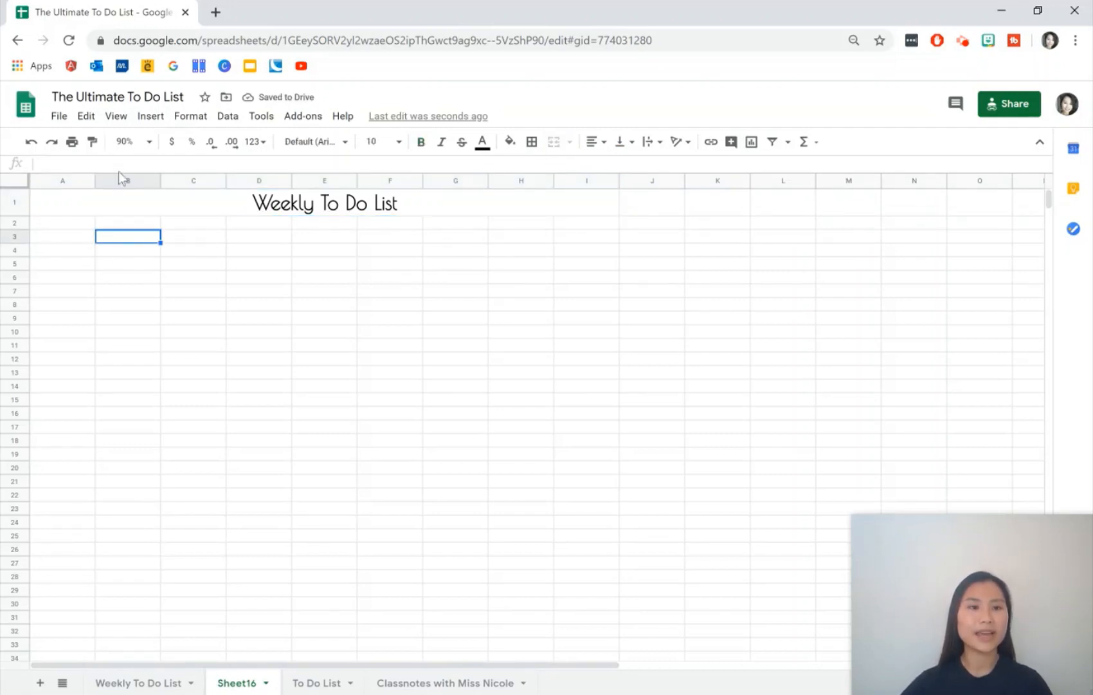
Enter 'Monday' in B3 at size 18 in Poiret One, merged over two columns and centred
{"action": "type", "text": "Monday"}
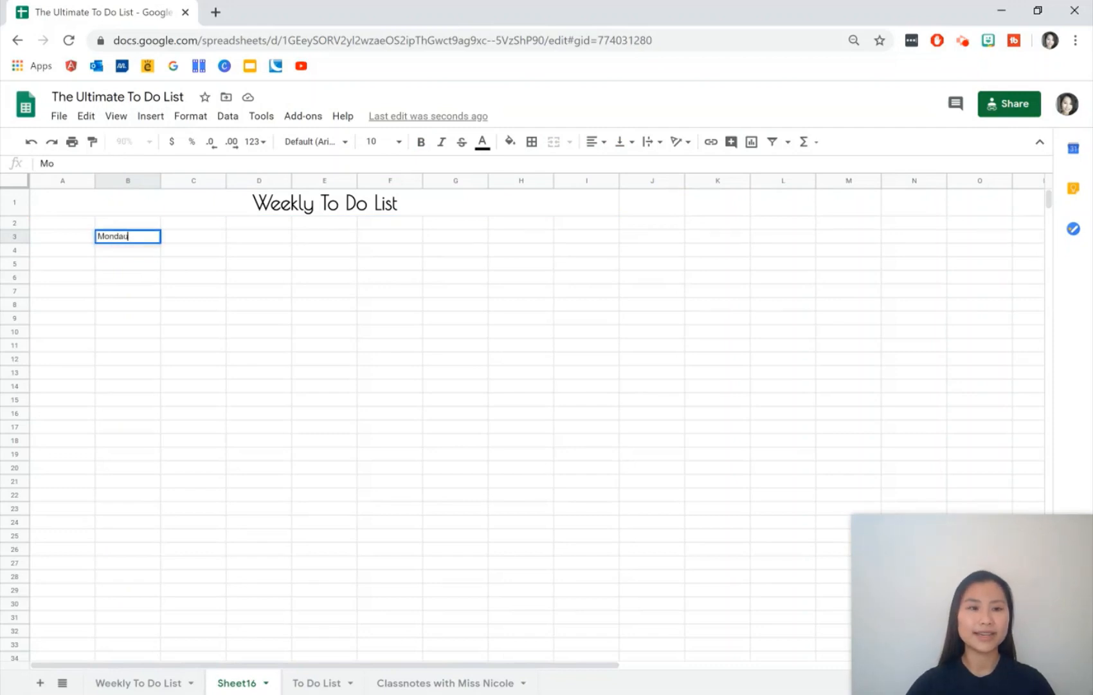
{"action": "key", "text": "Return"}
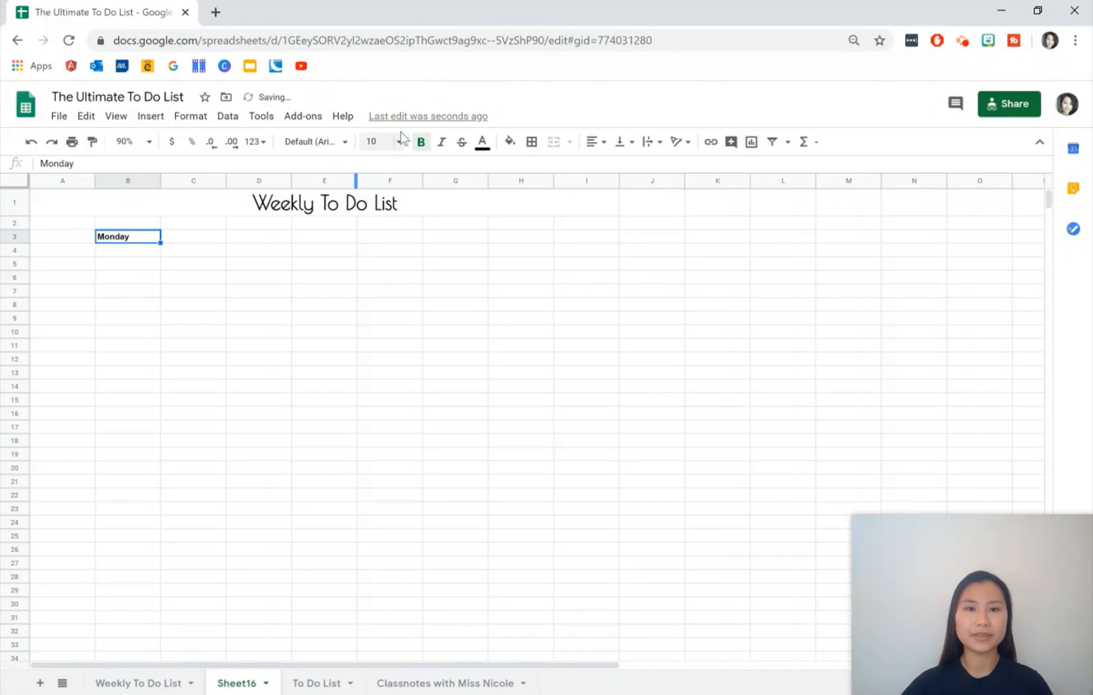
{"action": "left_click", "coordinate": [375, 142]}
{"action": "type", "text": "18"}
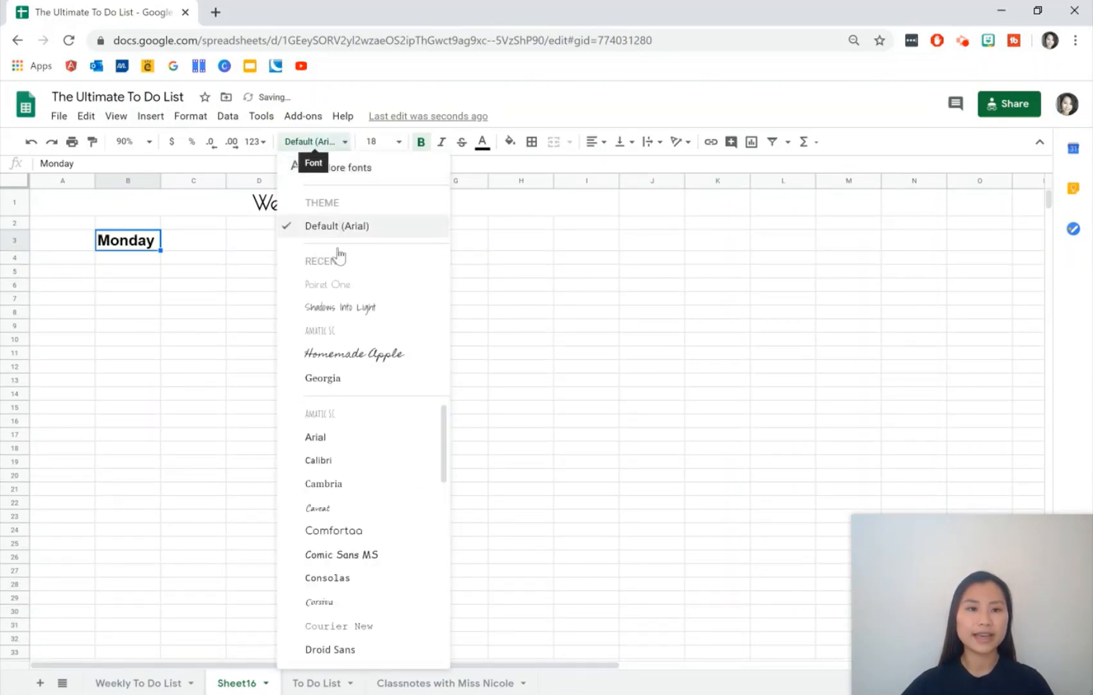
{"action": "left_click", "coordinate": [326, 284]}
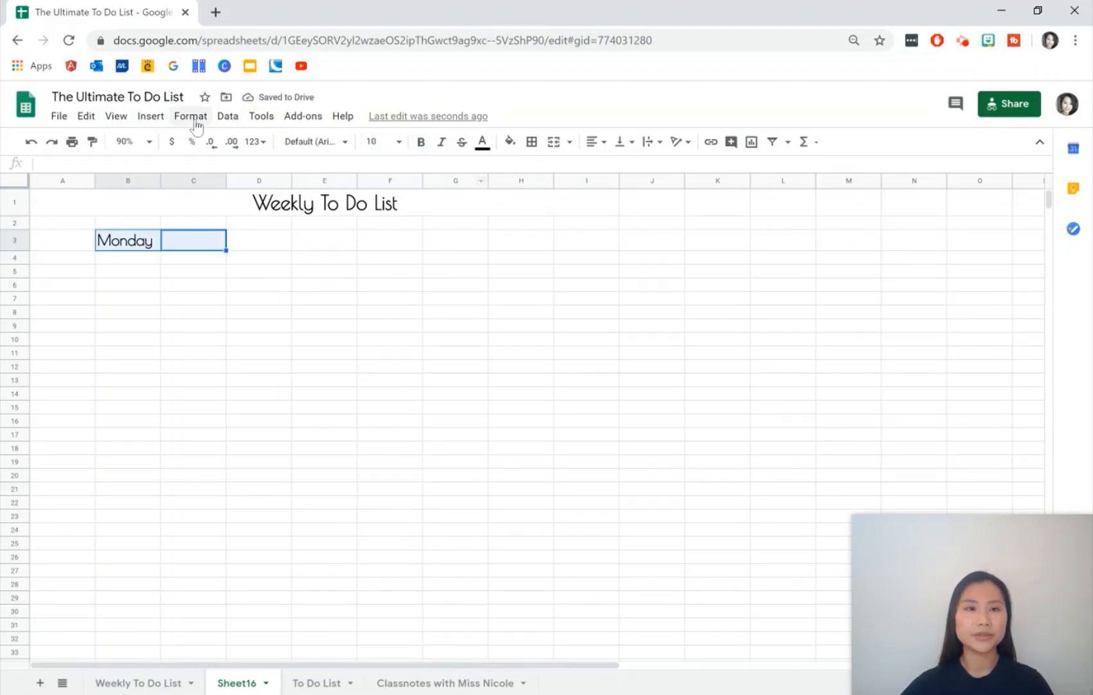
{"action": "left_click", "coordinate": [189, 116]}
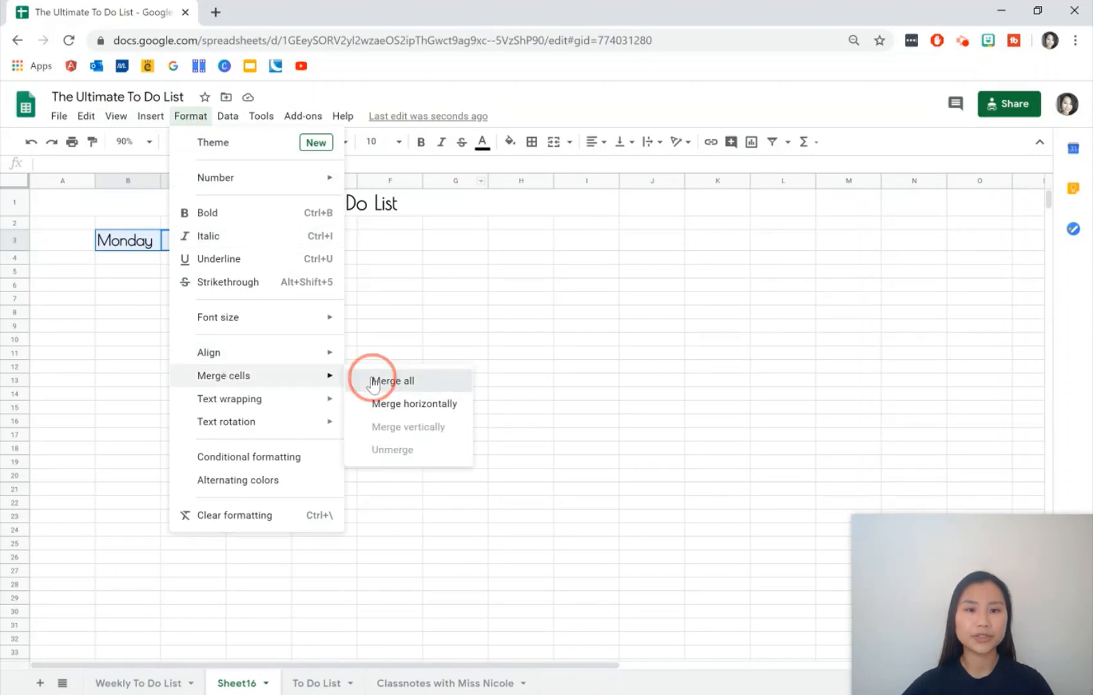
{"action": "left_click", "coordinate": [392, 379]}
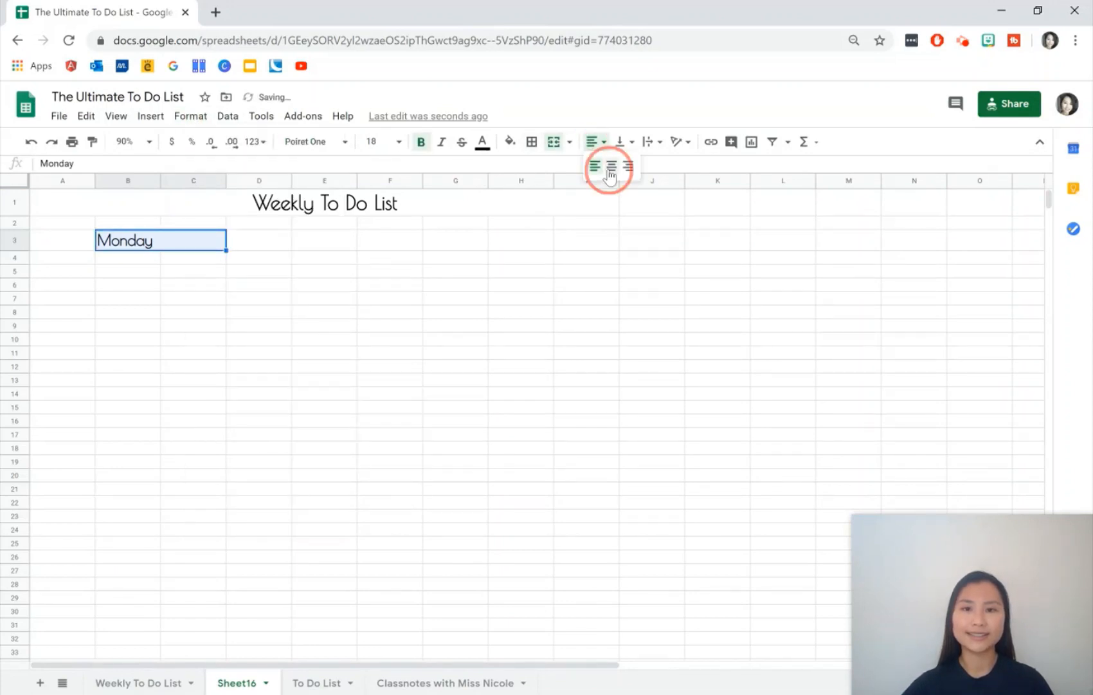
{"action": "left_click", "coordinate": [611, 166]}
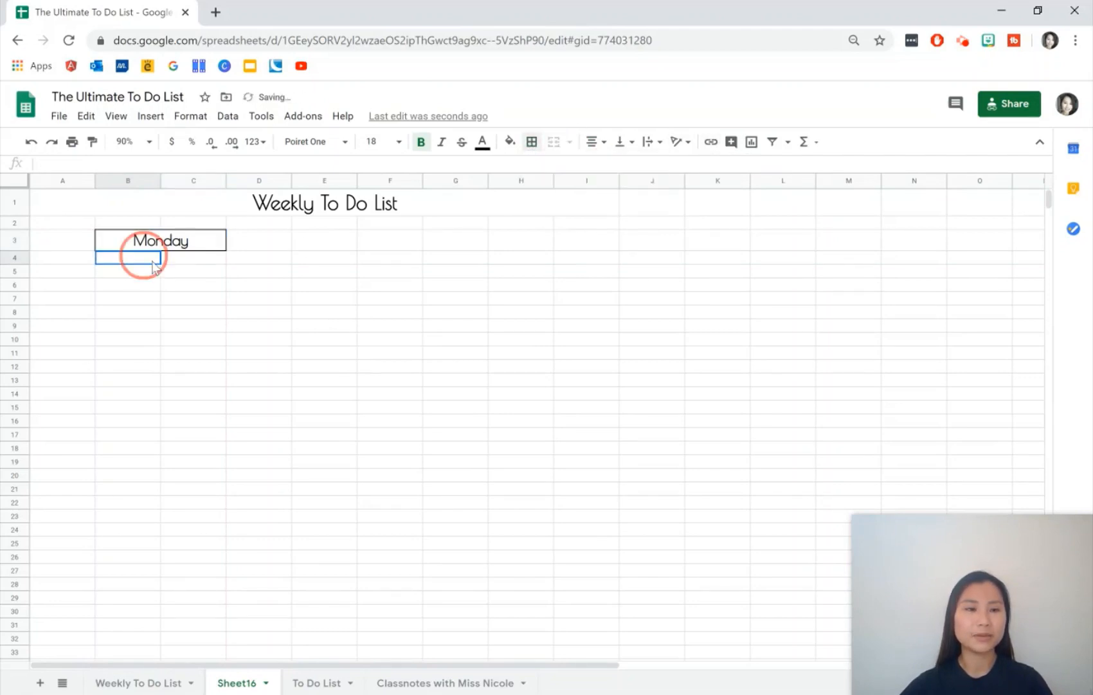
Apply all borders to the seven task rows B4:C10 under Monday
{"action": "left_click", "coordinate": [192, 339]}
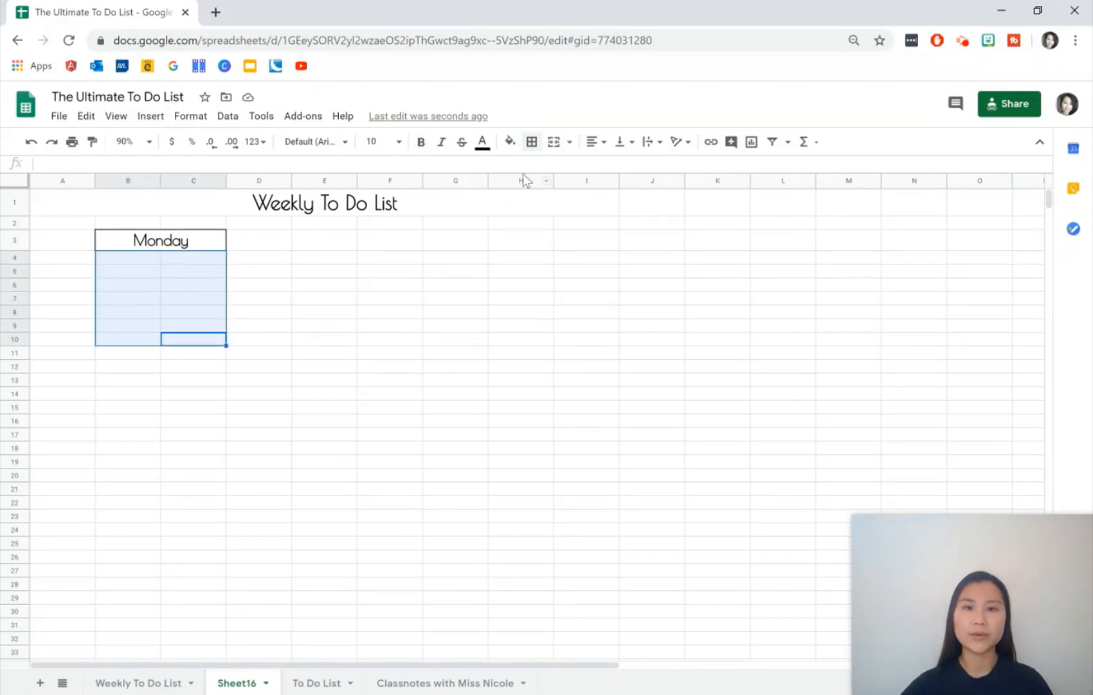
{"action": "left_click", "coordinate": [531, 142]}
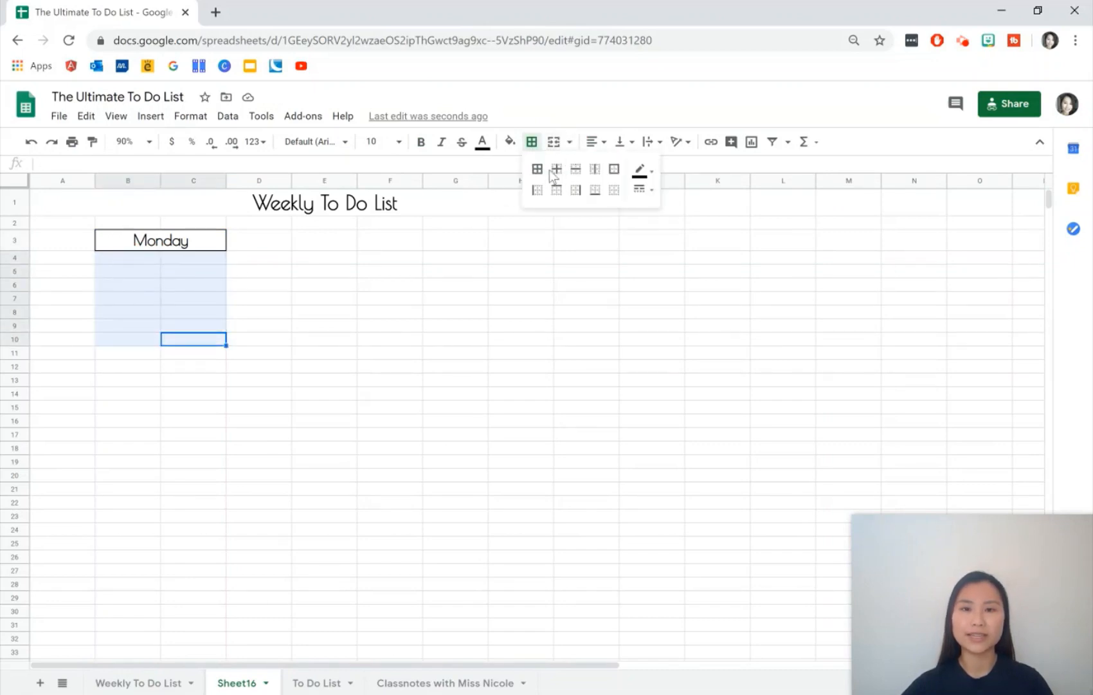
{"action": "left_click", "coordinate": [556, 169]}
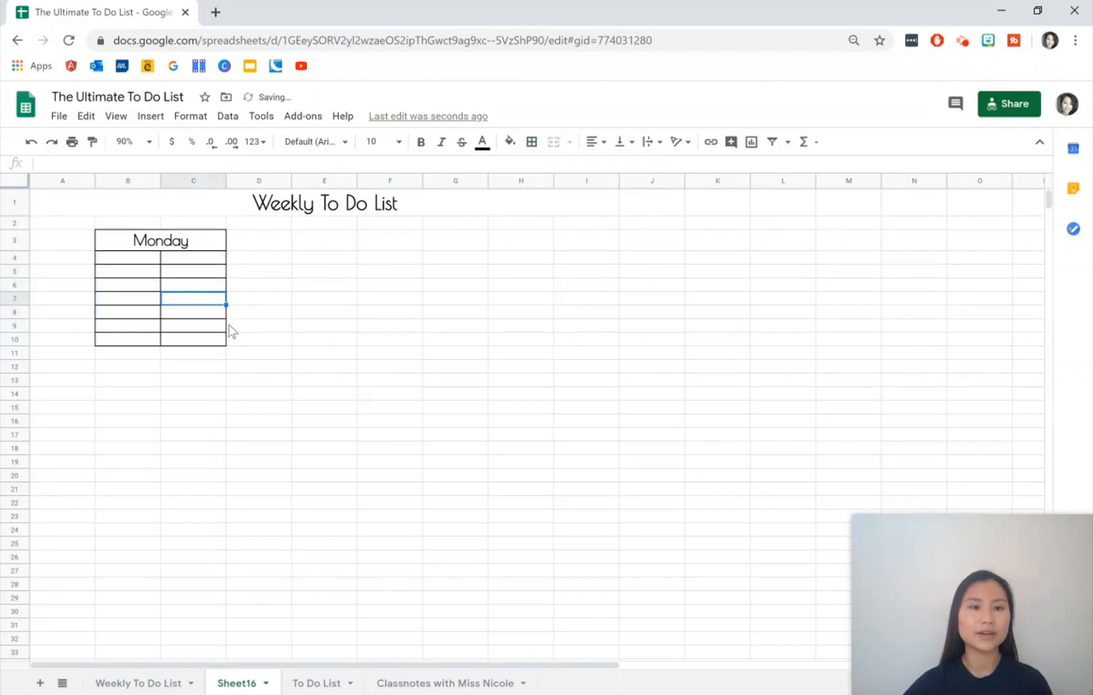
{"action": "left_click", "coordinate": [127, 260]}
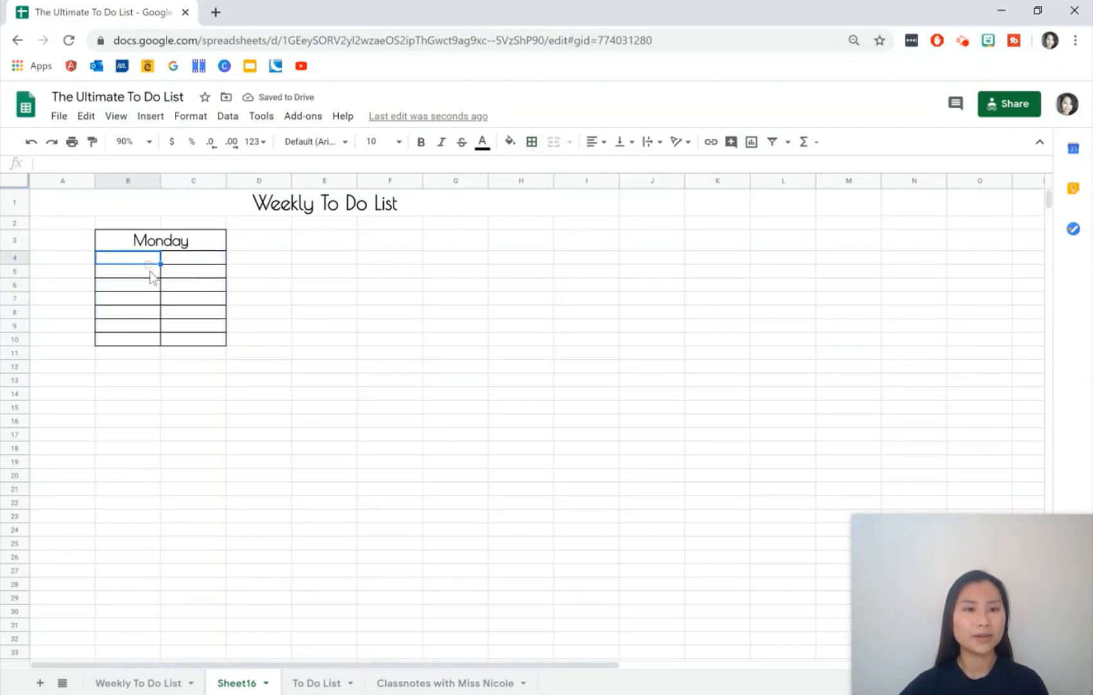
{"action": "left_click", "coordinate": [128, 311]}
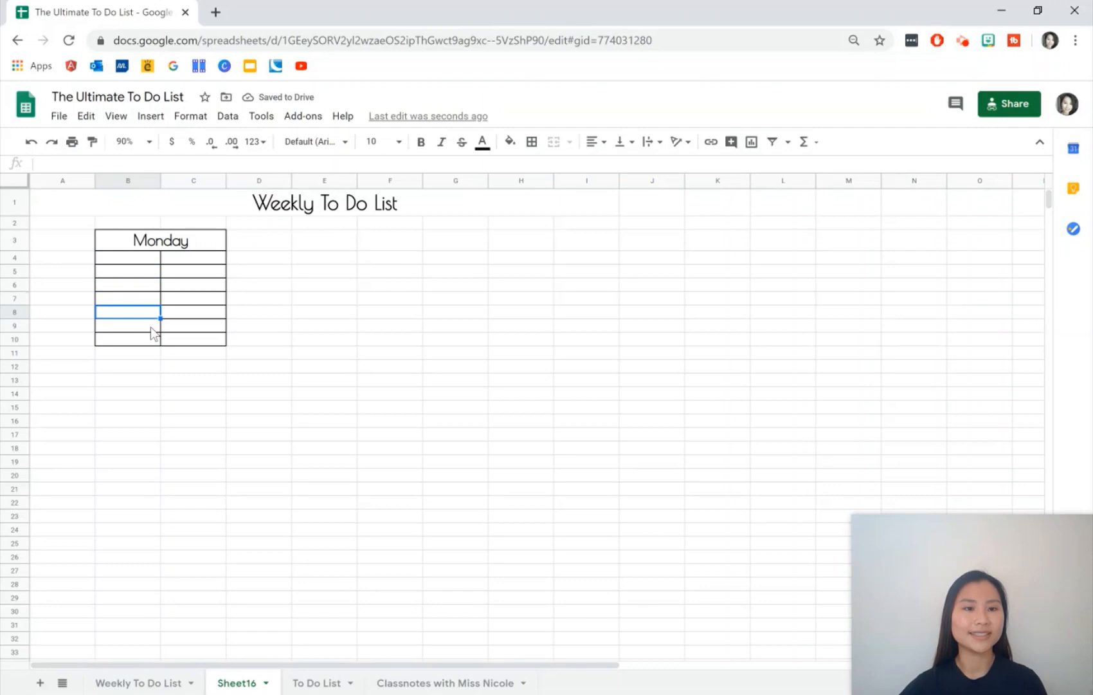
{"action": "left_click", "coordinate": [128, 338]}
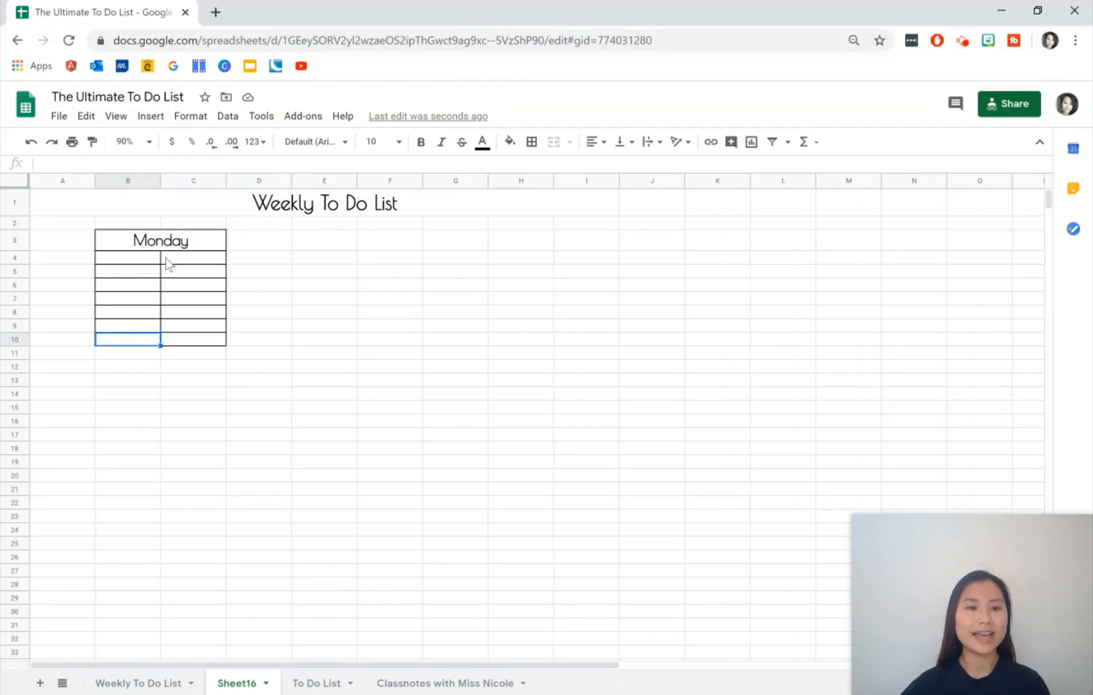
Resize column C to 250 pixels wide
{"action": "left_click", "coordinate": [193, 257]}
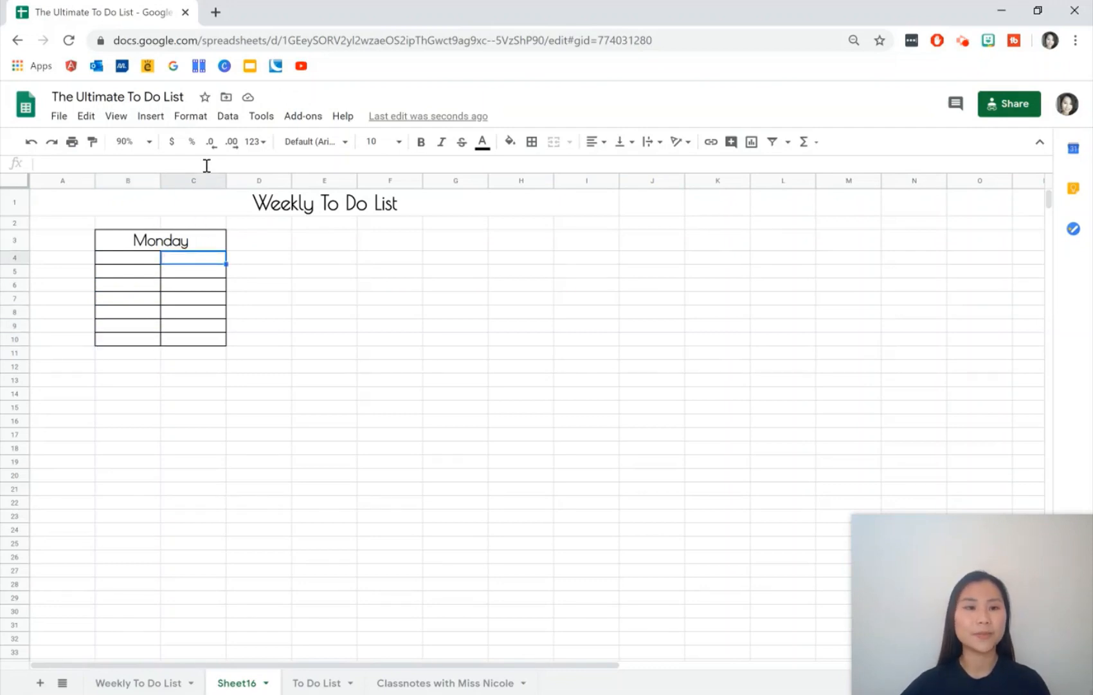
{"action": "right_click", "coordinate": [193, 180]}
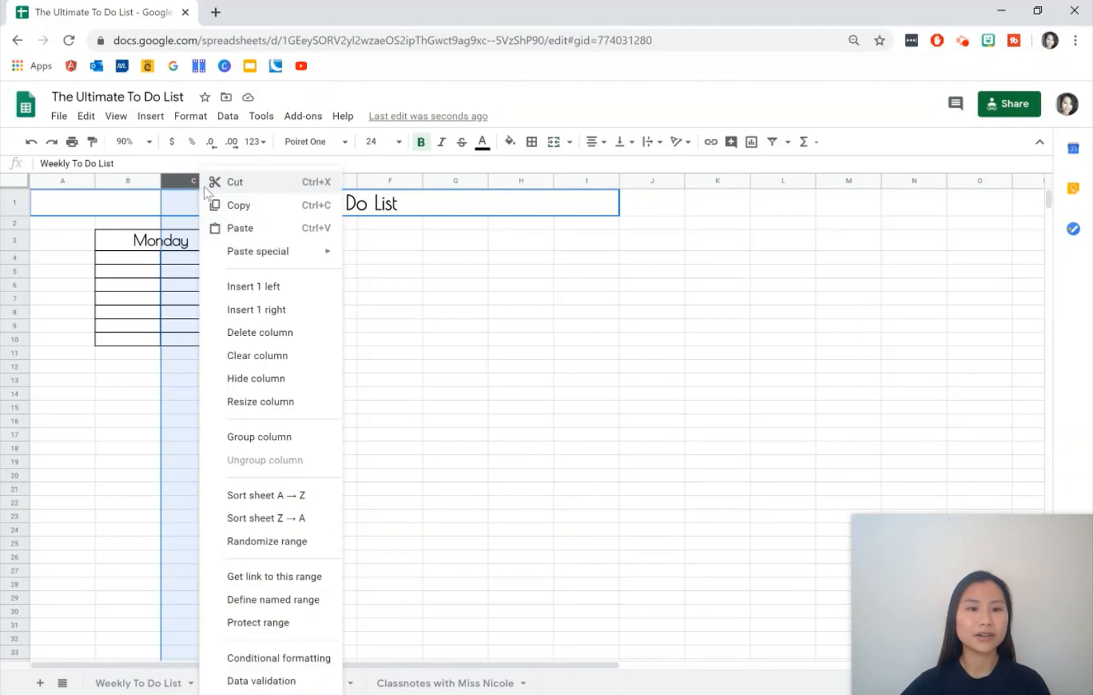
{"action": "left_click", "coordinate": [260, 402]}
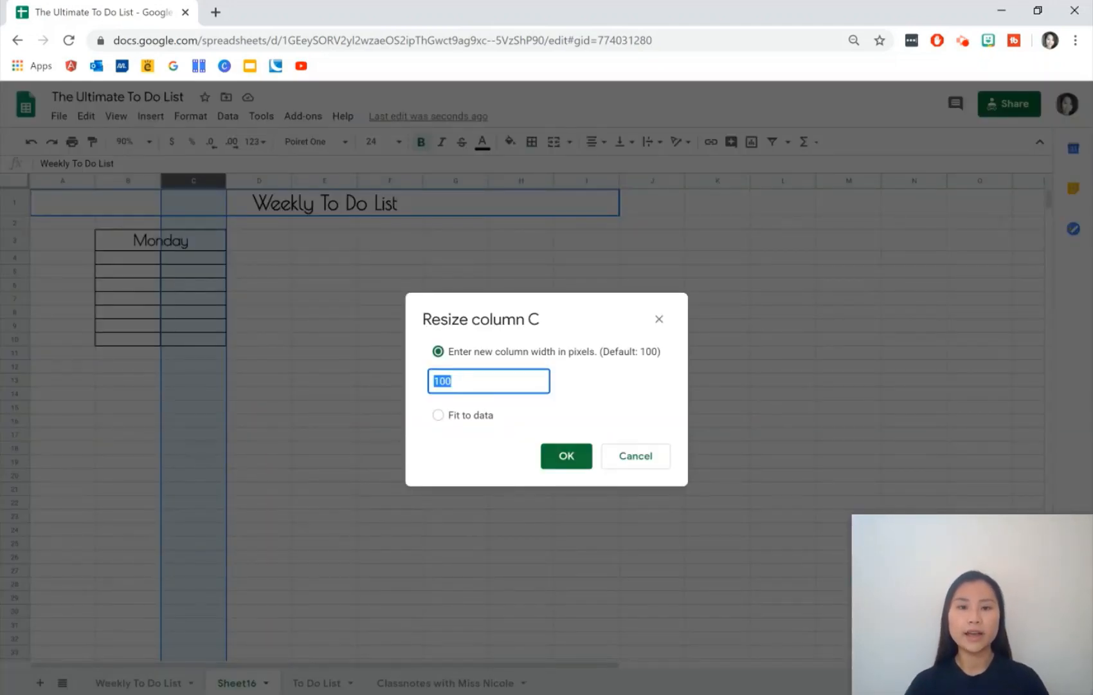
{"action": "type", "text": "250"}
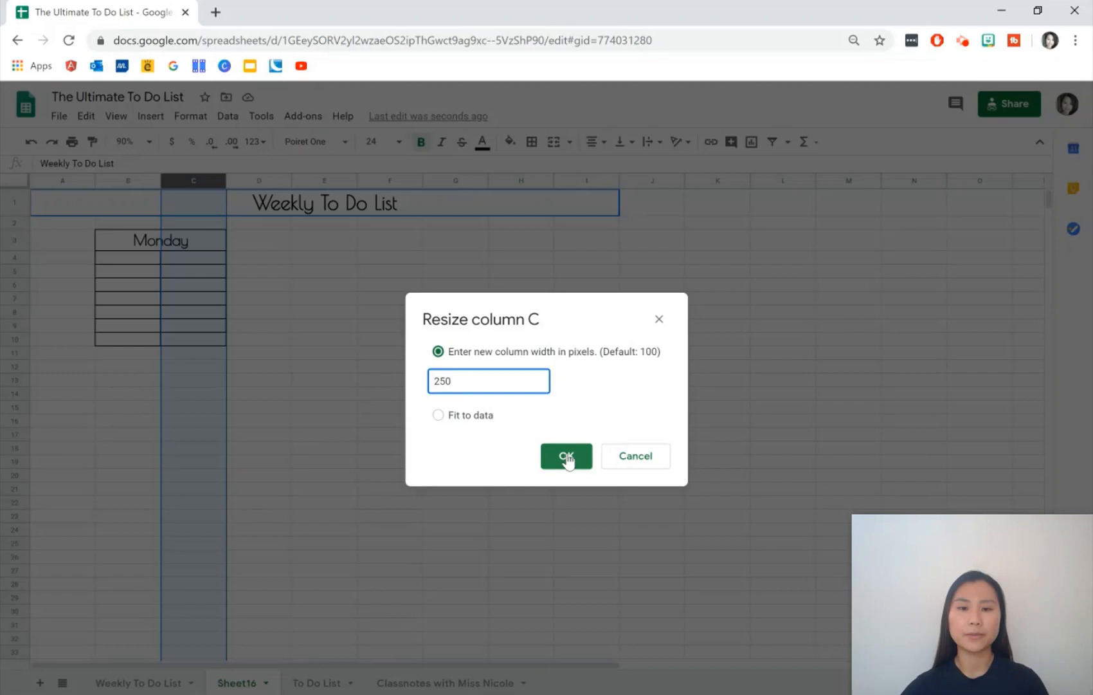
{"action": "left_click", "coordinate": [566, 455]}
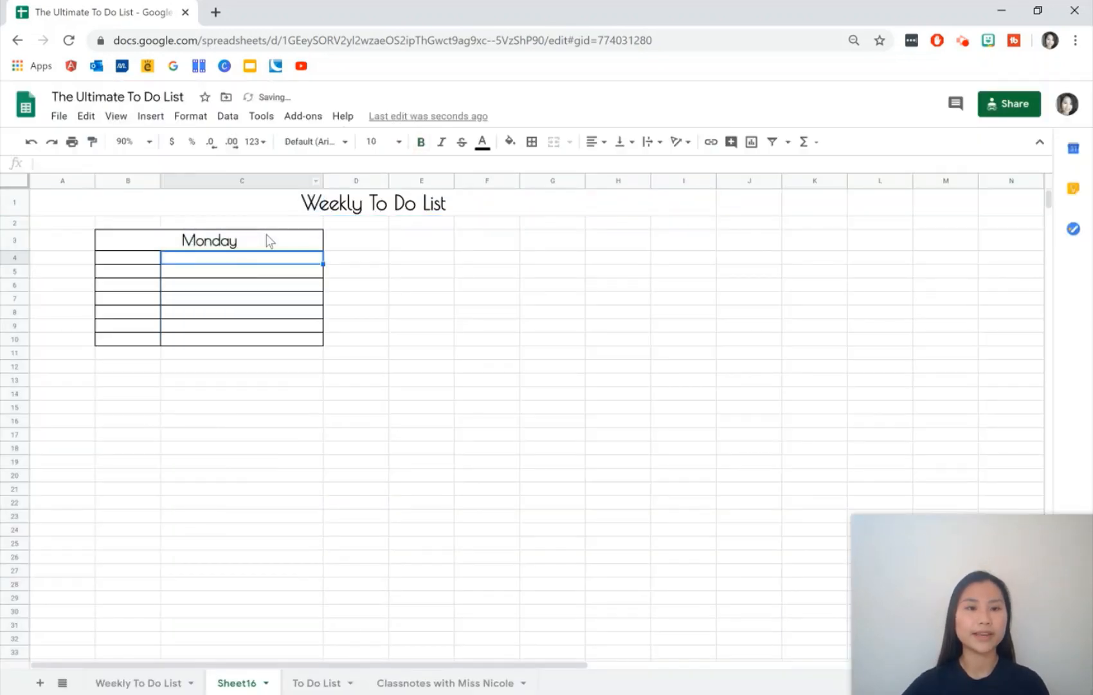
Give the Monday heading a pastel green fill
{"action": "left_click", "coordinate": [209, 240]}
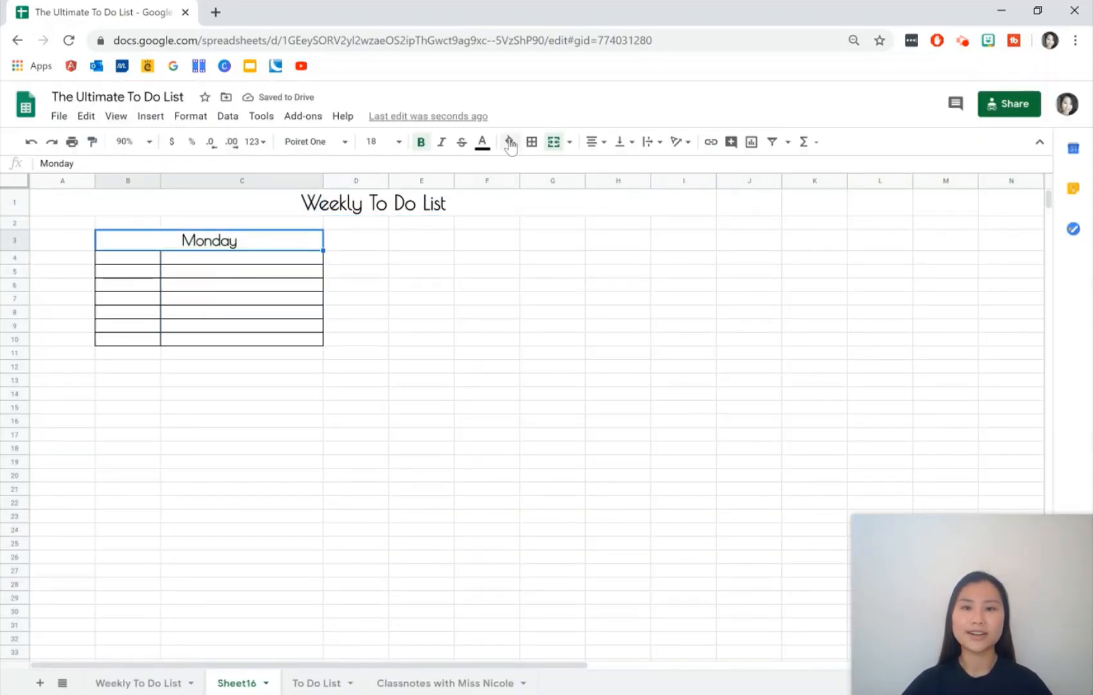
{"action": "left_click", "coordinate": [508, 142]}
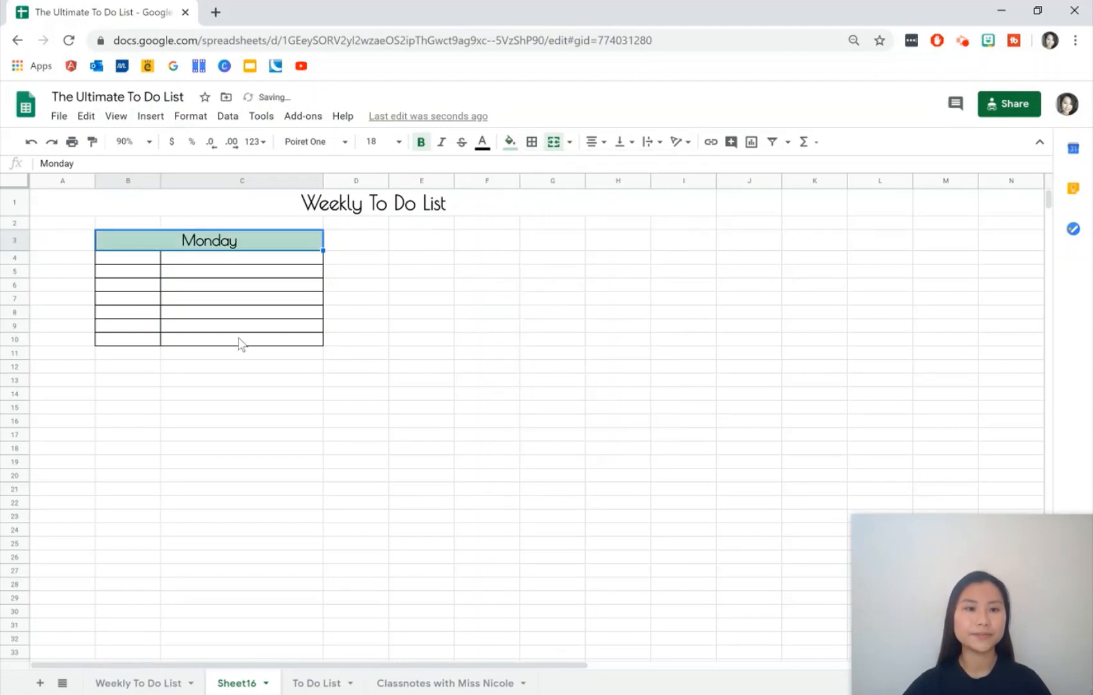
{"action": "left_click", "coordinate": [127, 257]}
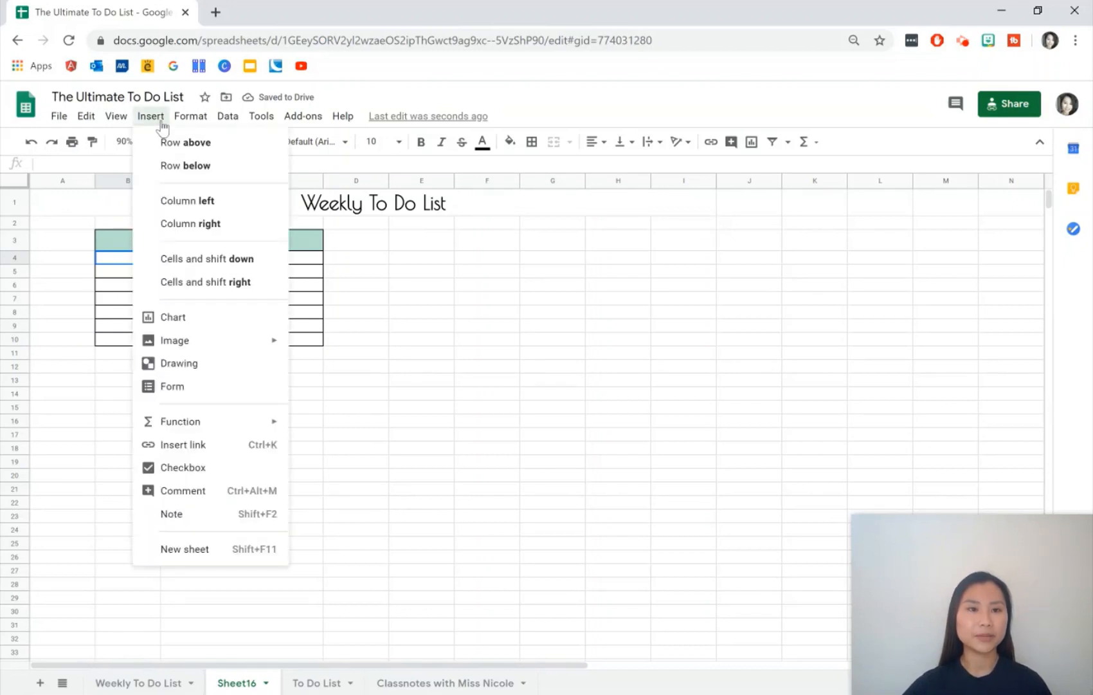
{"action": "mouse_move", "coordinate": [206, 473]}
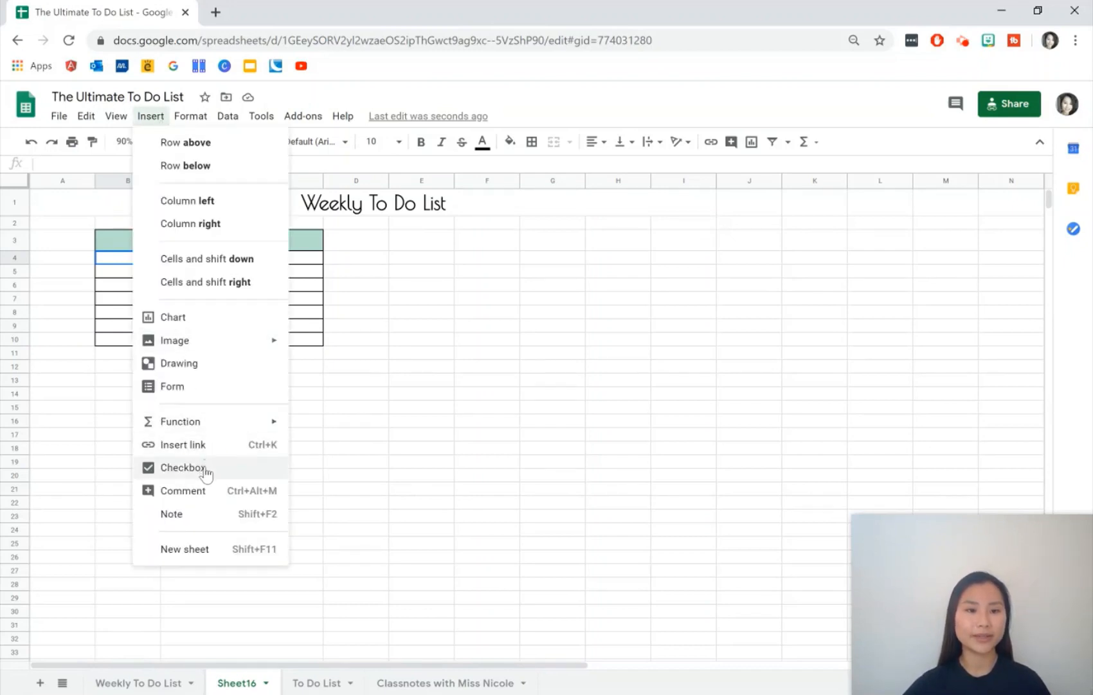
Insert a checkbox in B4 at size 18 and fill it down through B10
{"action": "left_click", "coordinate": [186, 467]}
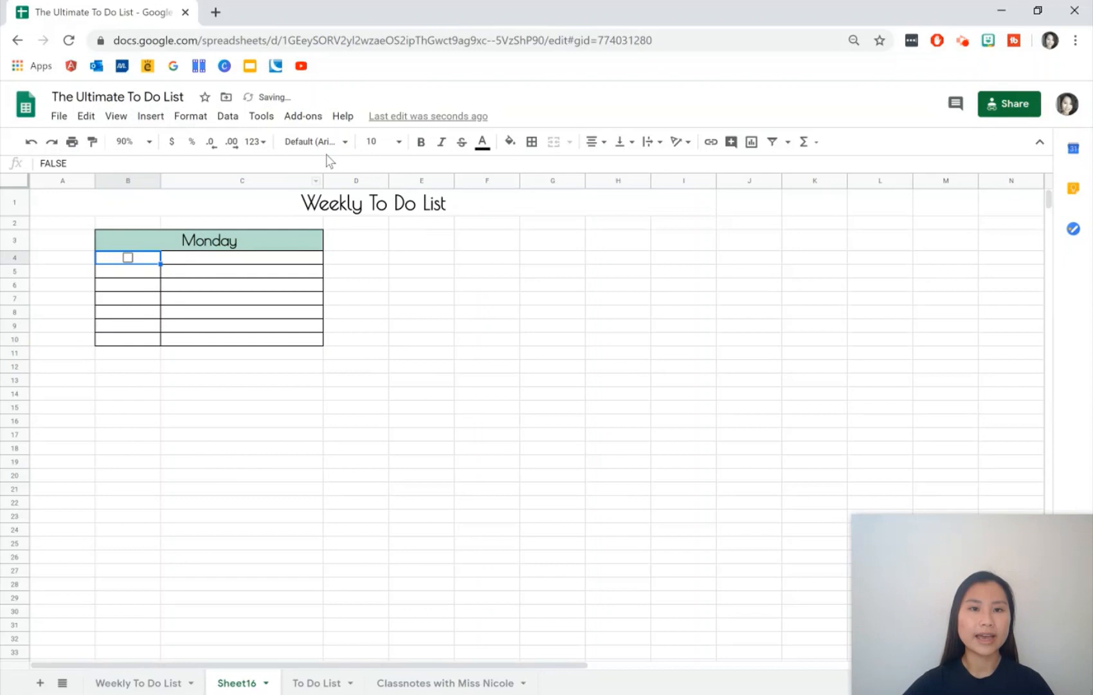
{"action": "left_click", "coordinate": [377, 141]}
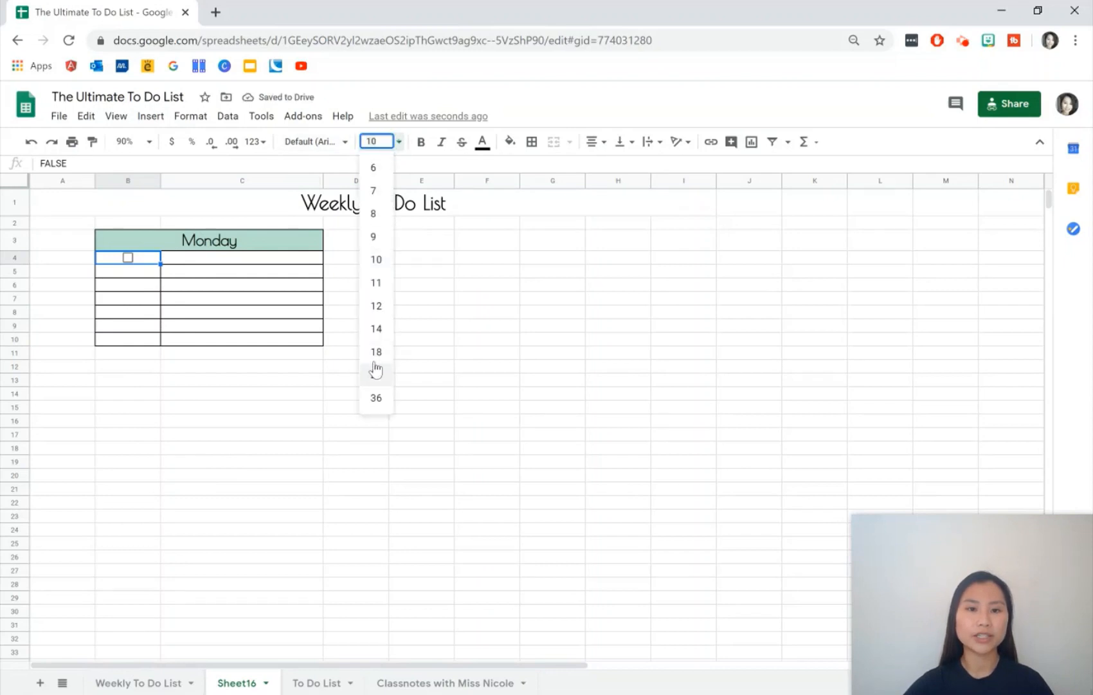
{"action": "left_click", "coordinate": [375, 351]}
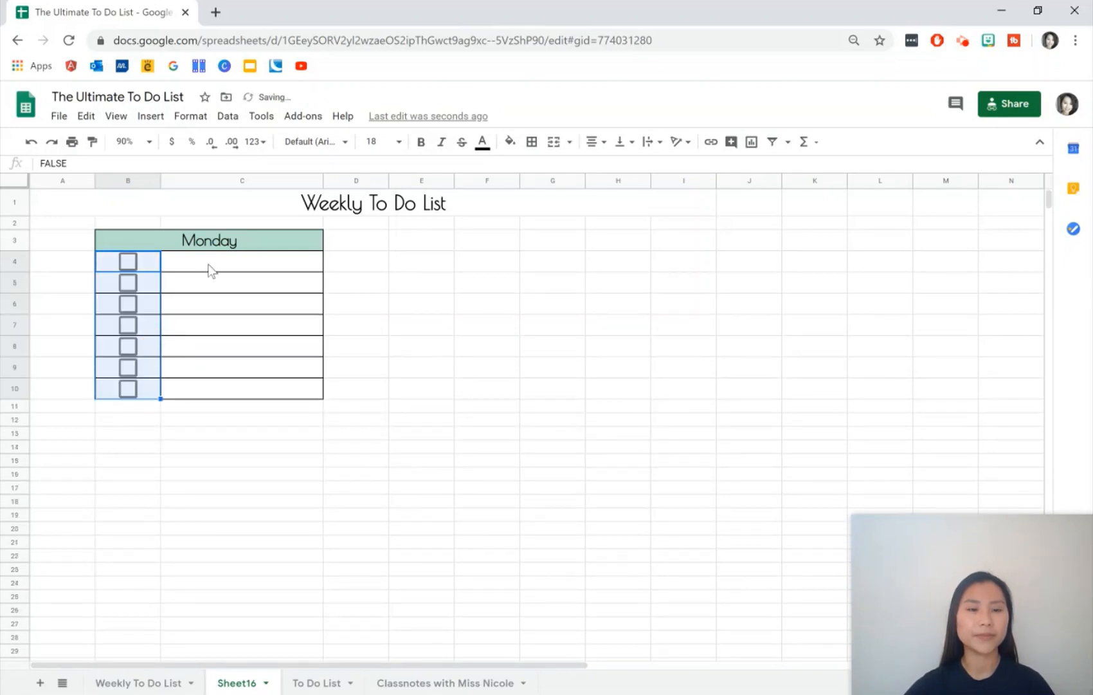
{"action": "left_click", "coordinate": [242, 261]}
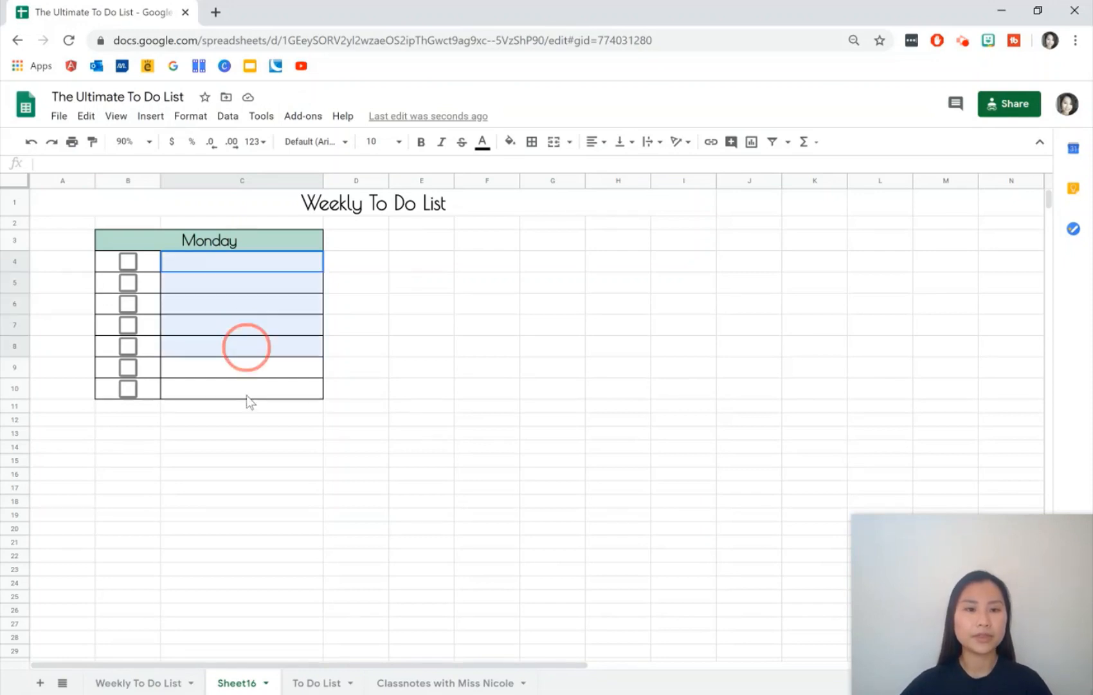
Set the Monday task cells C4:C10 to size 18 in Shadows Into Light
{"action": "left_click", "coordinate": [399, 141]}
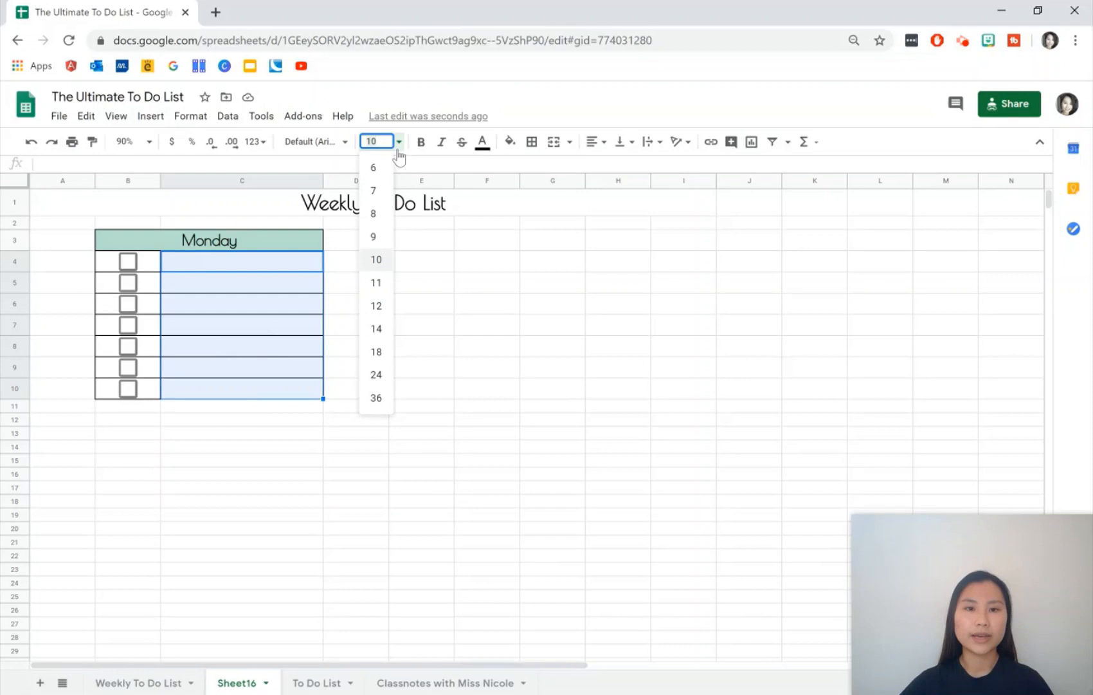
{"action": "left_click", "coordinate": [375, 351]}
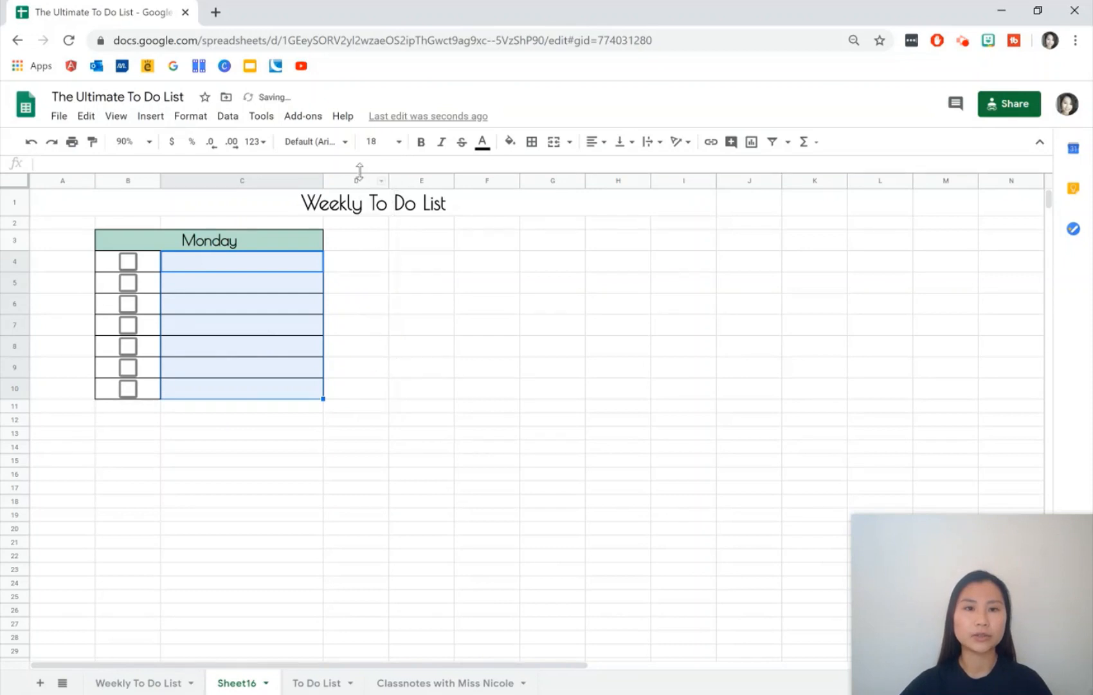
{"action": "left_click", "coordinate": [312, 142]}
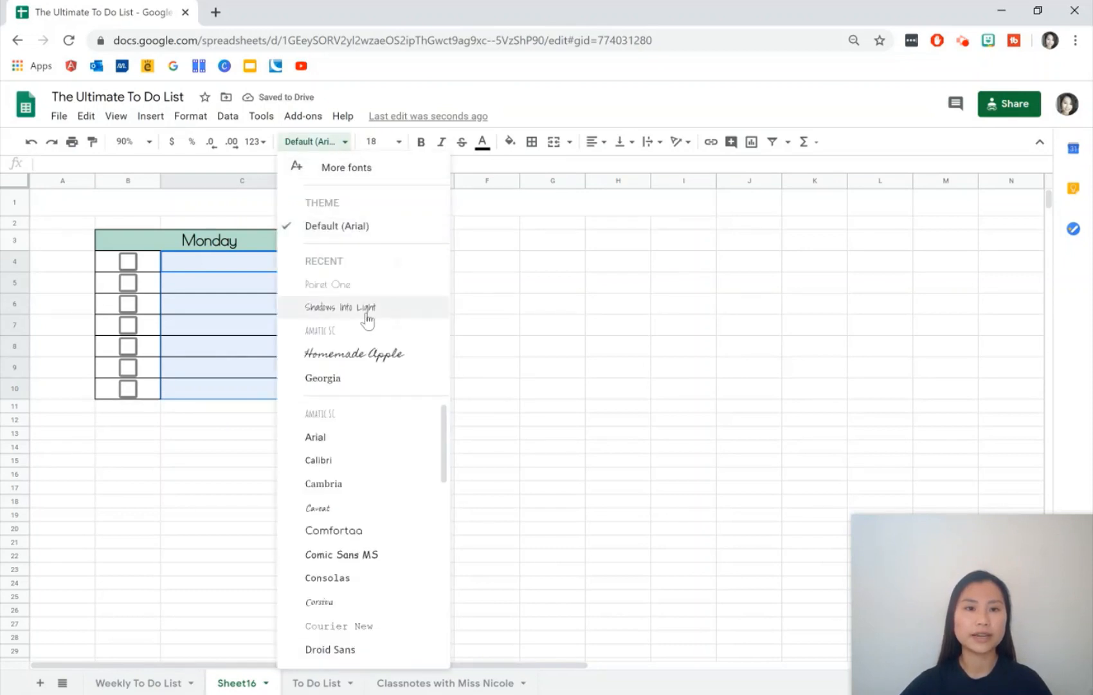
{"action": "left_click", "coordinate": [341, 308]}
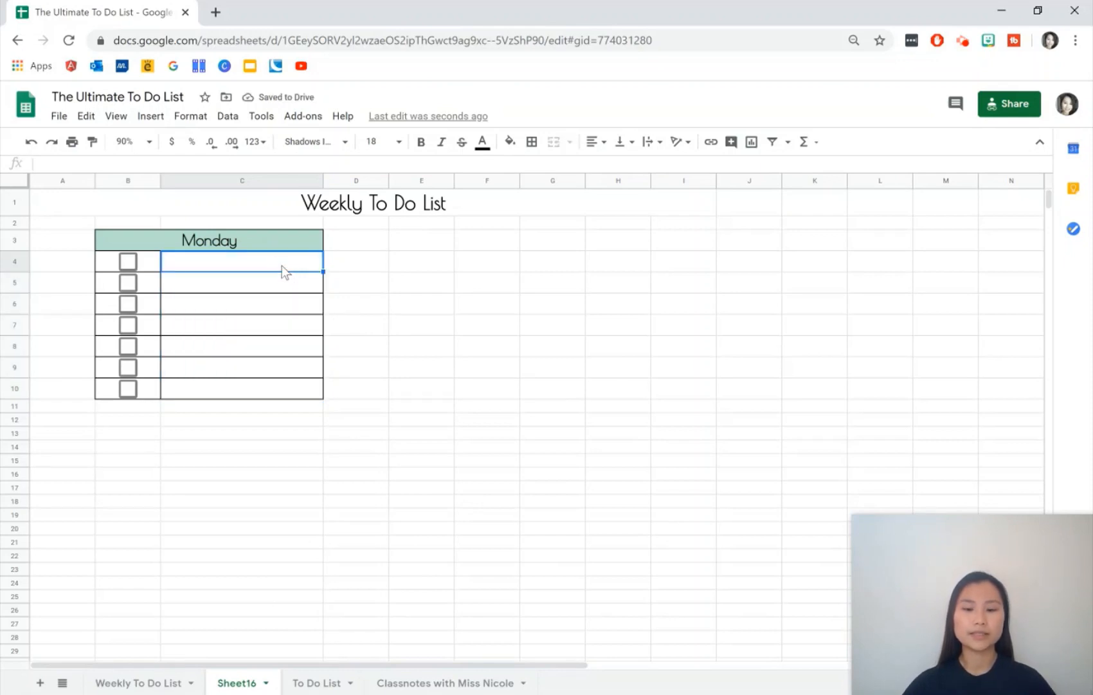
Enter 'Walk the dog' as the first task, then tick and untick its checkbox
{"action": "type", "text": "Walk the dog"}
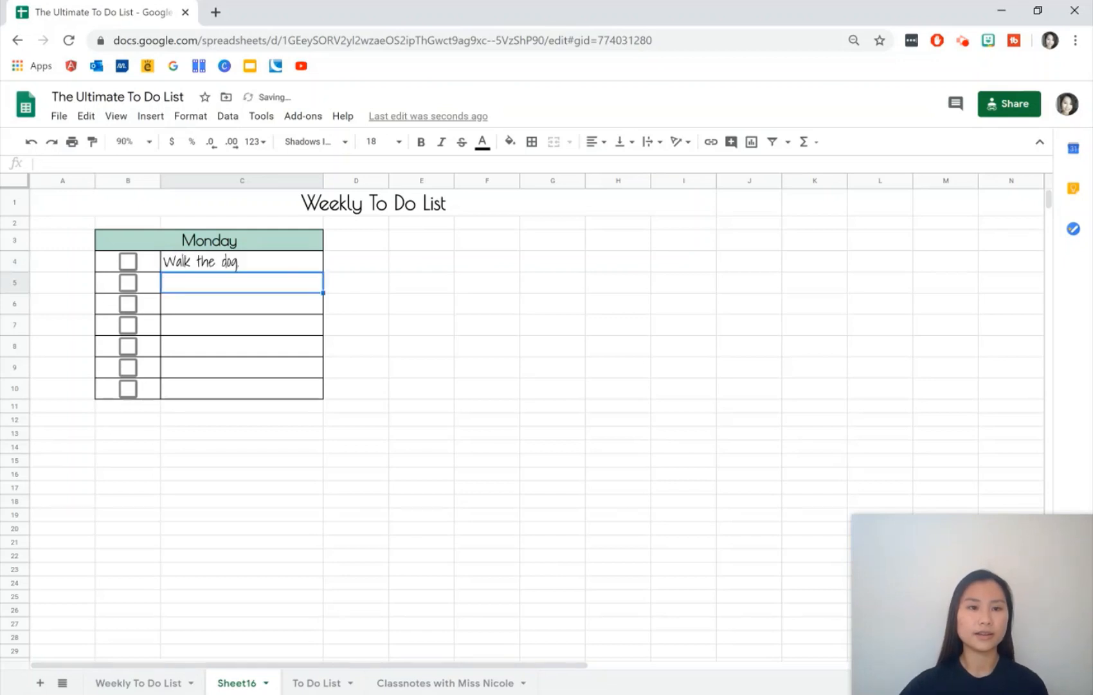
{"action": "left_click", "coordinate": [127, 261]}
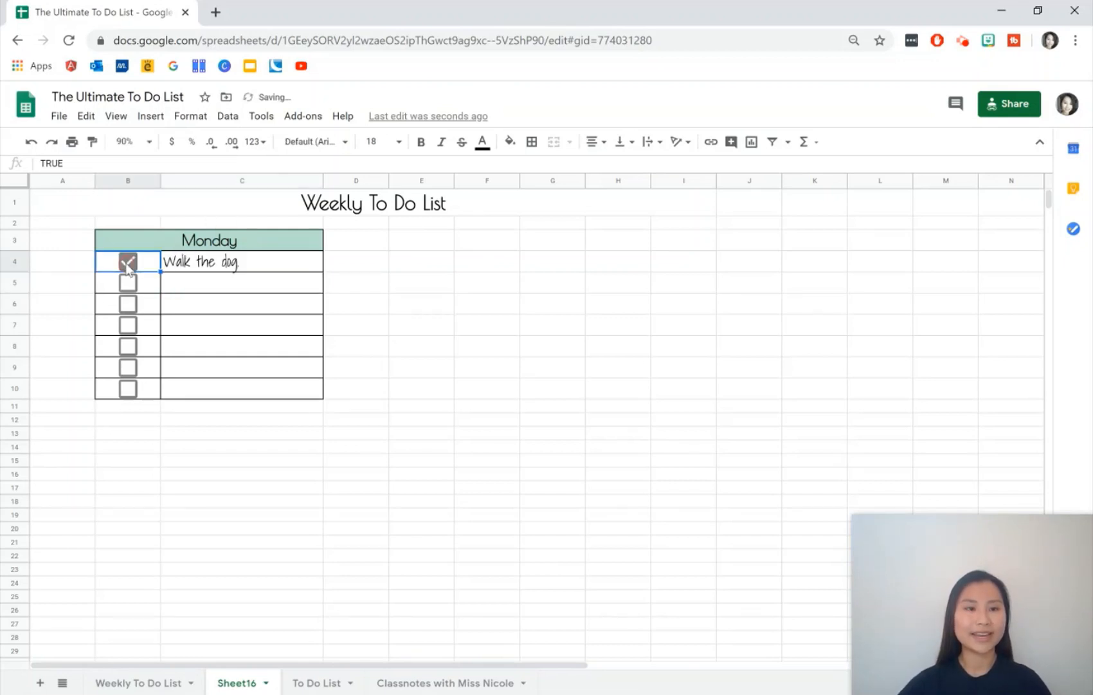
{"action": "left_click", "coordinate": [127, 261]}
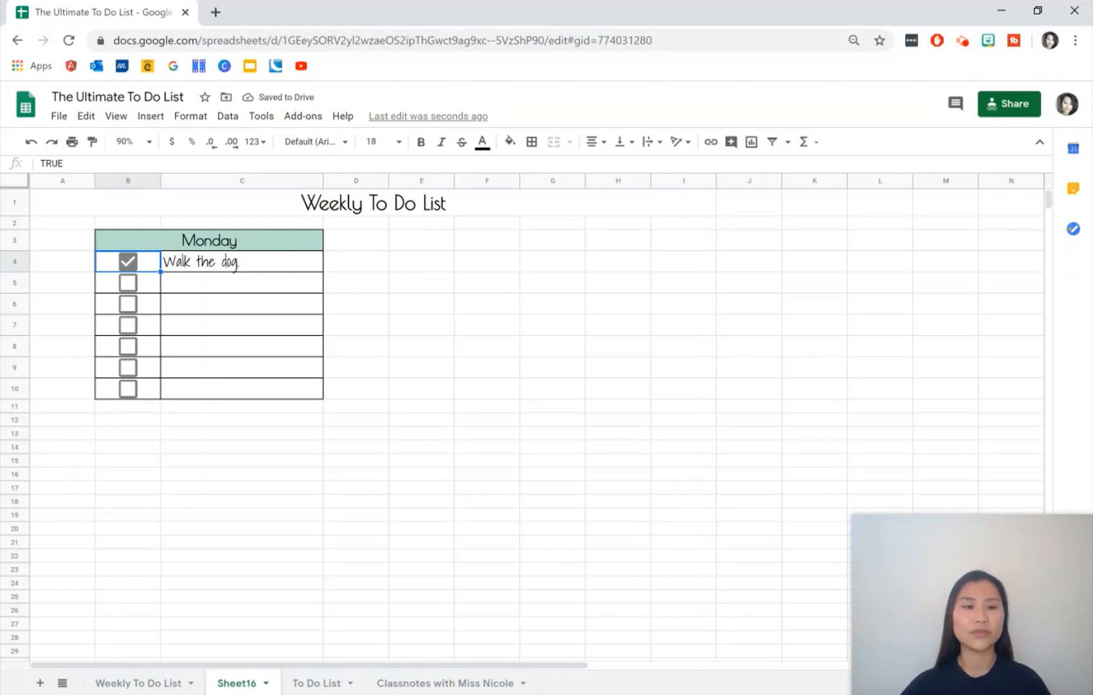
{"action": "left_click", "coordinate": [127, 262]}
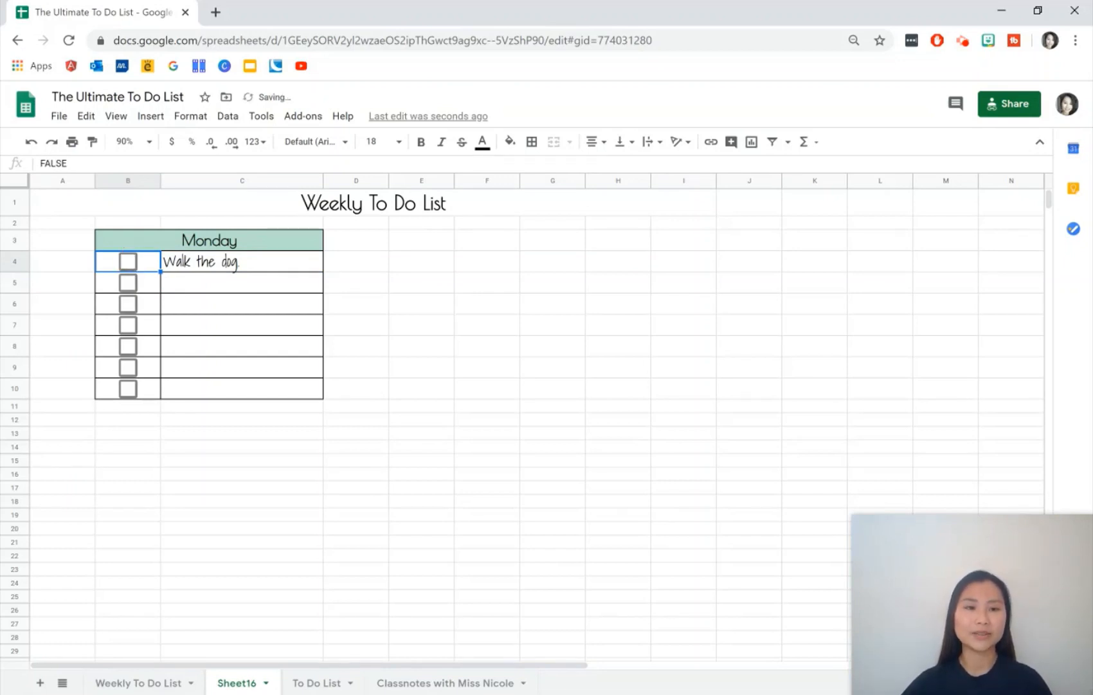
{"action": "left_click", "coordinate": [240, 261]}
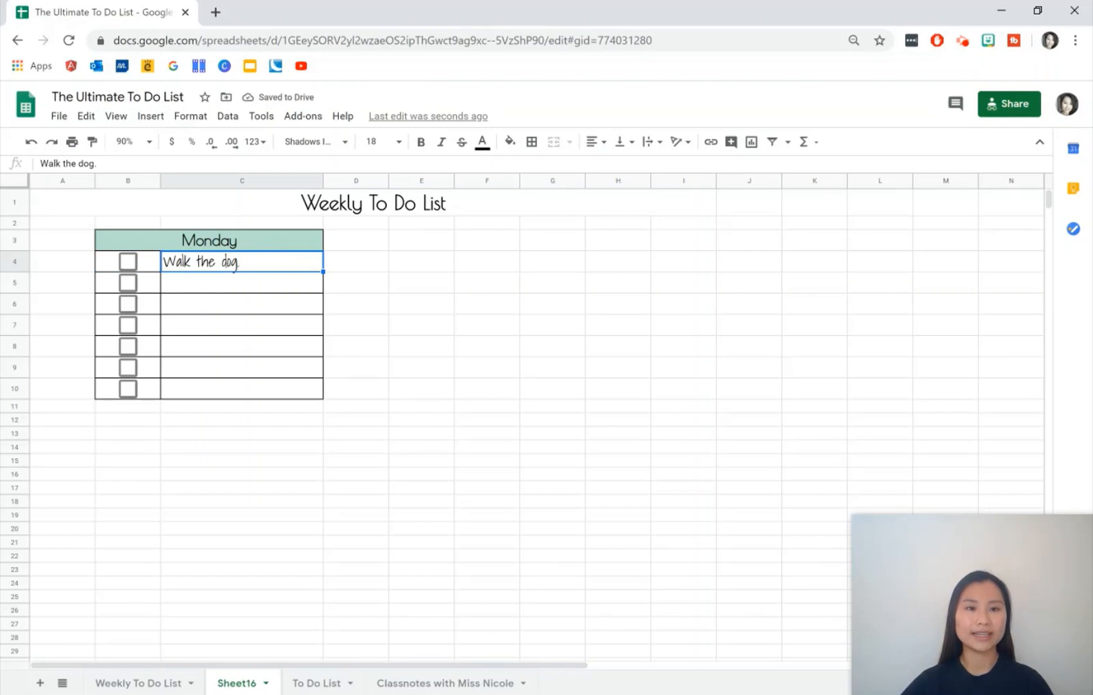
Start a conditional formatting rule applying to the range C4:C10
{"action": "left_click", "coordinate": [189, 116]}
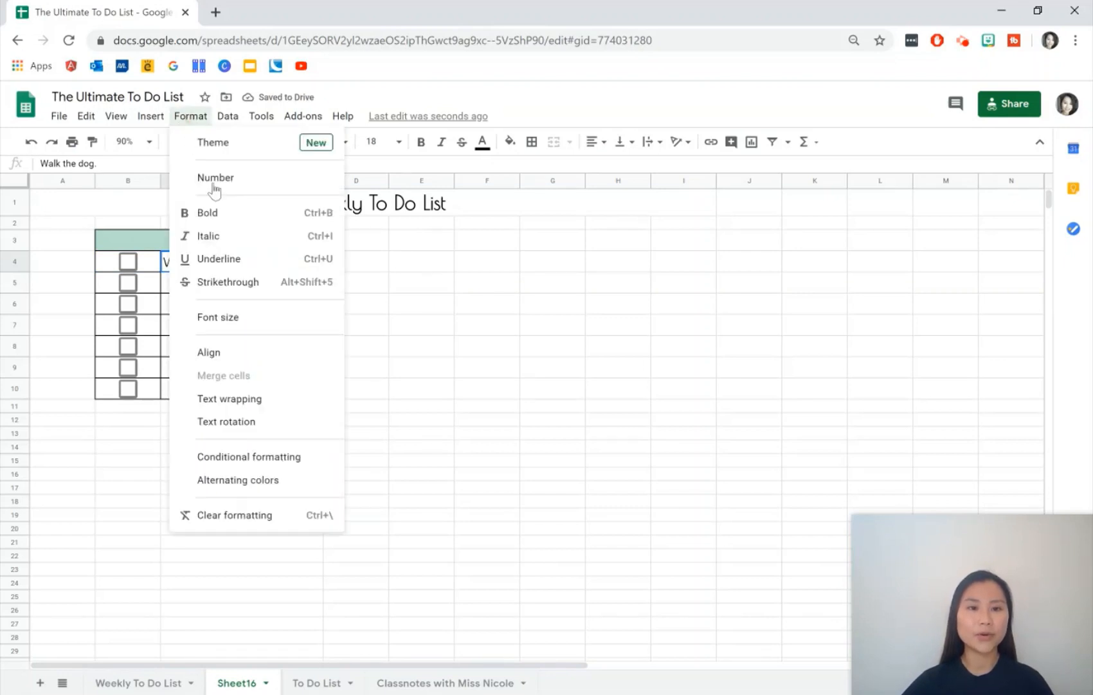
{"action": "left_click", "coordinate": [248, 457]}
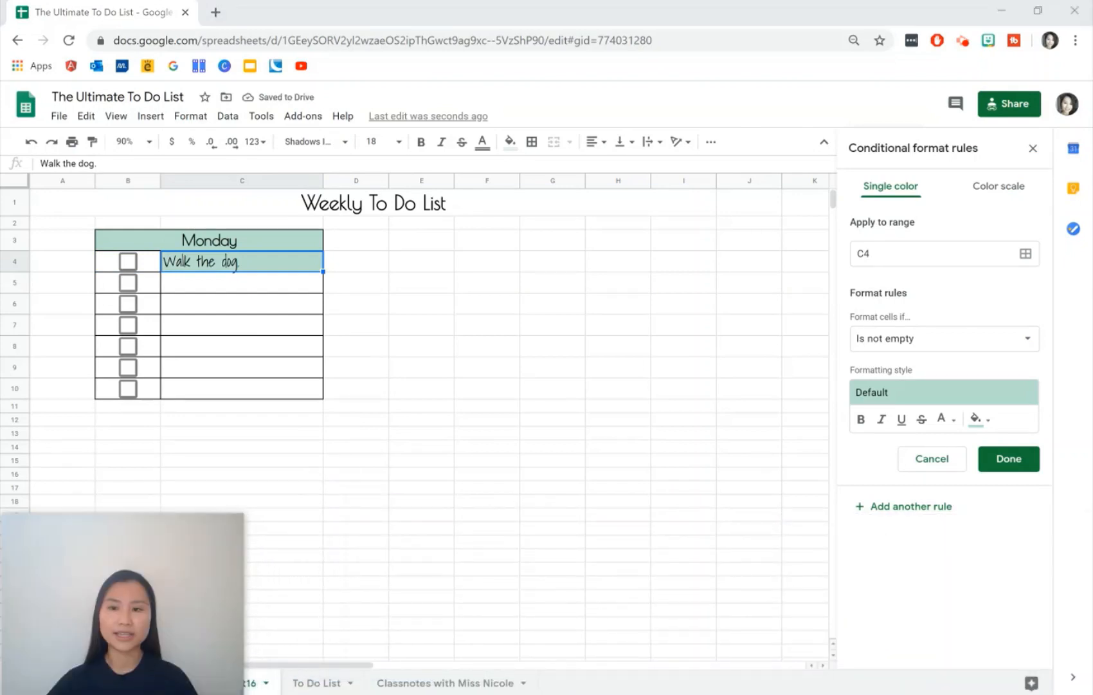
{"action": "left_click", "coordinate": [942, 254]}
{"action": "type", "text": ":"}
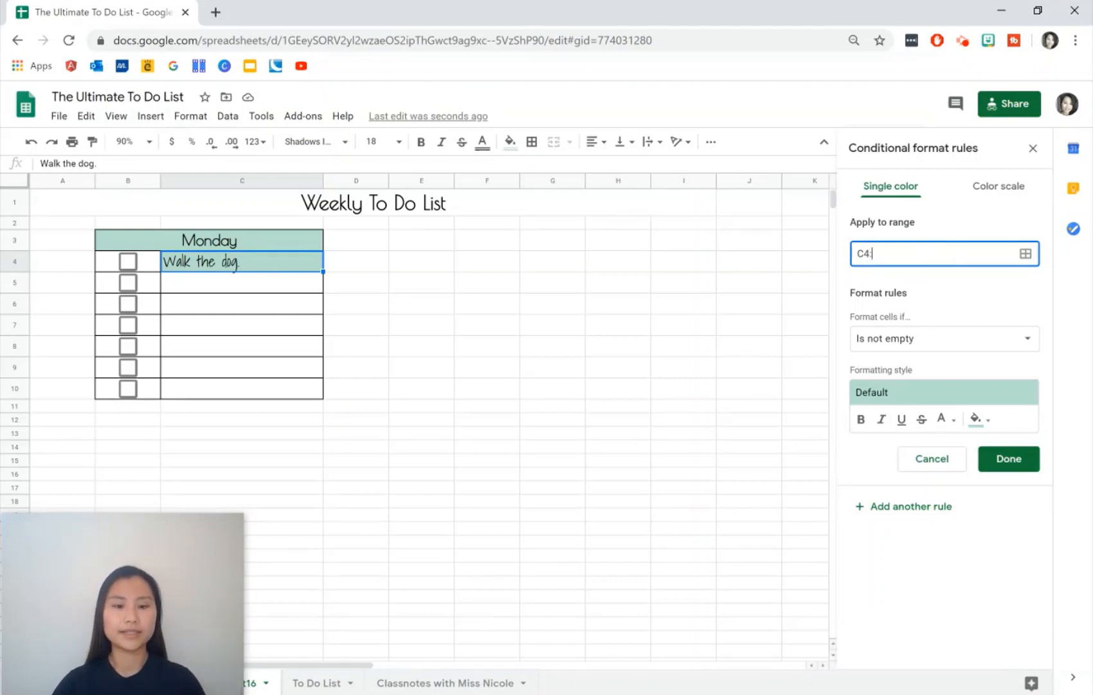
{"action": "type", "text": "C10"}
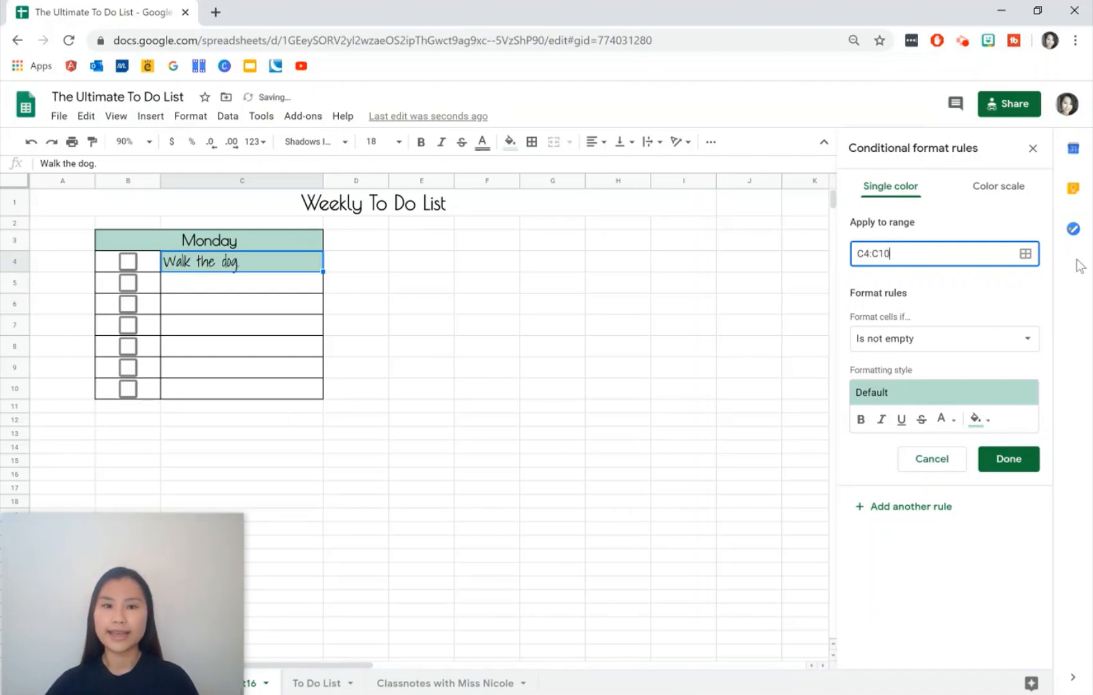
Set the condition to the custom formula =B4=TRUE
{"action": "left_click", "coordinate": [942, 338]}
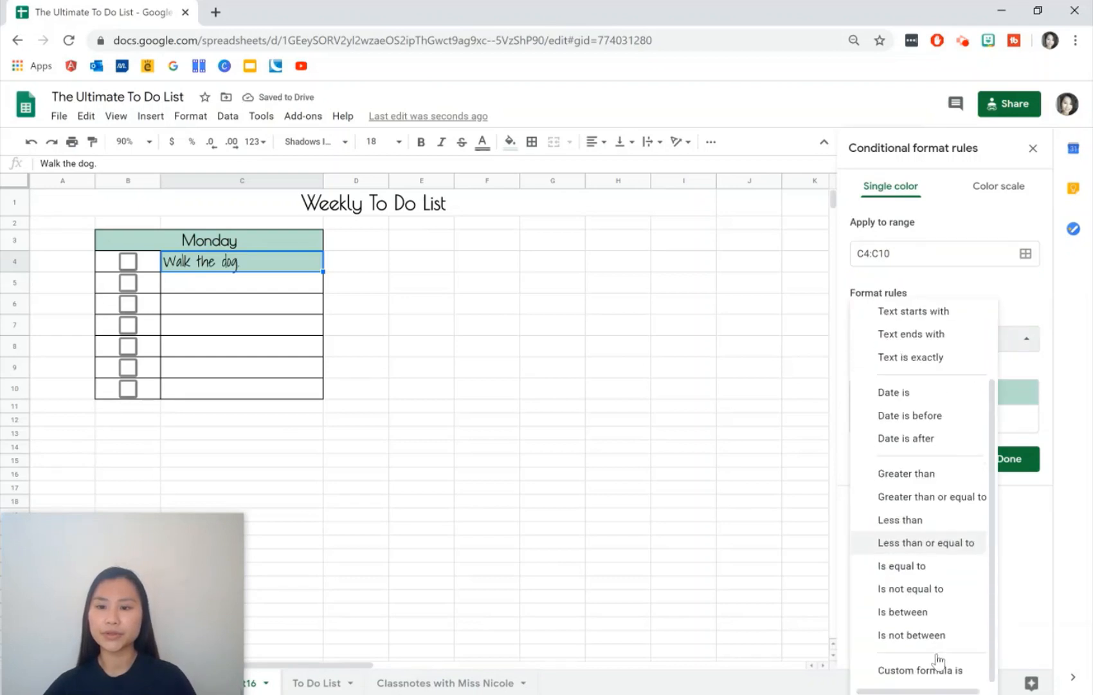
{"action": "left_click", "coordinate": [921, 669]}
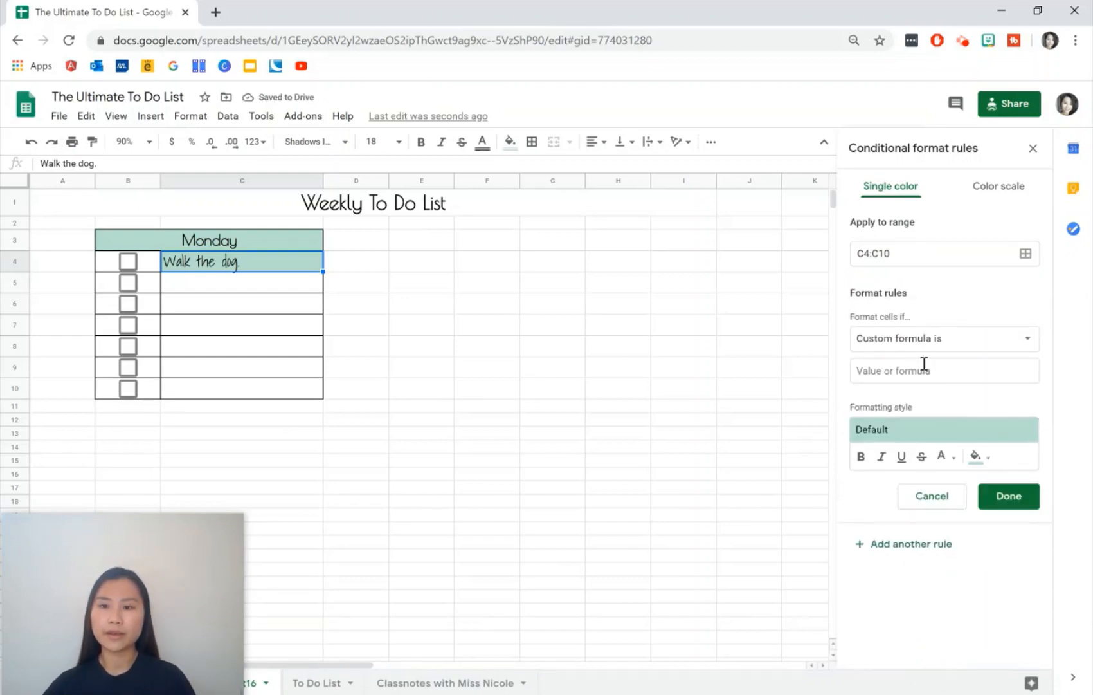
{"action": "left_click", "coordinate": [944, 370]}
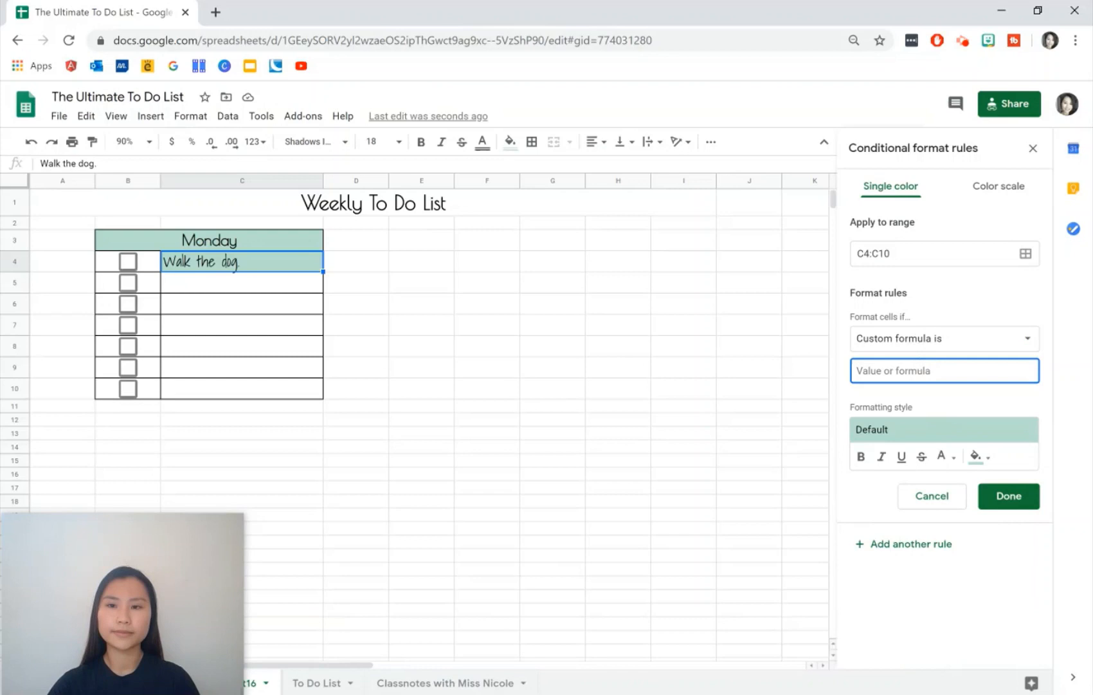
{"action": "type", "text": "="}
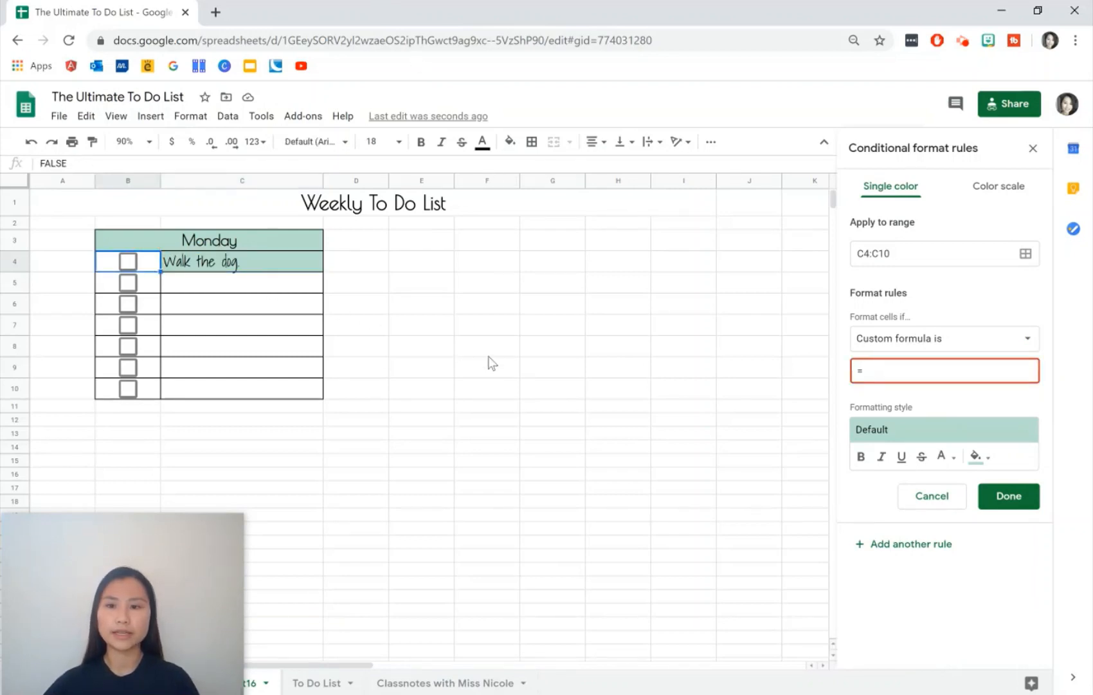
{"action": "mouse_move", "coordinate": [310, 216]}
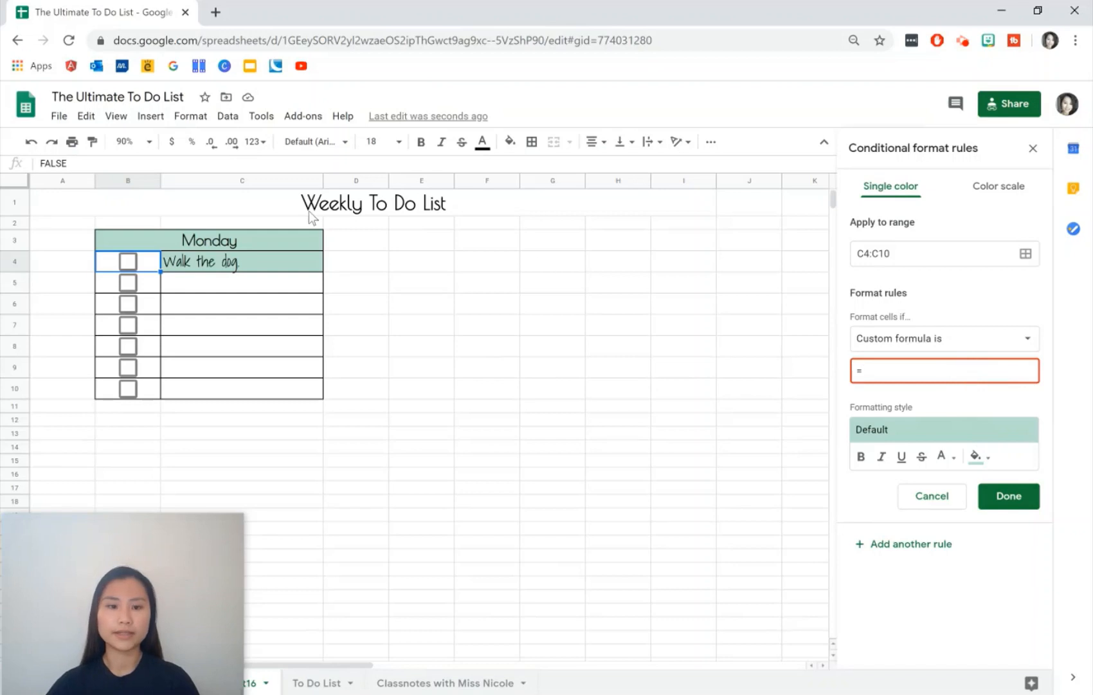
{"action": "type", "text": "B"}
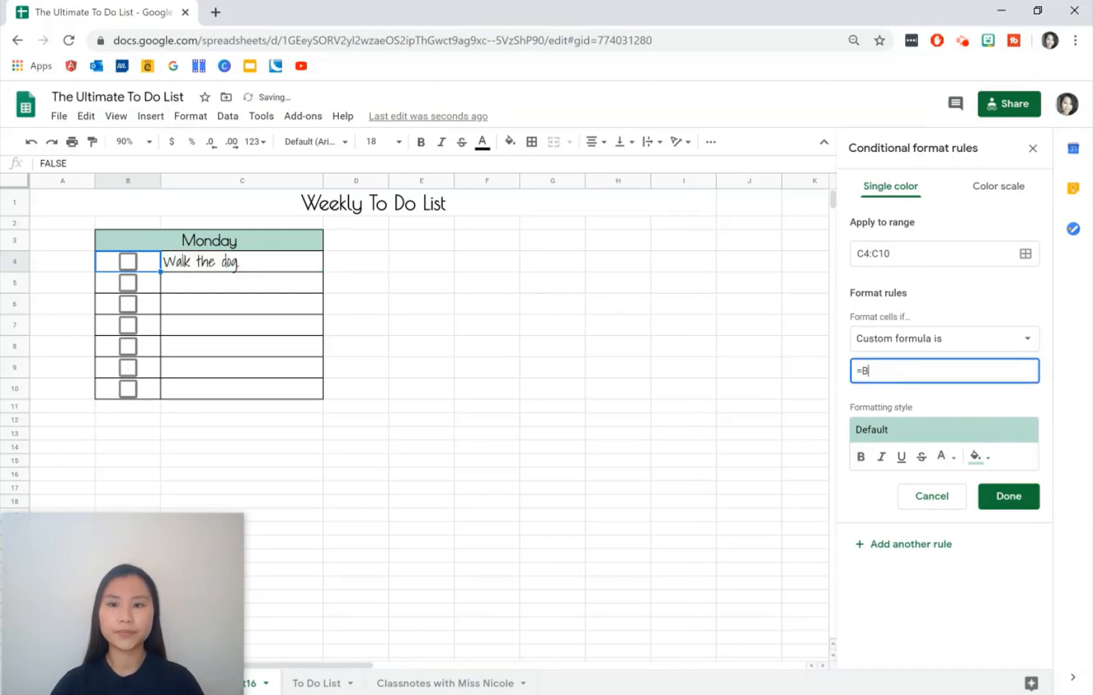
{"action": "type", "text": "4="}
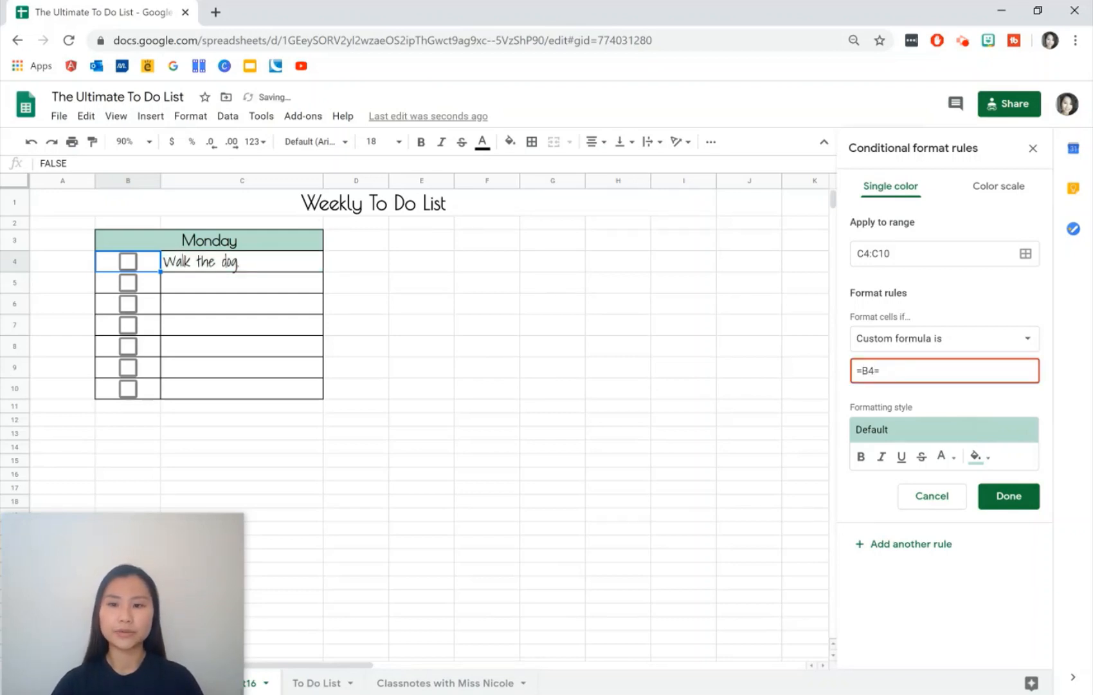
{"action": "type", "text": "TRUE"}
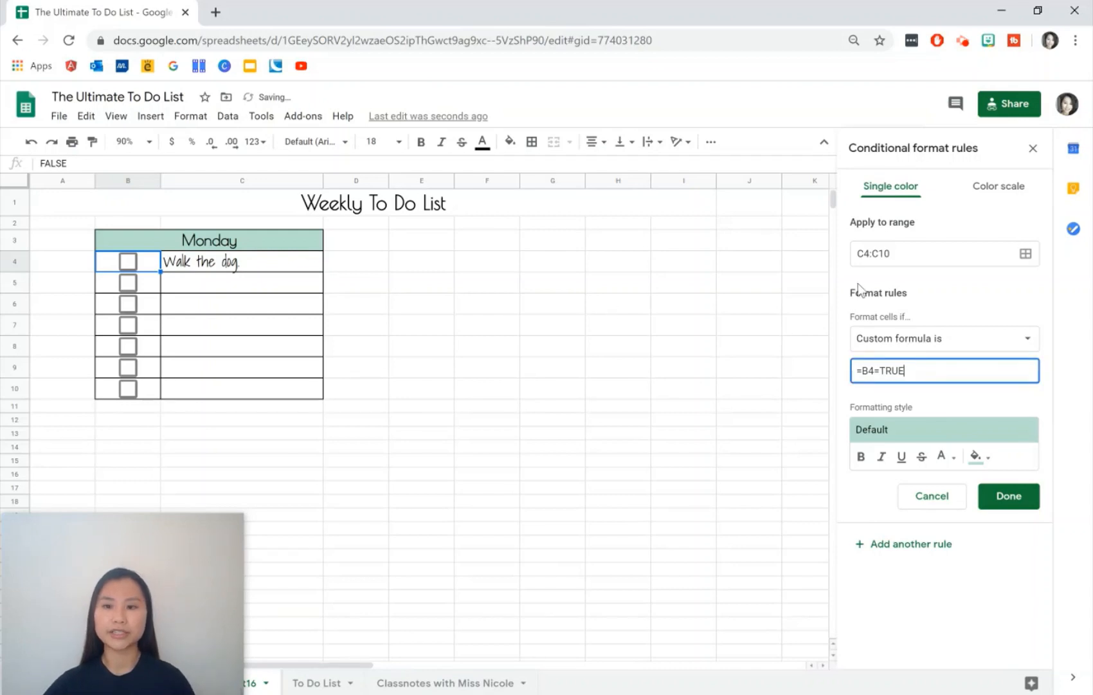
Test Monday's first checkbox, choose strikethrough as the rule's style and save it
{"action": "left_click", "coordinate": [128, 261]}
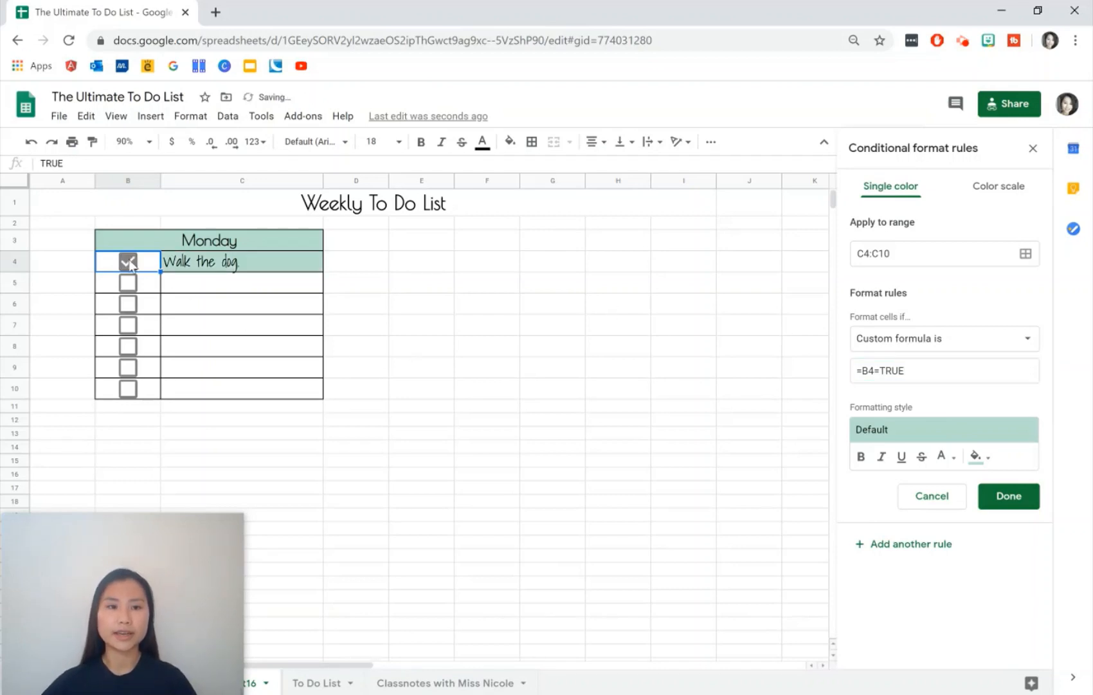
{"action": "left_click", "coordinate": [127, 261]}
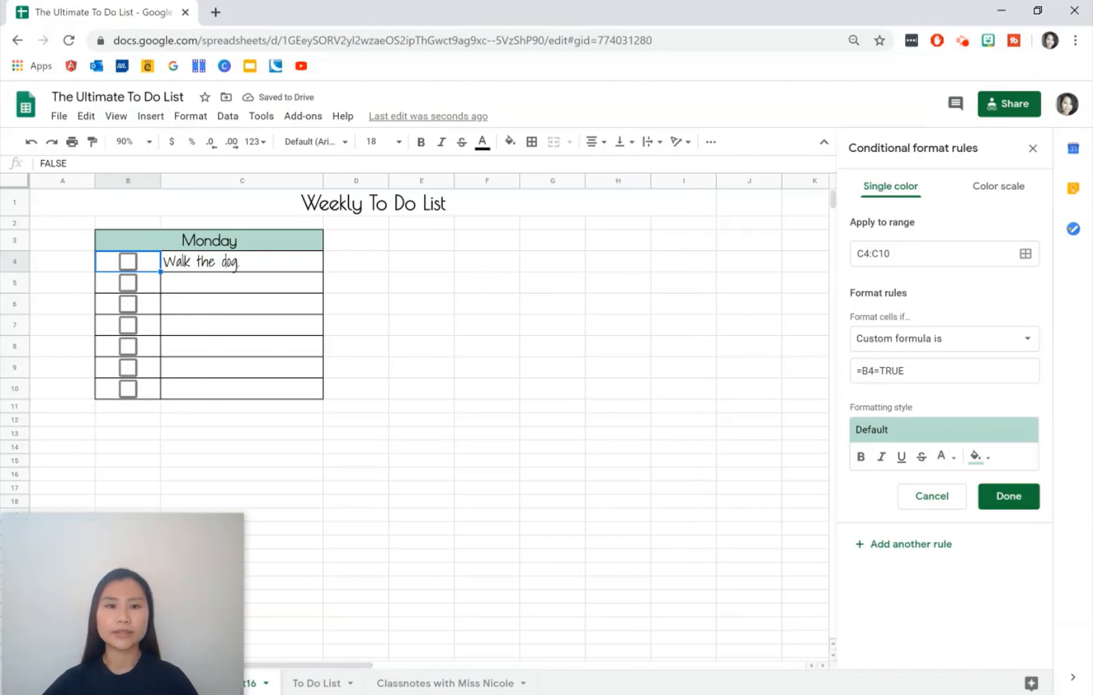
{"action": "mouse_move", "coordinate": [129, 268]}
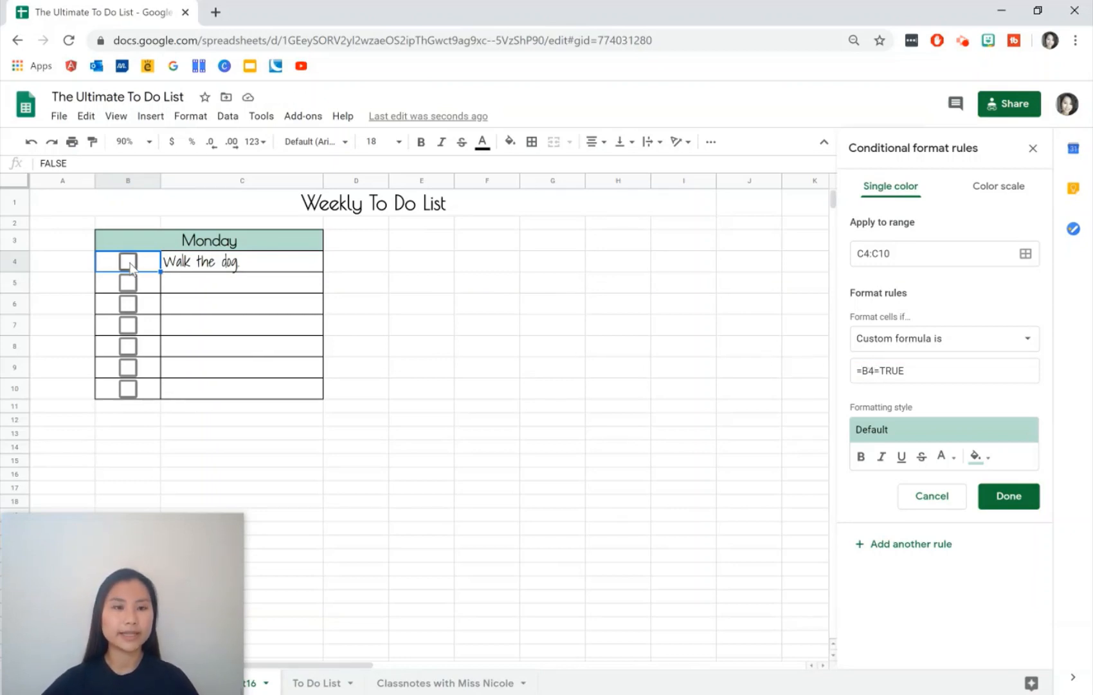
{"action": "left_click", "coordinate": [127, 261]}
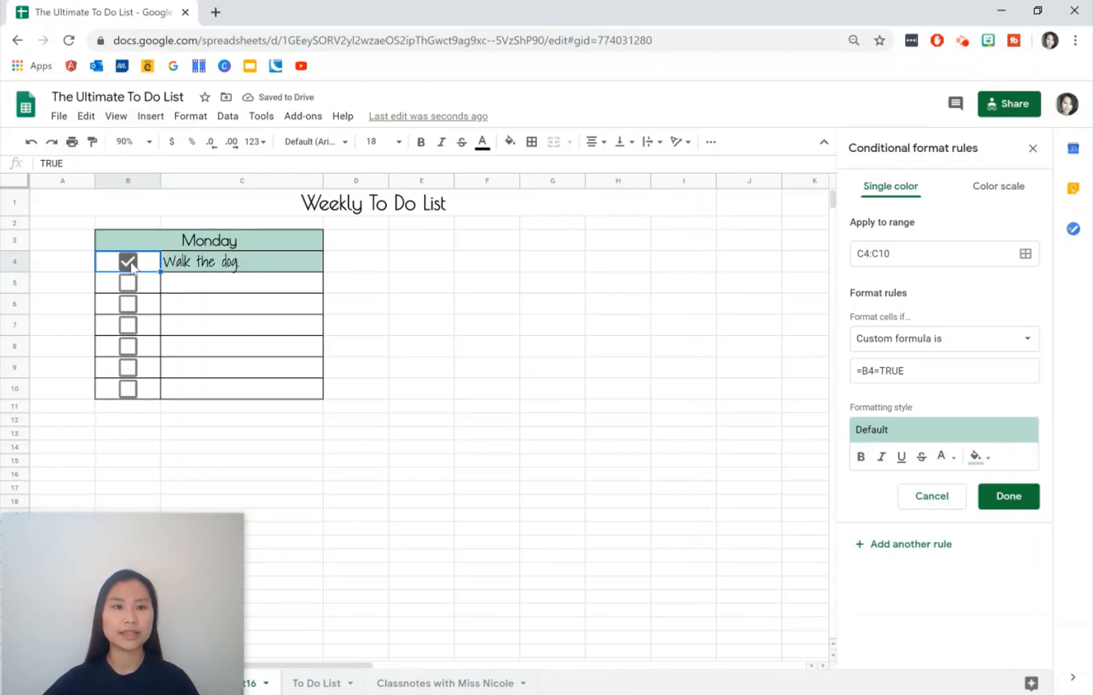
{"action": "left_click", "coordinate": [127, 261]}
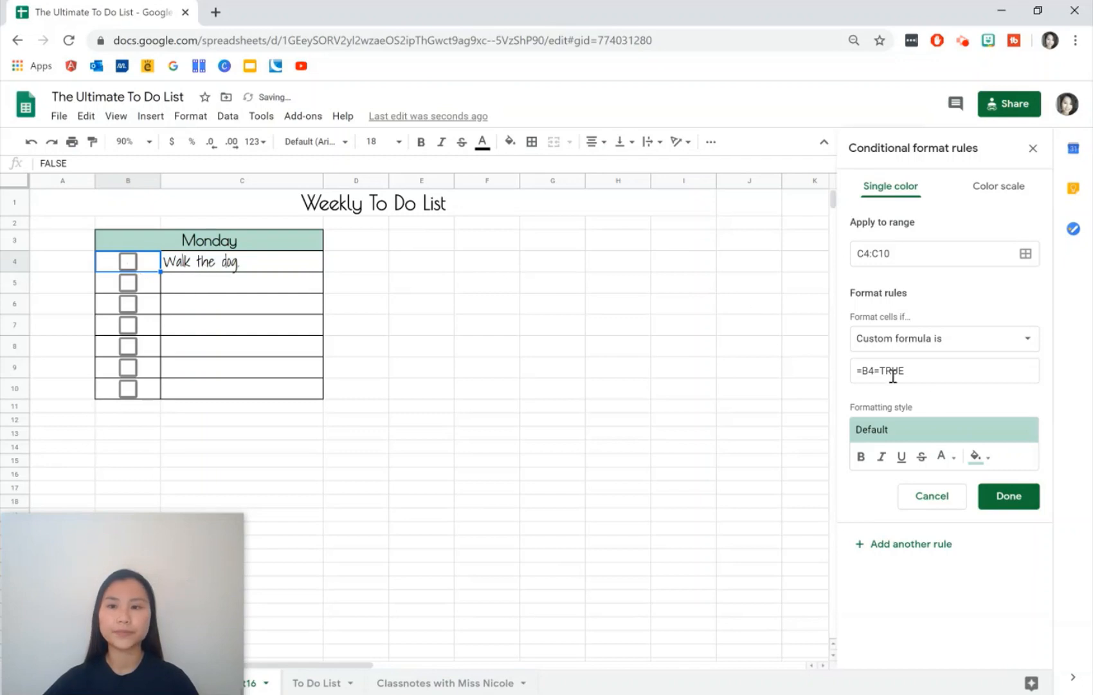
{"action": "left_click", "coordinate": [977, 456]}
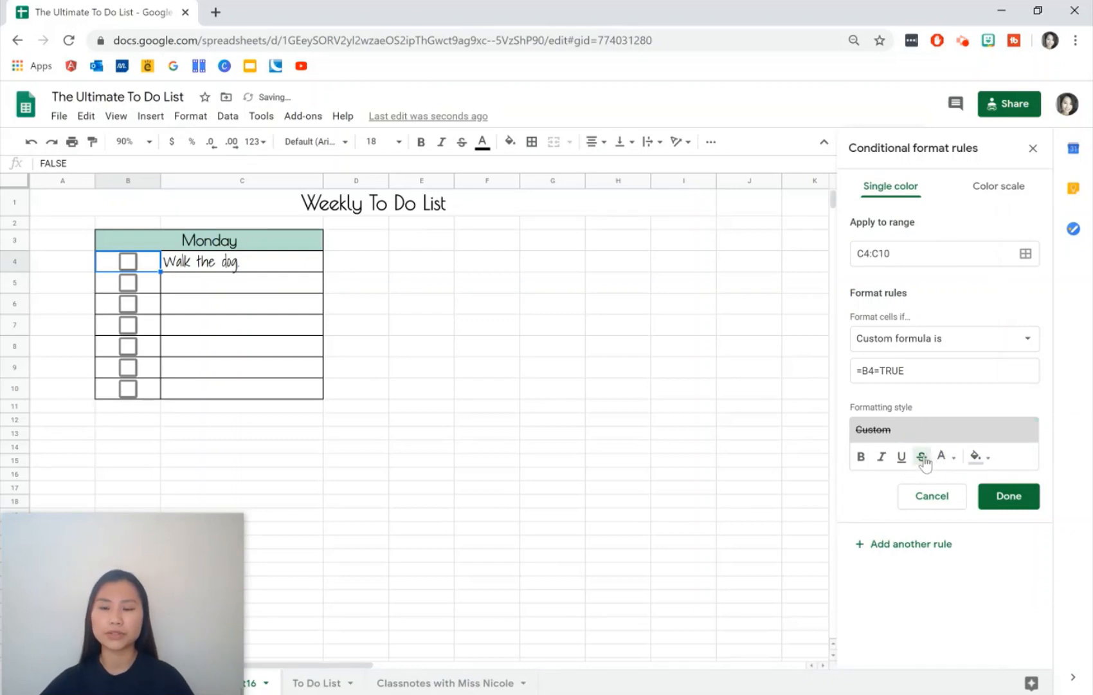
{"action": "left_click", "coordinate": [1007, 495]}
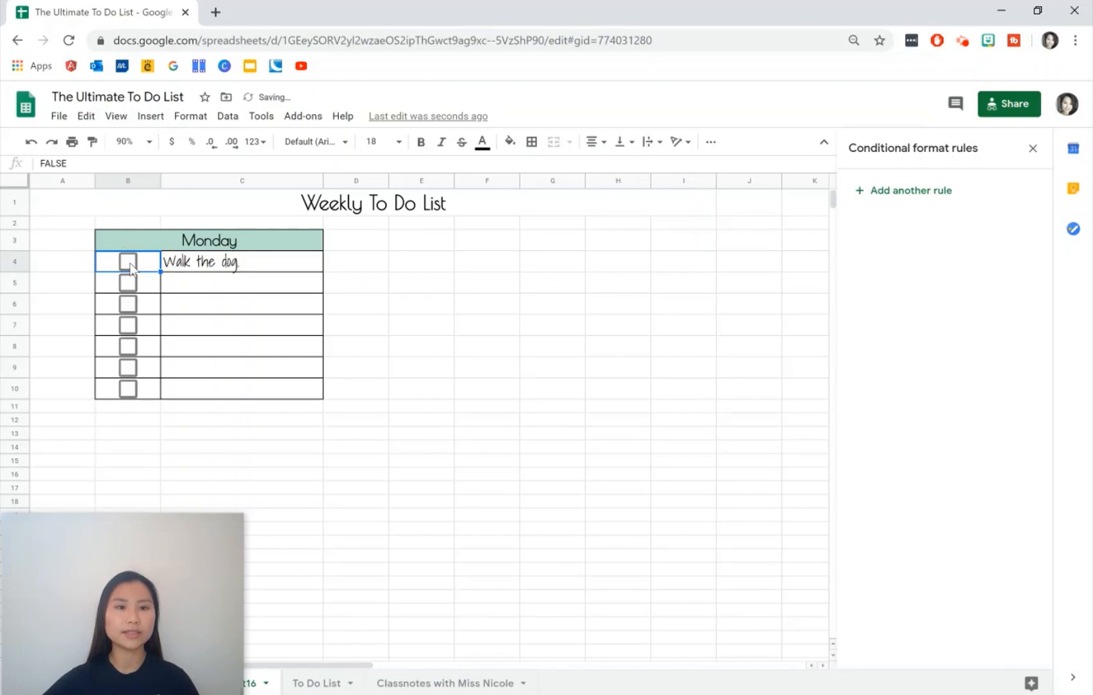
Tick Walk the dog to see the strikethrough, add 'Cook breakfast.' in C5, then clear both test tasks
{"action": "left_click", "coordinate": [128, 261]}
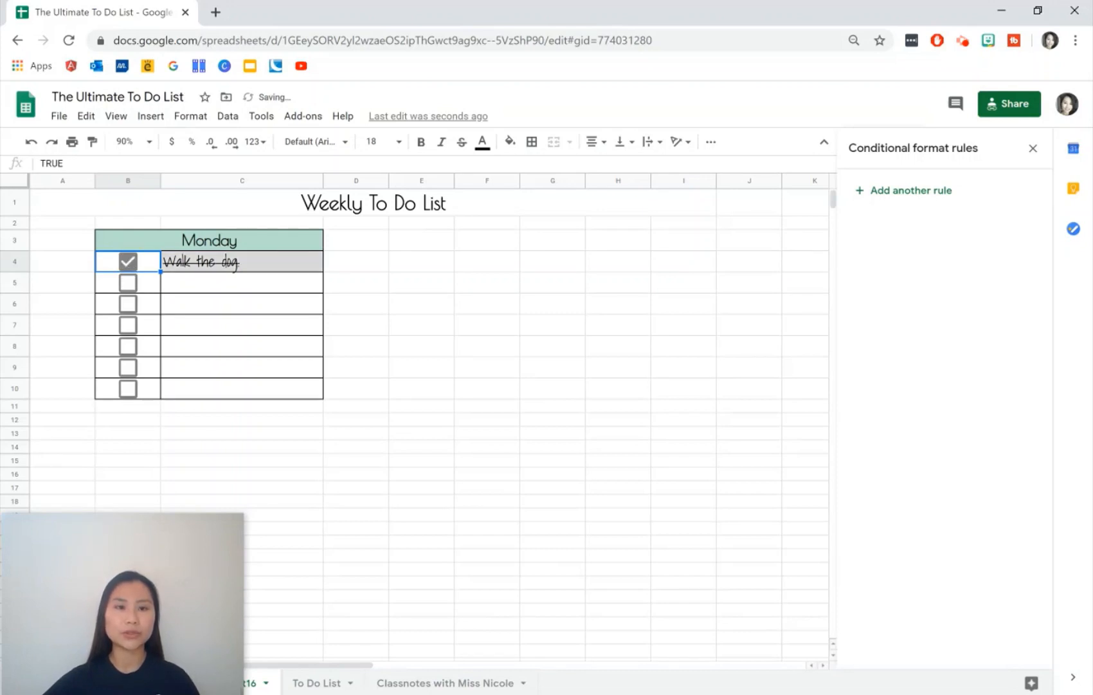
{"action": "left_click", "coordinate": [127, 283]}
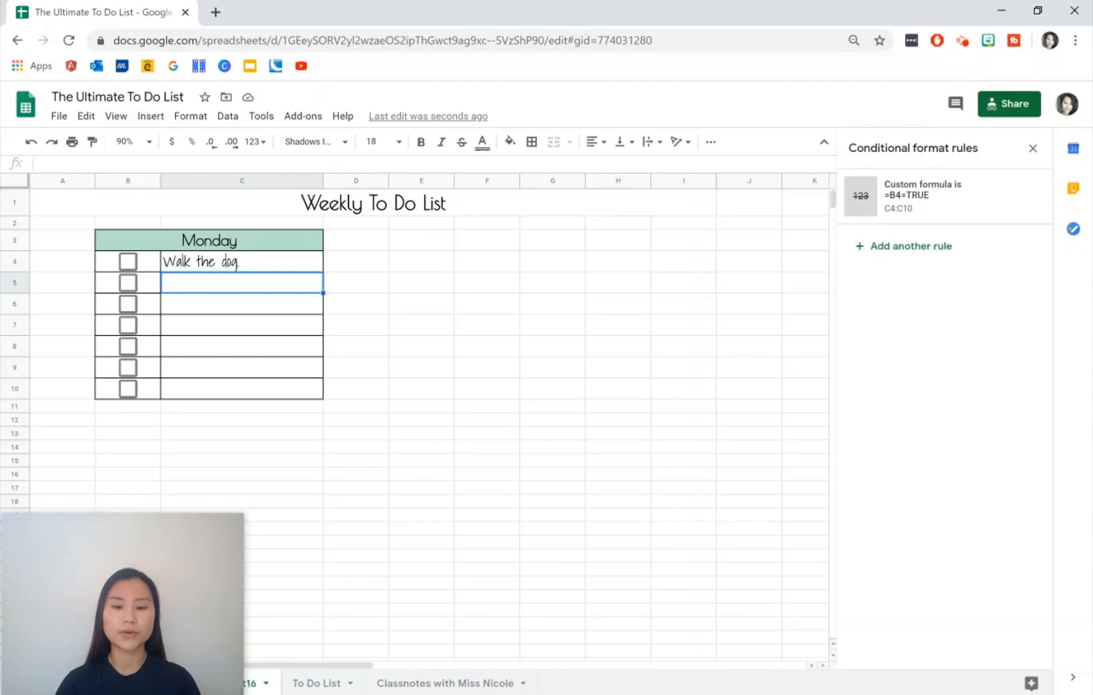
{"action": "type", "text": "Cook"}
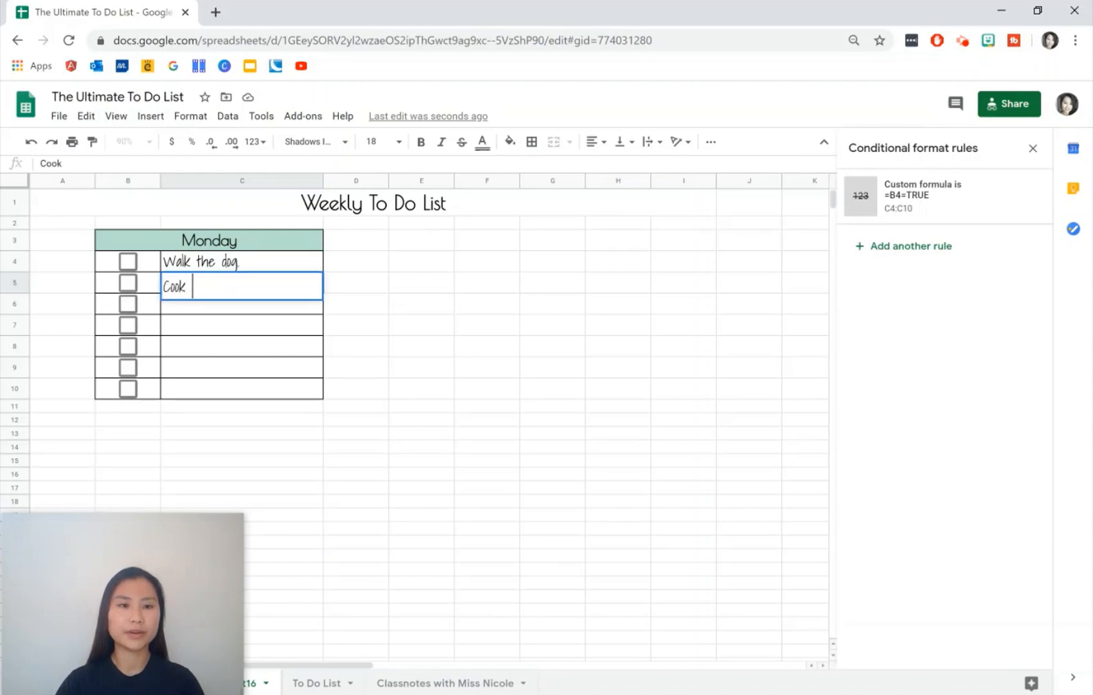
{"action": "type", "text": "breakfast."}
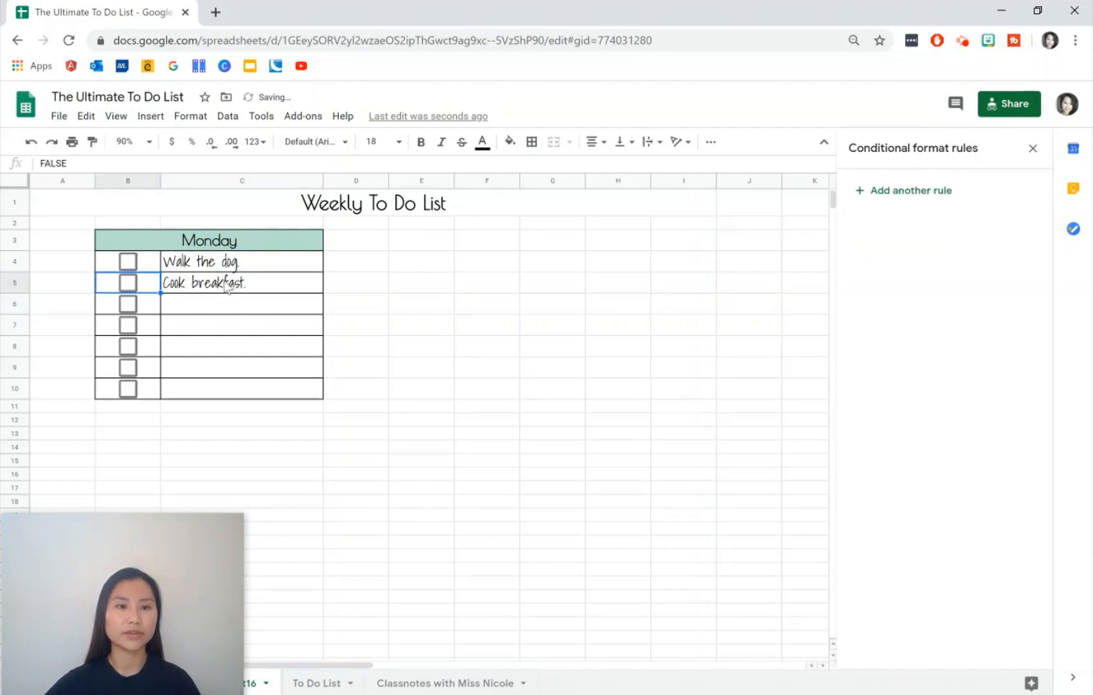
{"action": "key", "text": "Delete"}
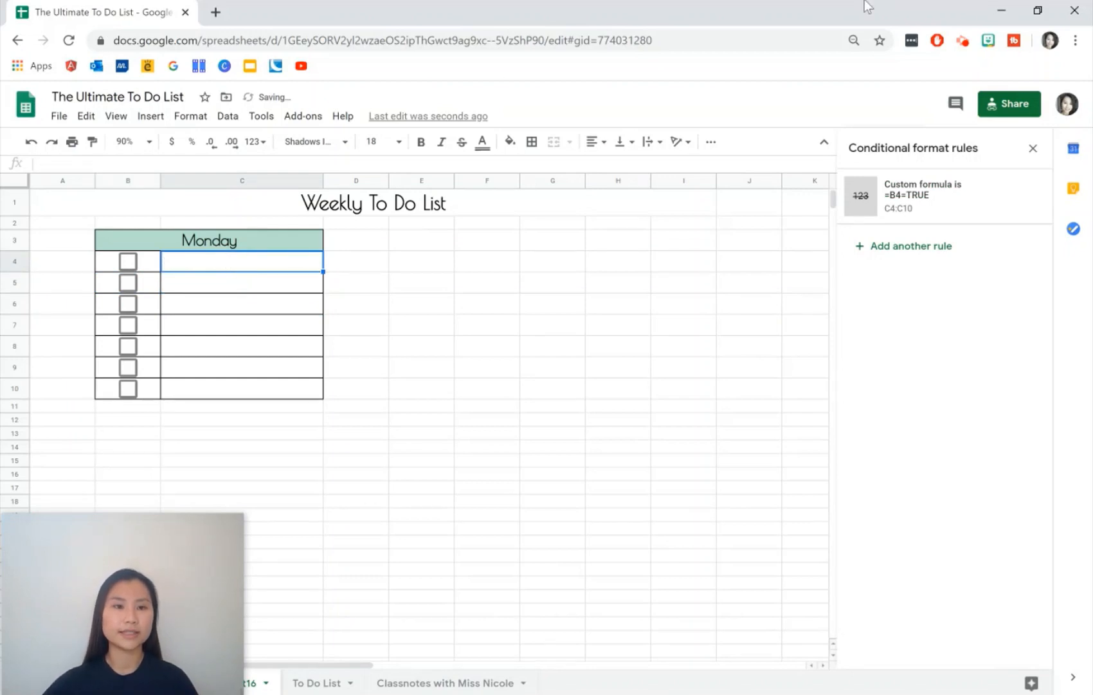
{"action": "left_click", "coordinate": [242, 389]}
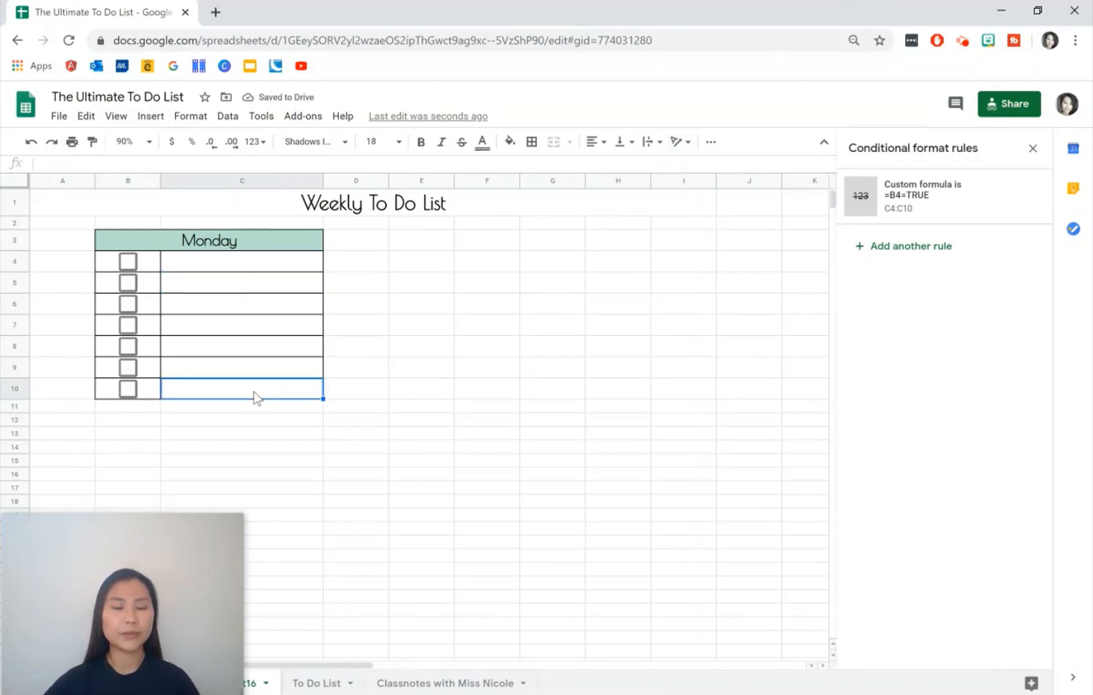
{"action": "mouse_move", "coordinate": [131, 243]}
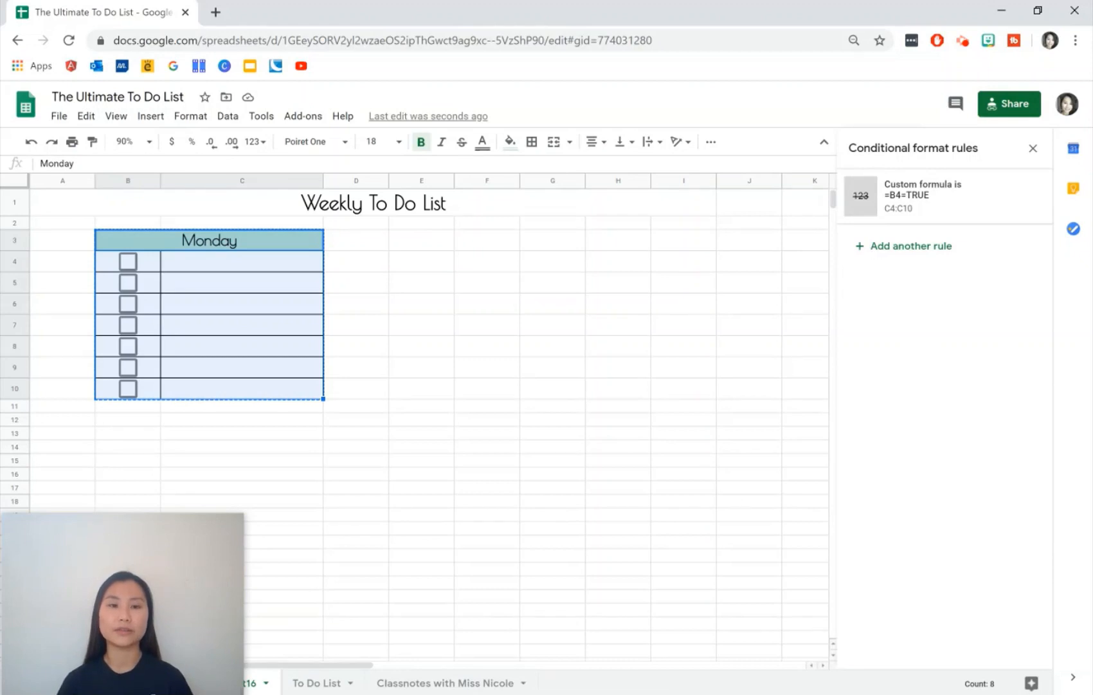
{"action": "mouse_move", "coordinate": [429, 252]}
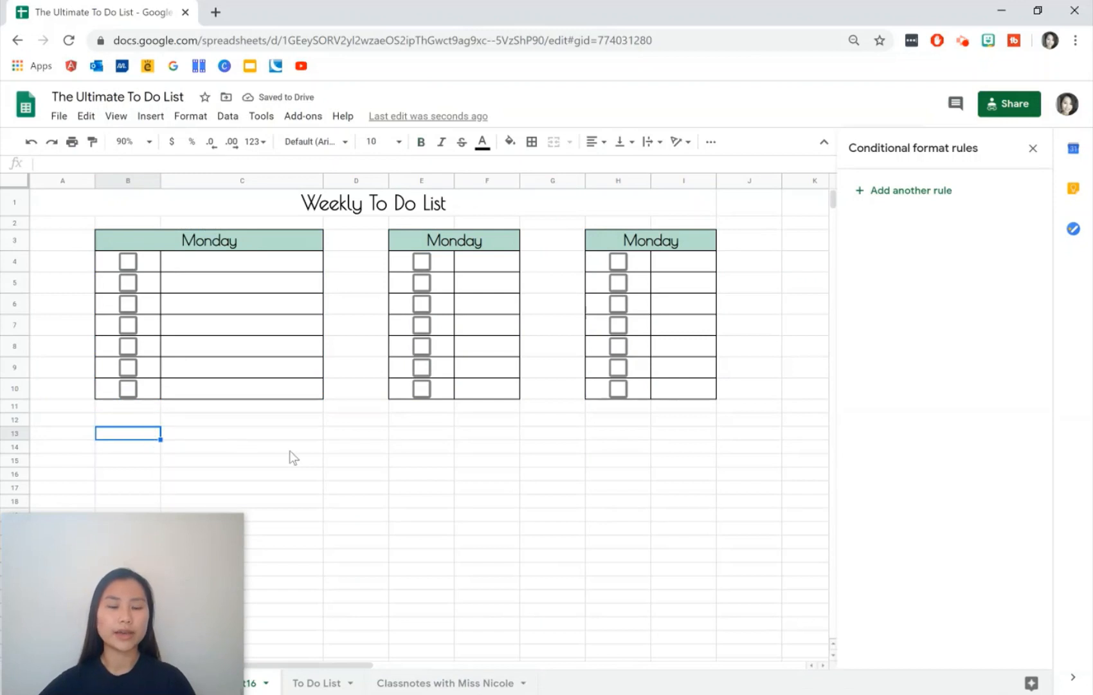
Paste a second row of three day boxes and rename the upper copies to Tuesday and Wednesday
{"action": "key", "text": "ctrl+v"}
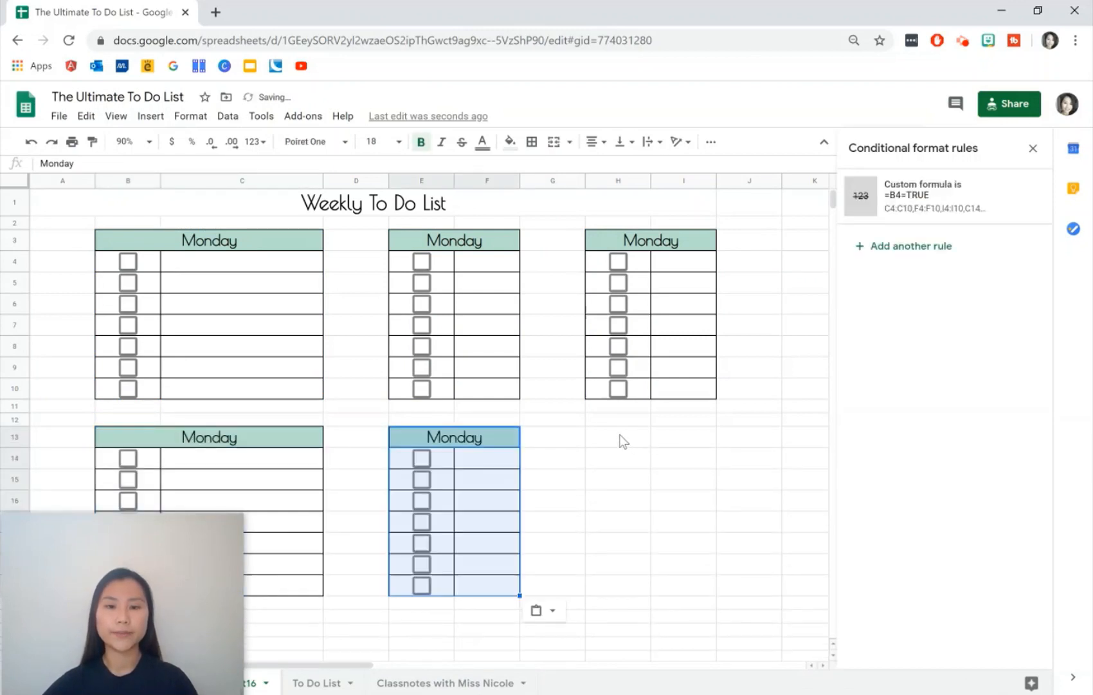
{"action": "left_click", "coordinate": [649, 436]}
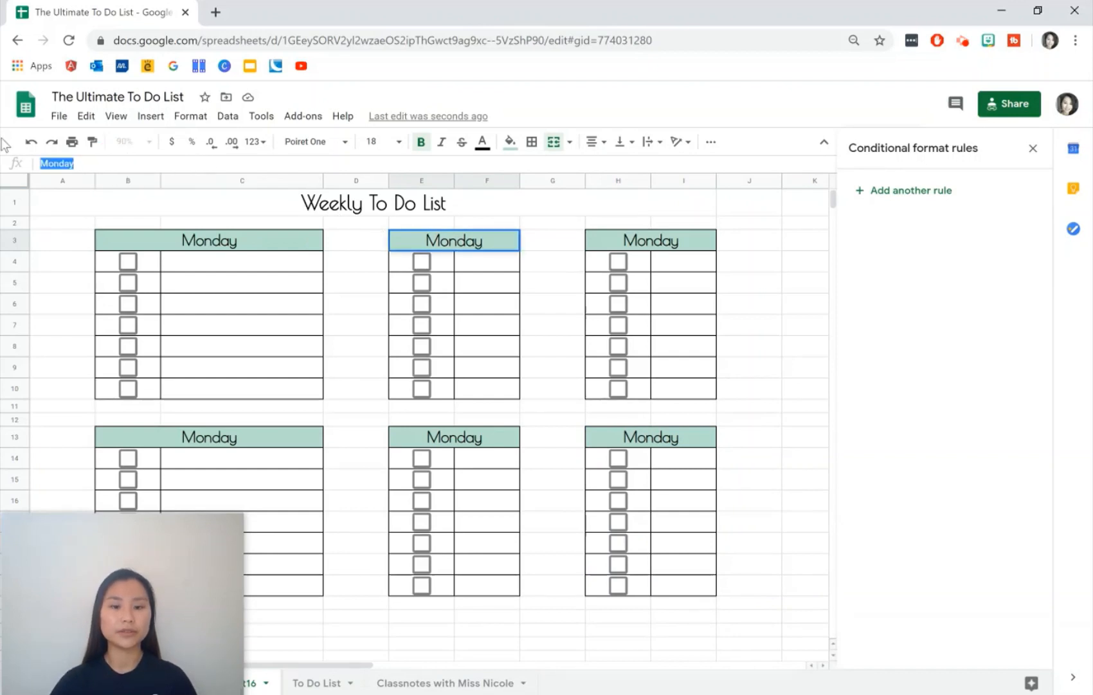
{"action": "type", "text": "Tuesday"}
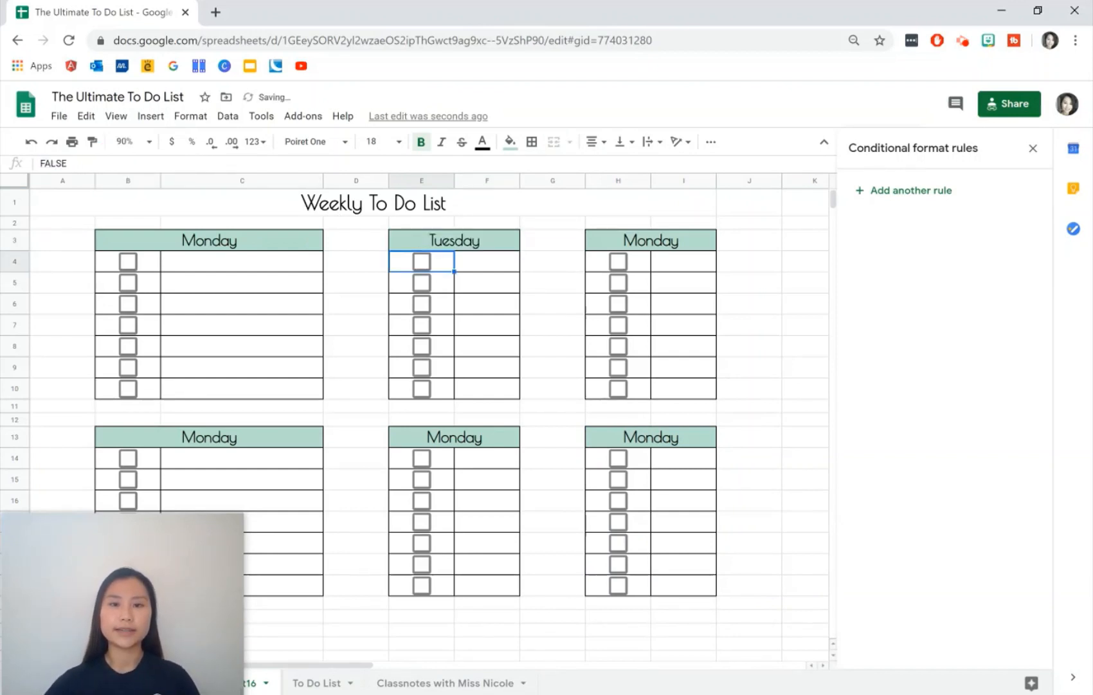
{"action": "left_click", "coordinate": [649, 241]}
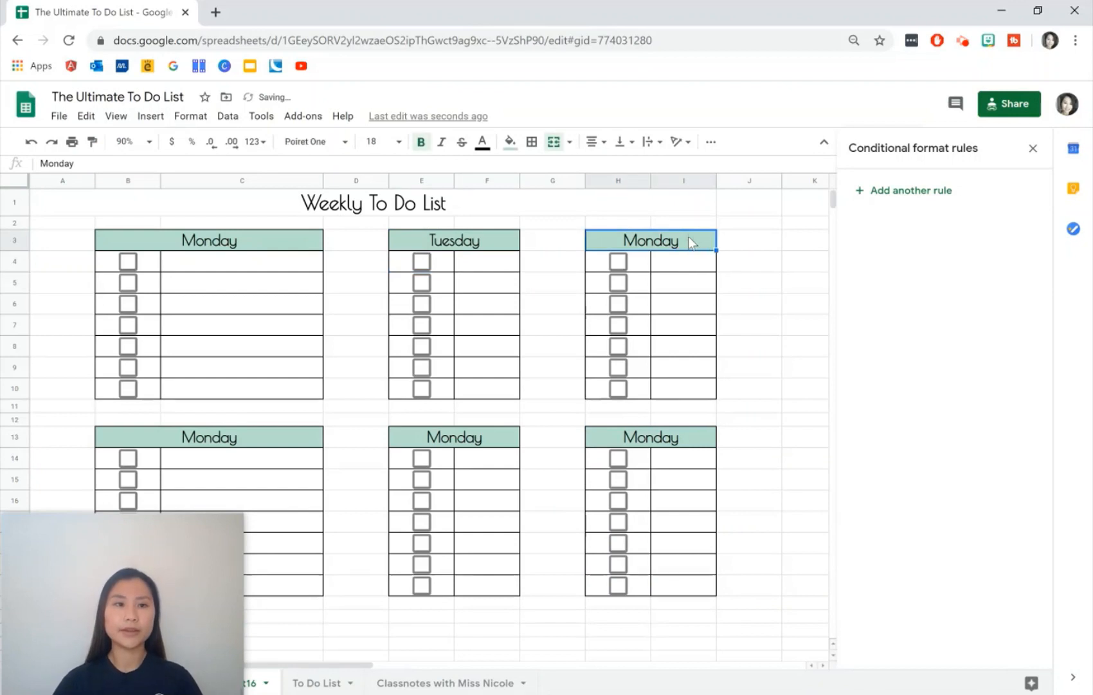
{"action": "type", "text": "Wednesday"}
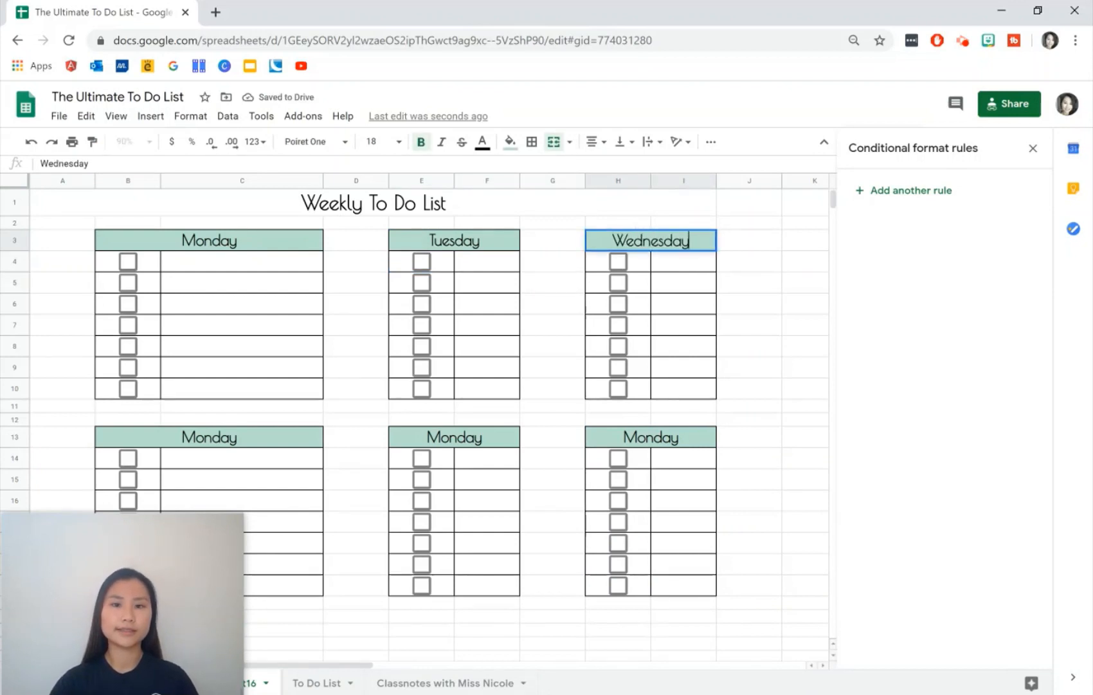
{"action": "left_click", "coordinate": [617, 261]}
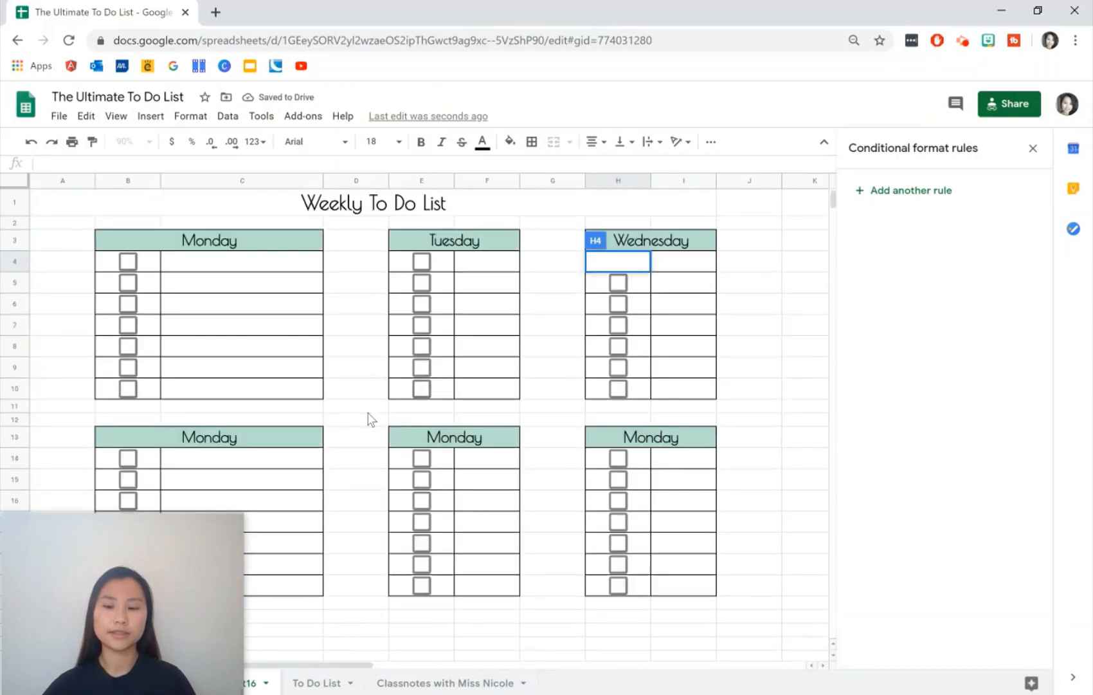
Rename the lower box headings to Thursday, Friday and Saturday/Sunday
{"action": "left_click", "coordinate": [208, 436]}
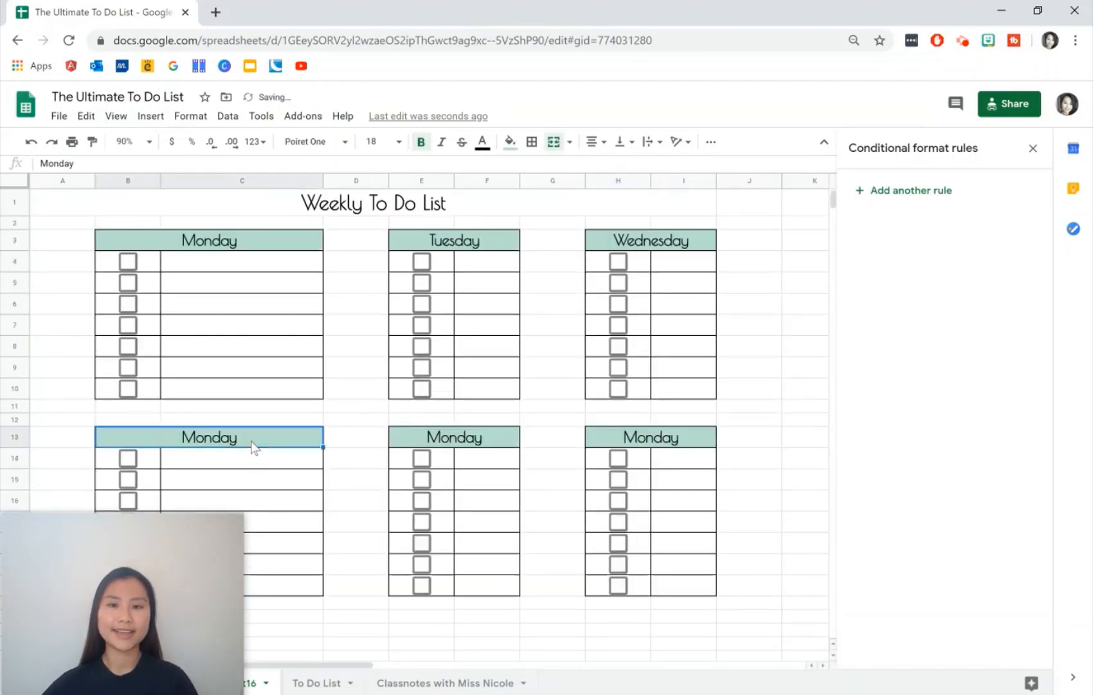
{"action": "type", "text": "Thursday"}
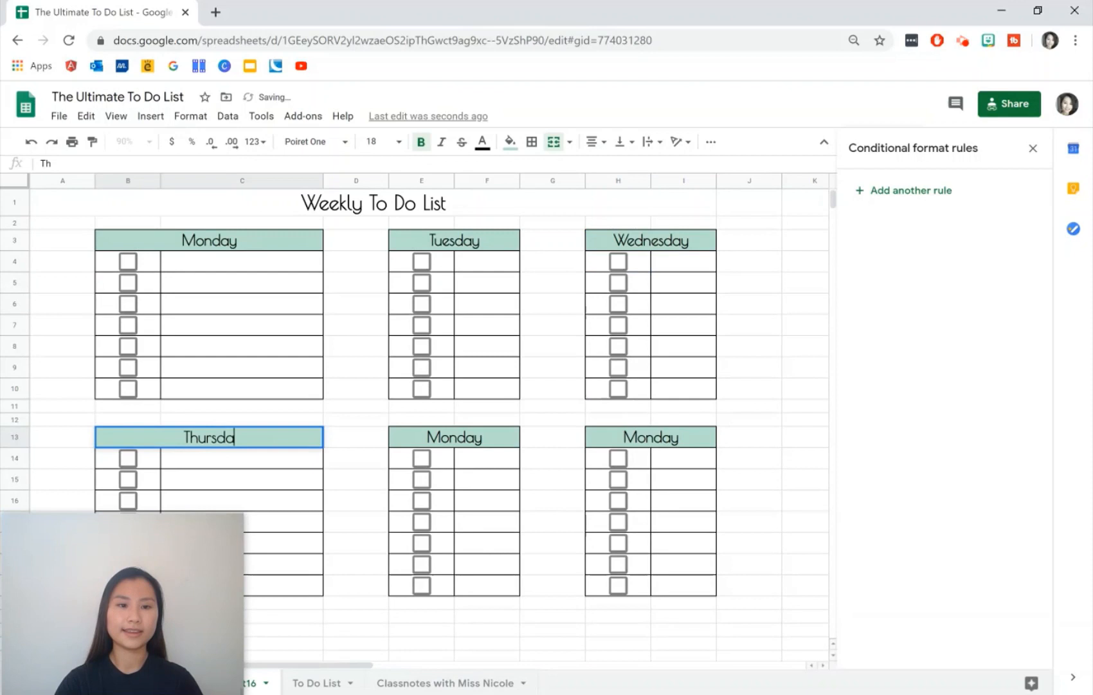
{"action": "left_click", "coordinate": [454, 436]}
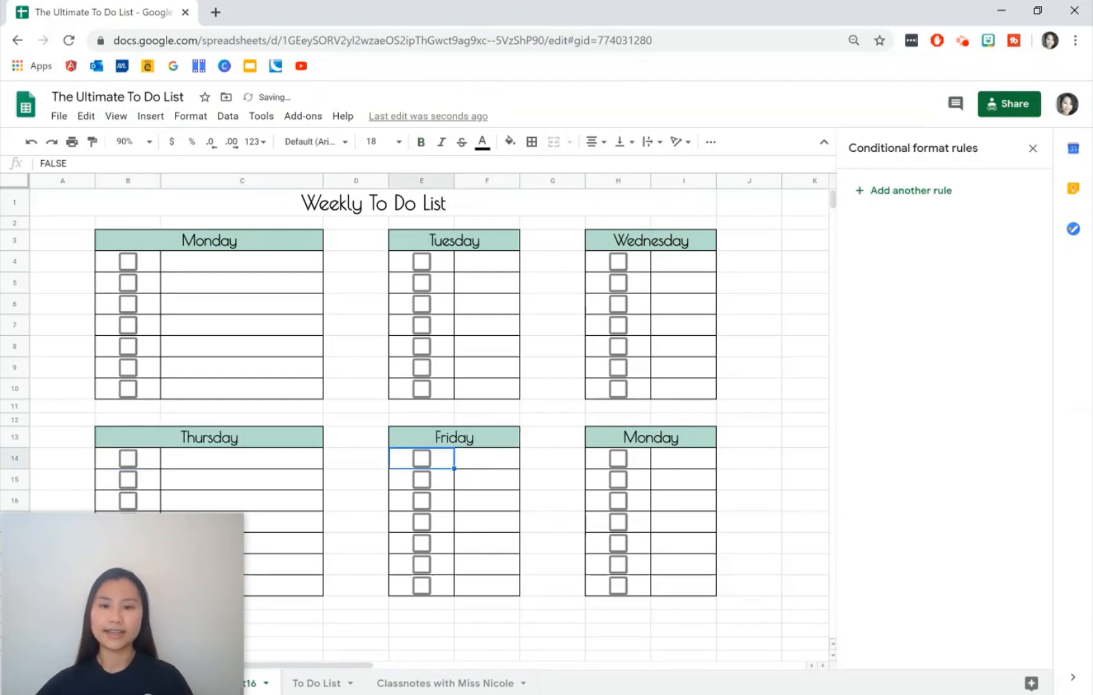
{"action": "left_click", "coordinate": [650, 436]}
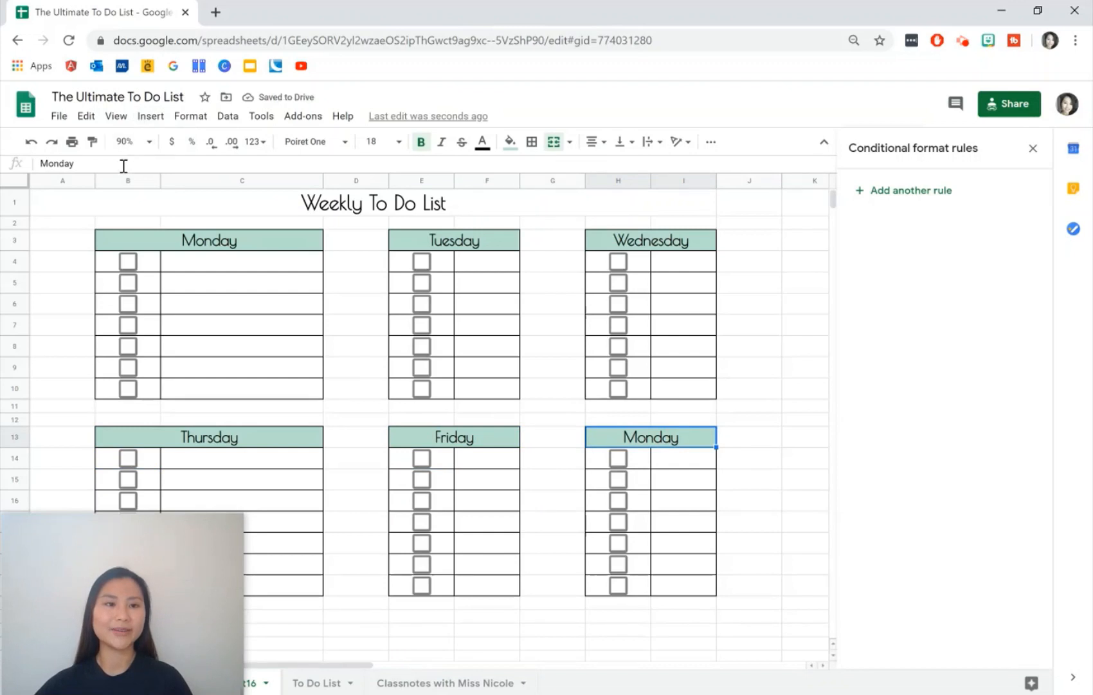
{"action": "type", "text": "Satu"}
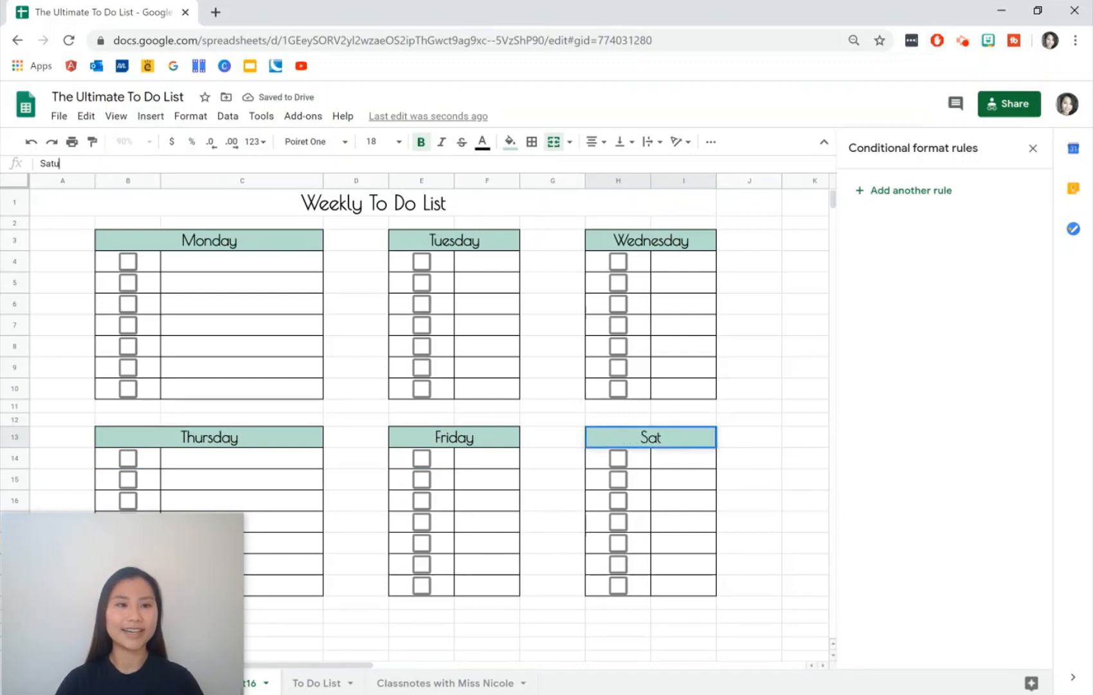
{"action": "type", "text": "rday/Sunday"}
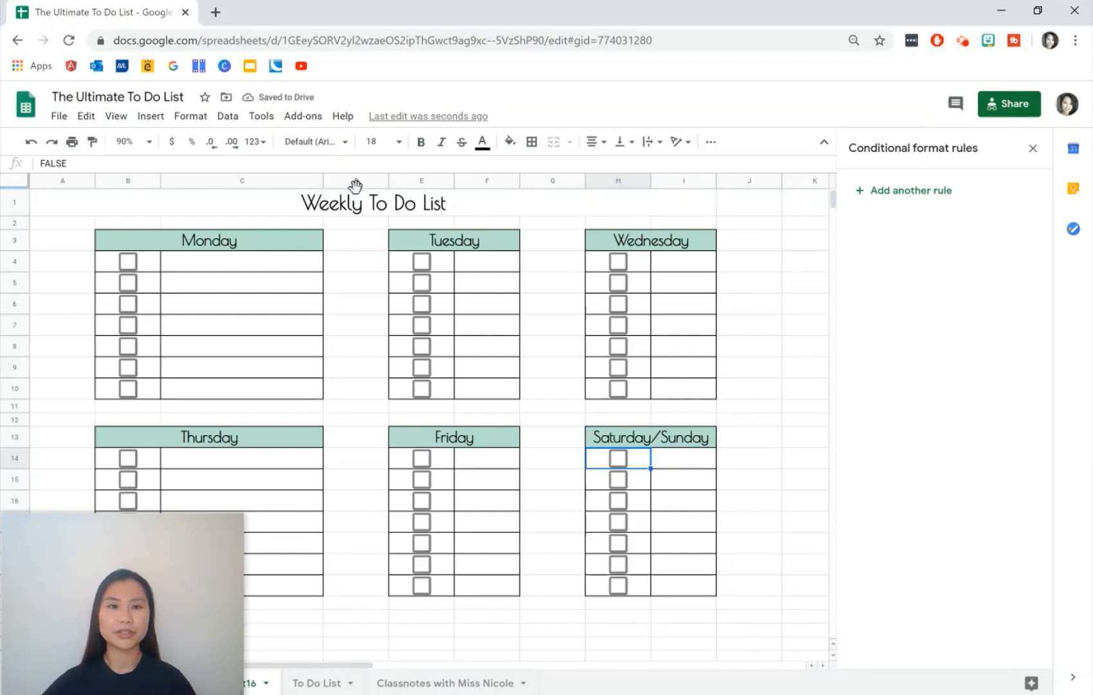
Narrow the gap columns D and G to 50 pixels each
{"action": "right_click", "coordinate": [355, 180]}
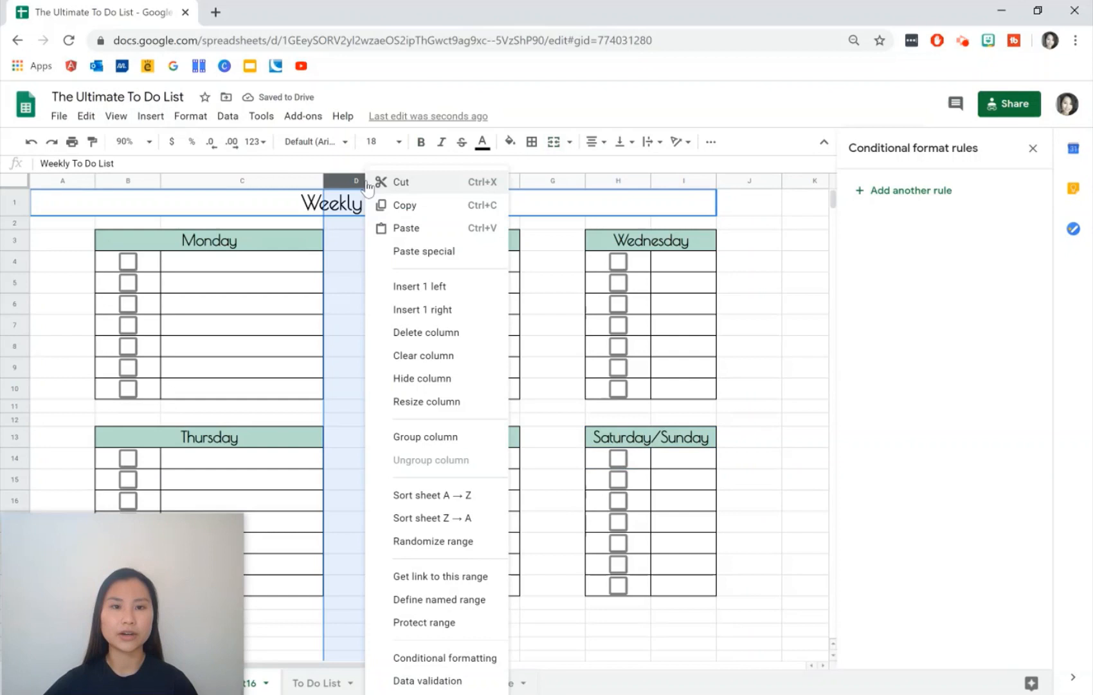
{"action": "left_click", "coordinate": [425, 401]}
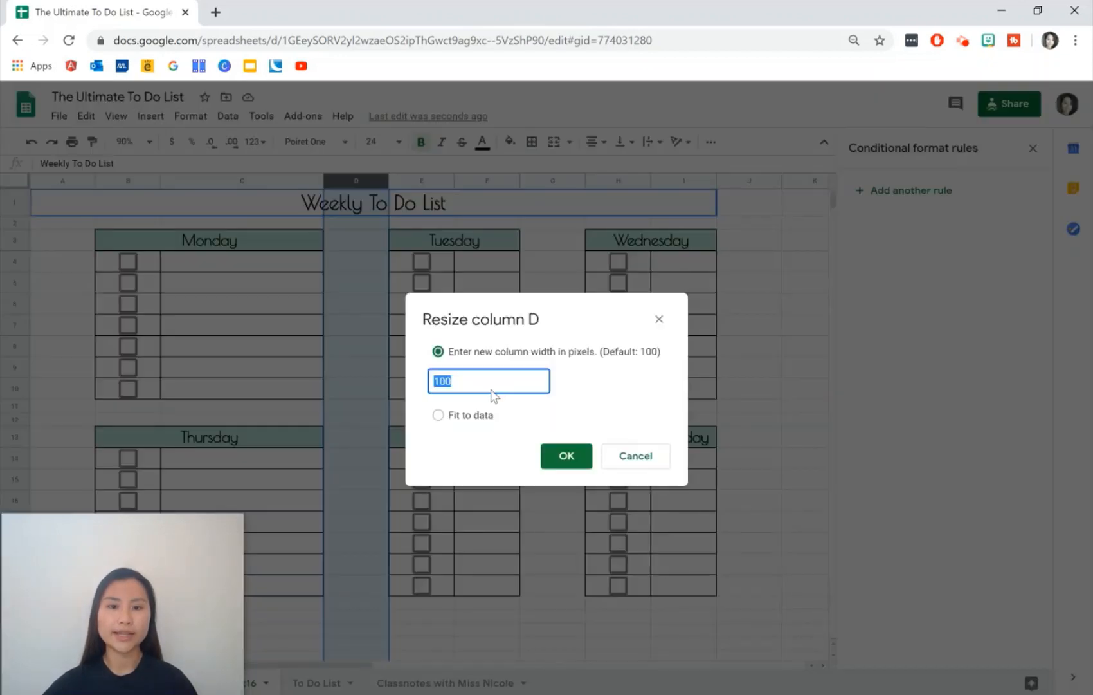
{"action": "type", "text": "50"}
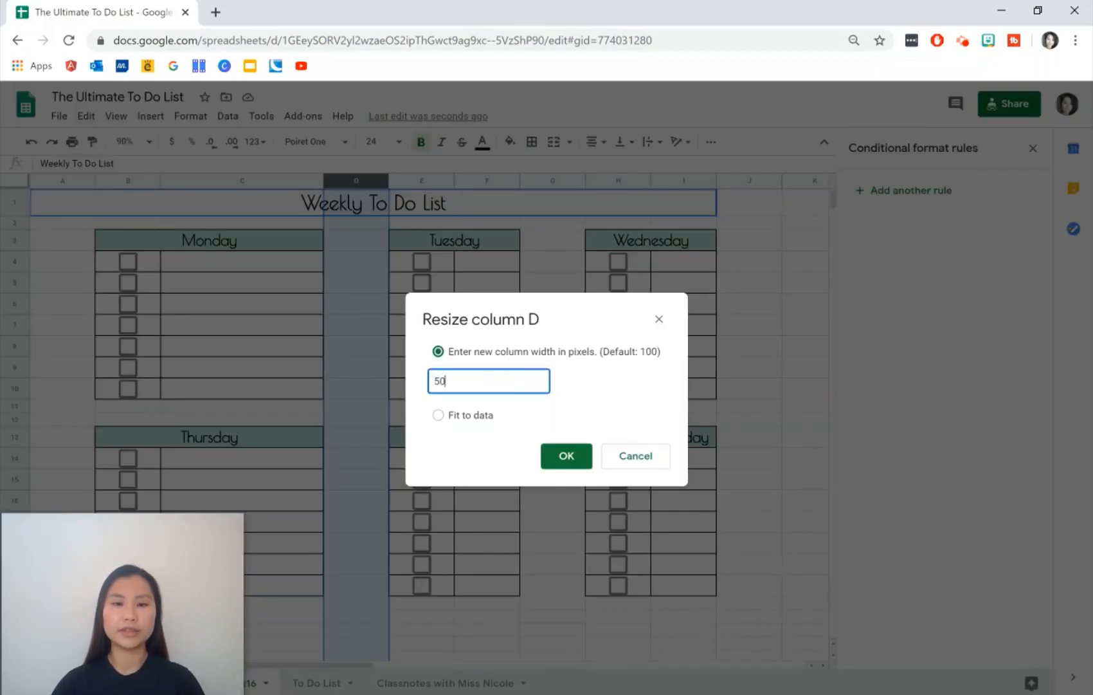
{"action": "left_click", "coordinate": [566, 456]}
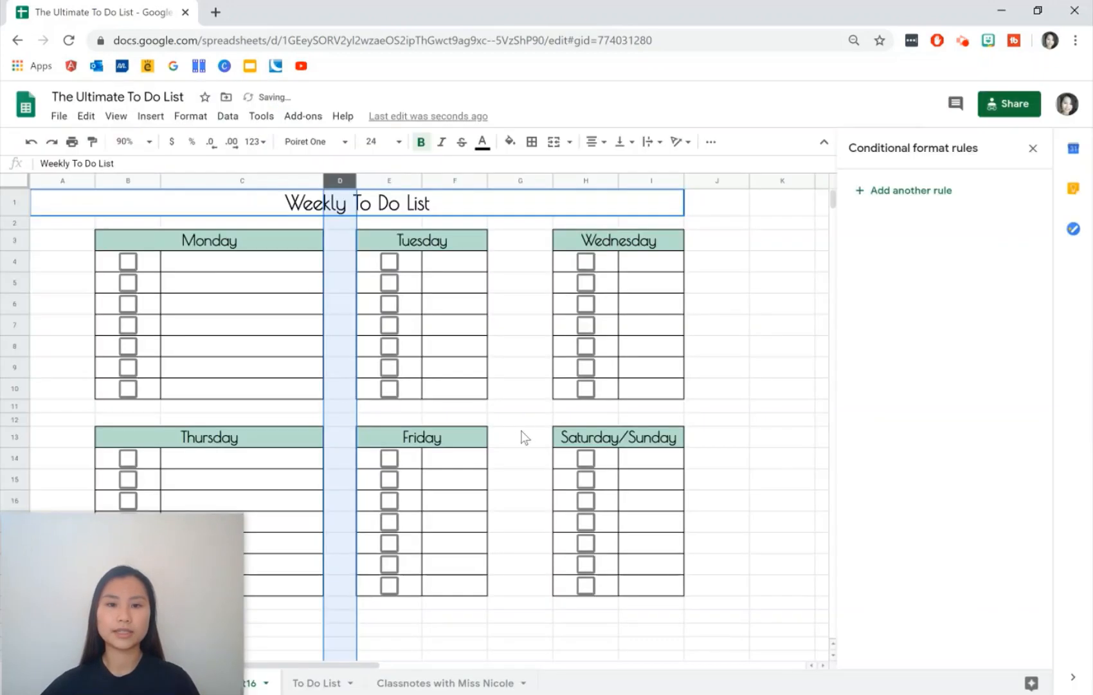
{"action": "right_click", "coordinate": [520, 180]}
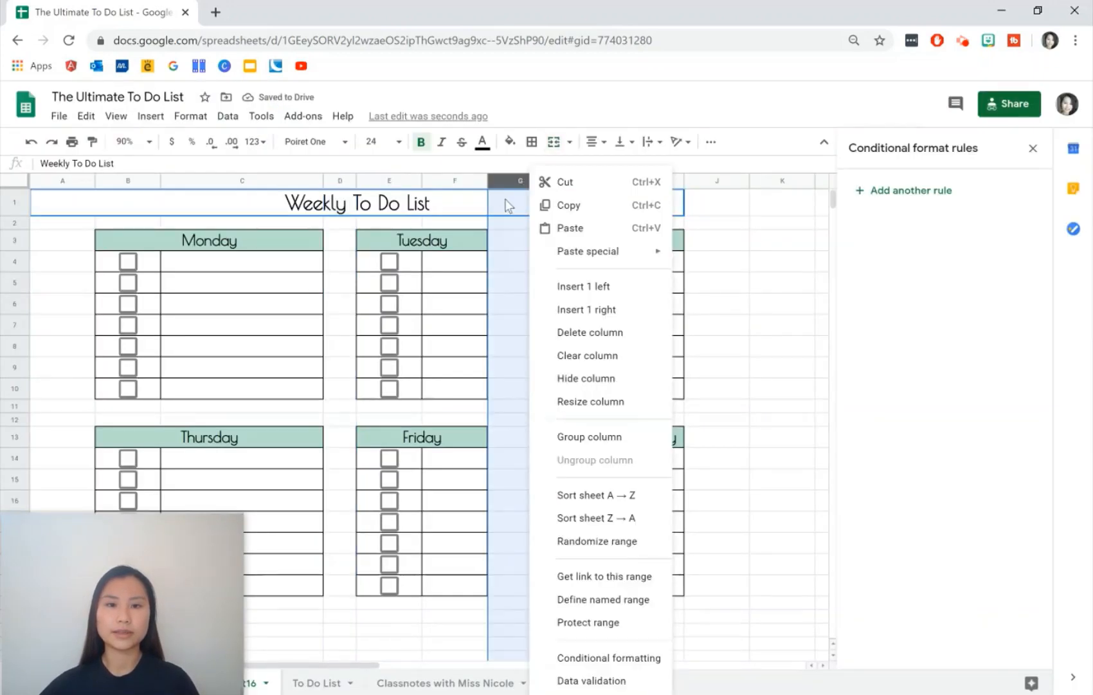
{"action": "left_click", "coordinate": [590, 402]}
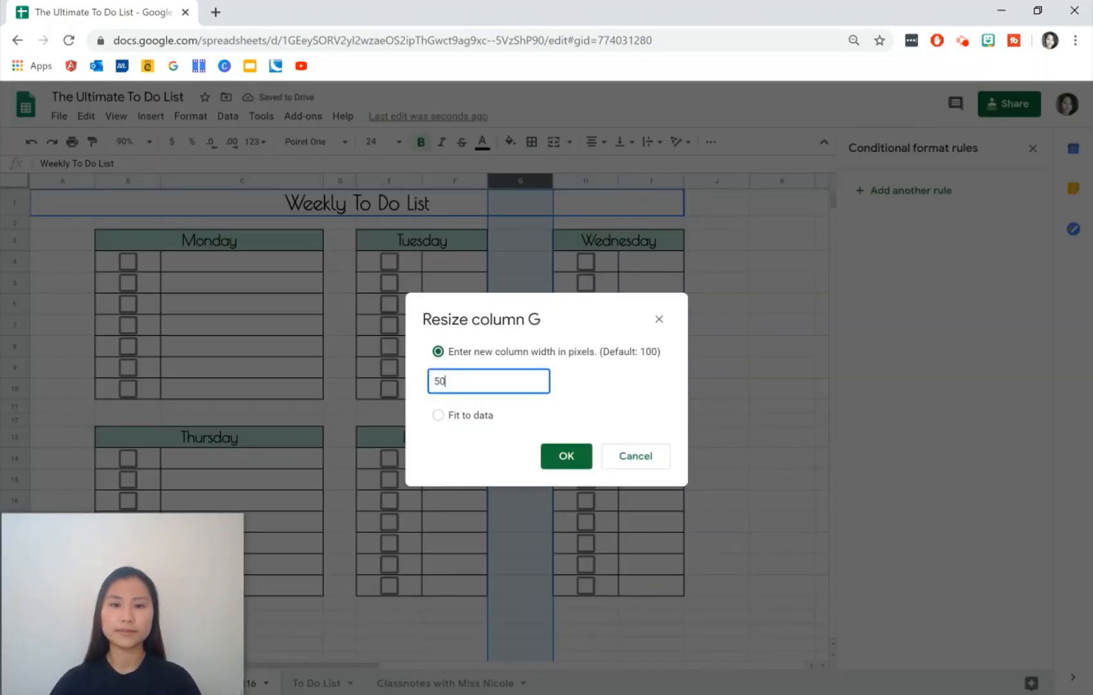
{"action": "left_click", "coordinate": [566, 456]}
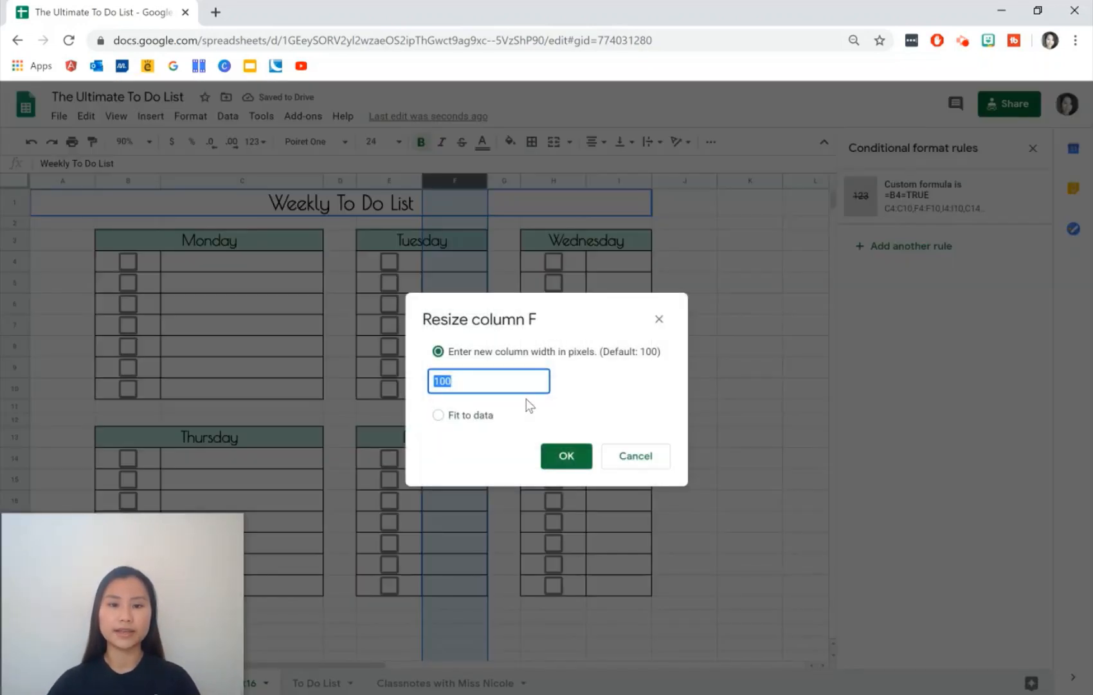
Widen columns F and I to match Monday's task column width
{"action": "left_click", "coordinate": [566, 455]}
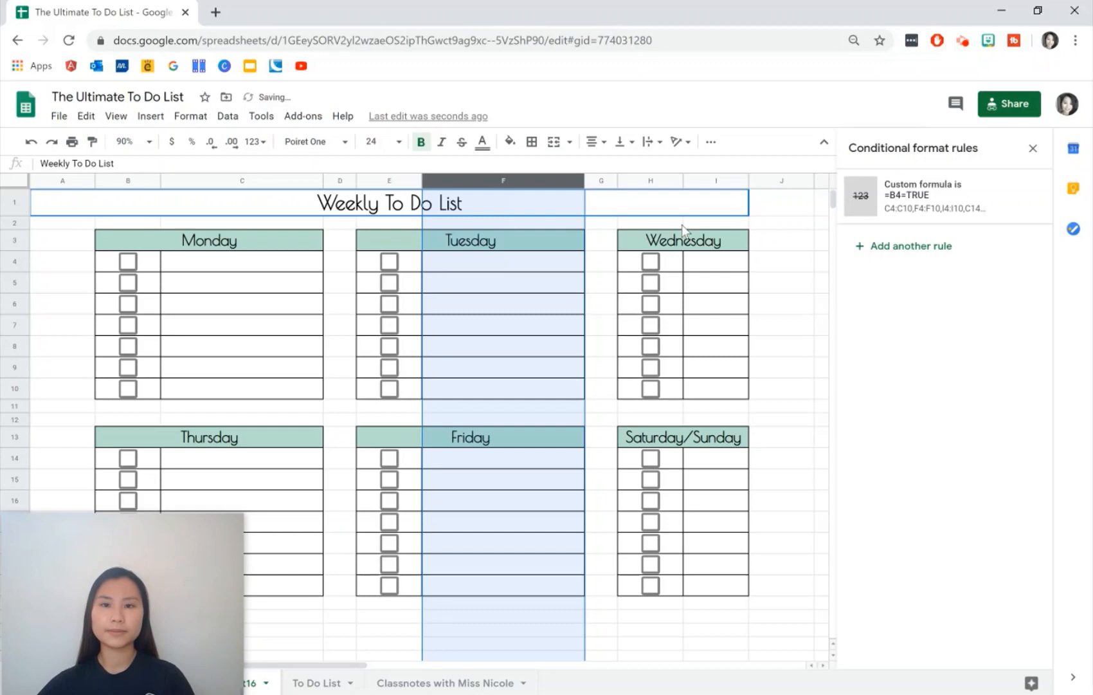
{"action": "left_click", "coordinate": [1034, 147]}
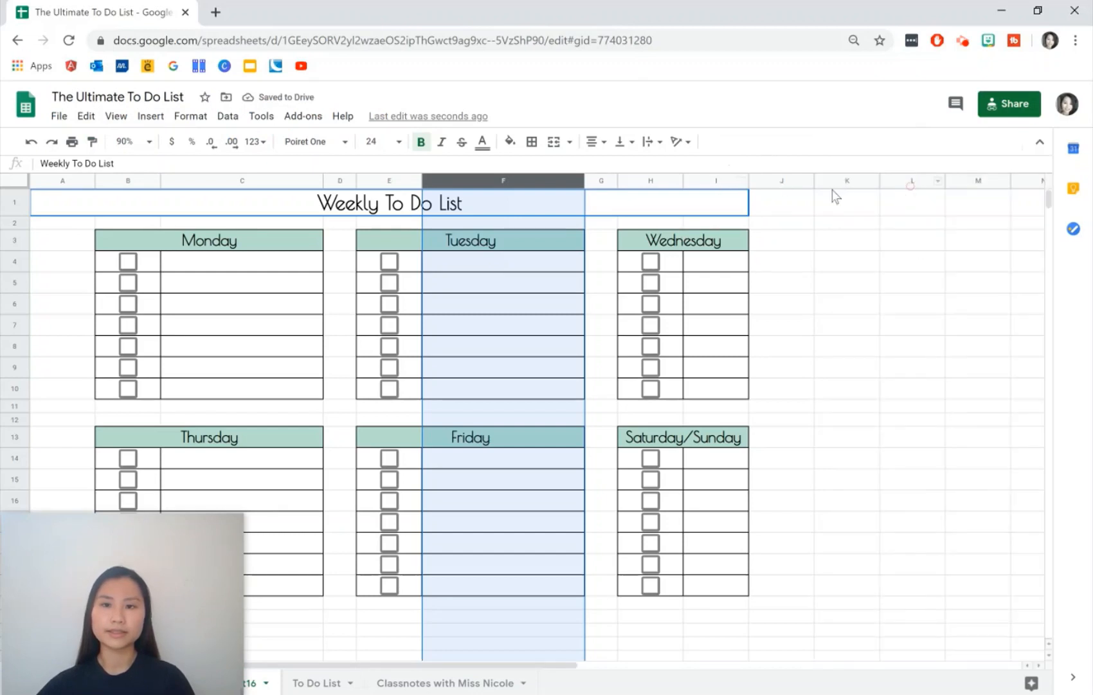
{"action": "right_click", "coordinate": [705, 180]}
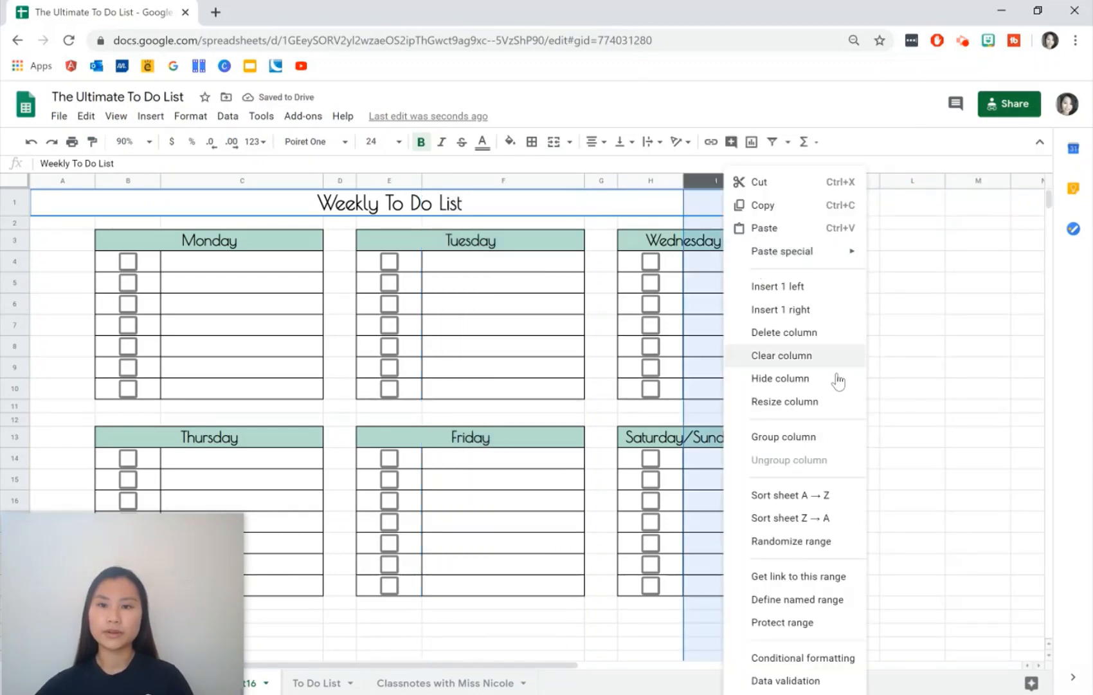
{"action": "left_click", "coordinate": [785, 401]}
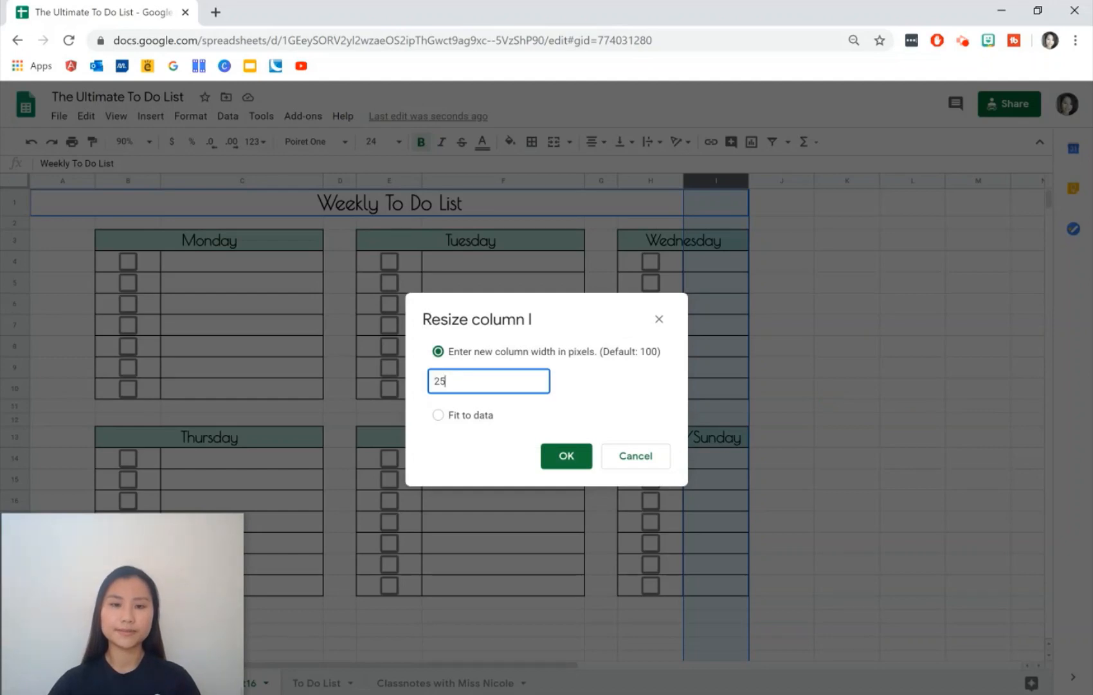
{"action": "left_click", "coordinate": [565, 455]}
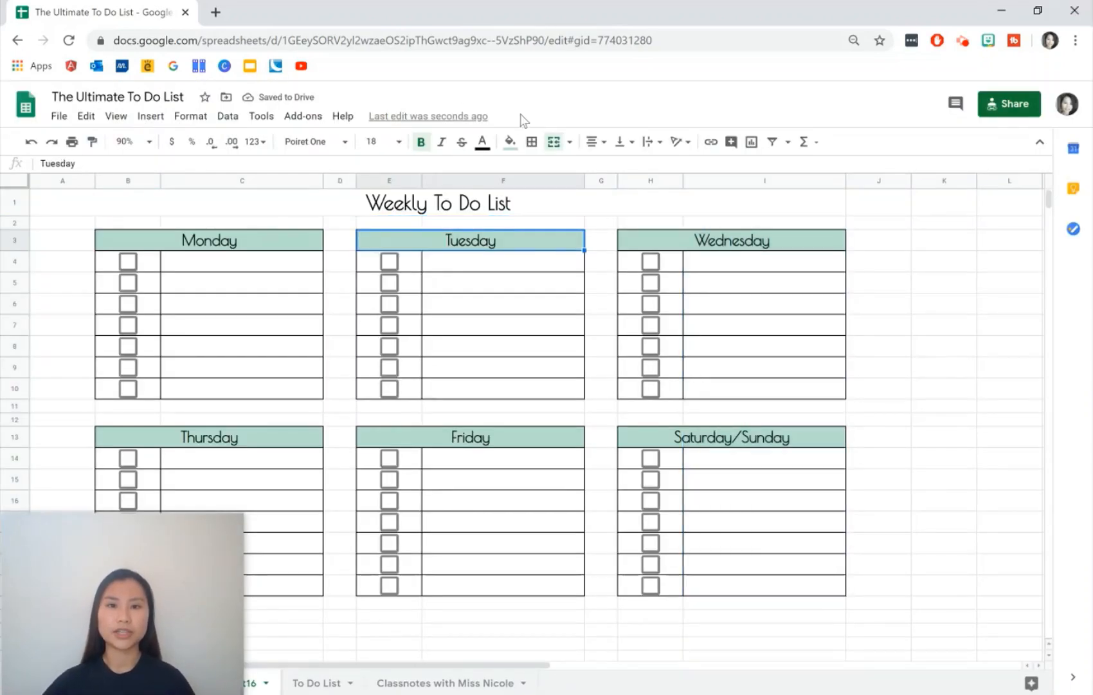
Recolour the Tuesday and Thursday headers with peach and pale pink pastel fills
{"action": "left_click", "coordinate": [509, 141]}
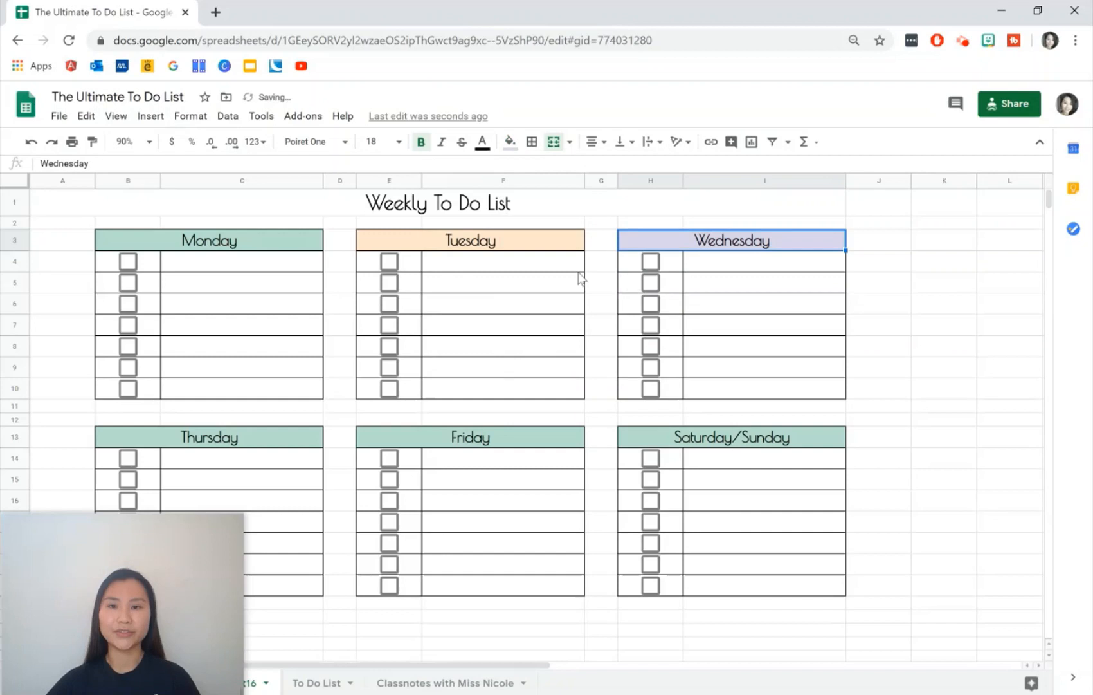
{"action": "left_click", "coordinate": [208, 436]}
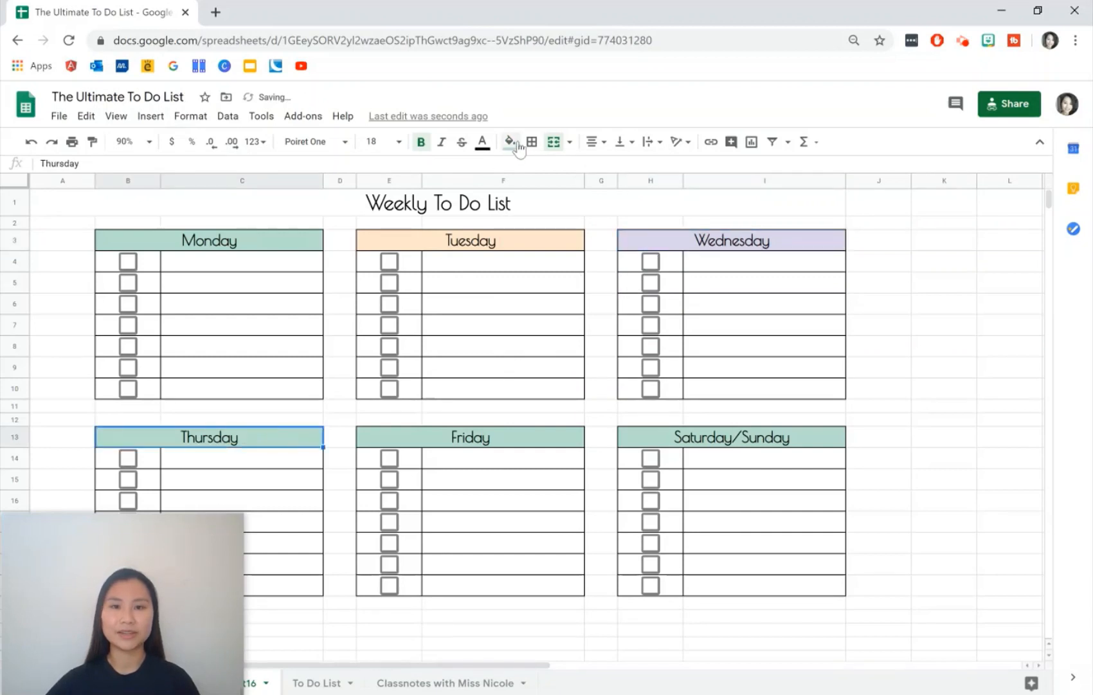
{"action": "left_click", "coordinate": [508, 142]}
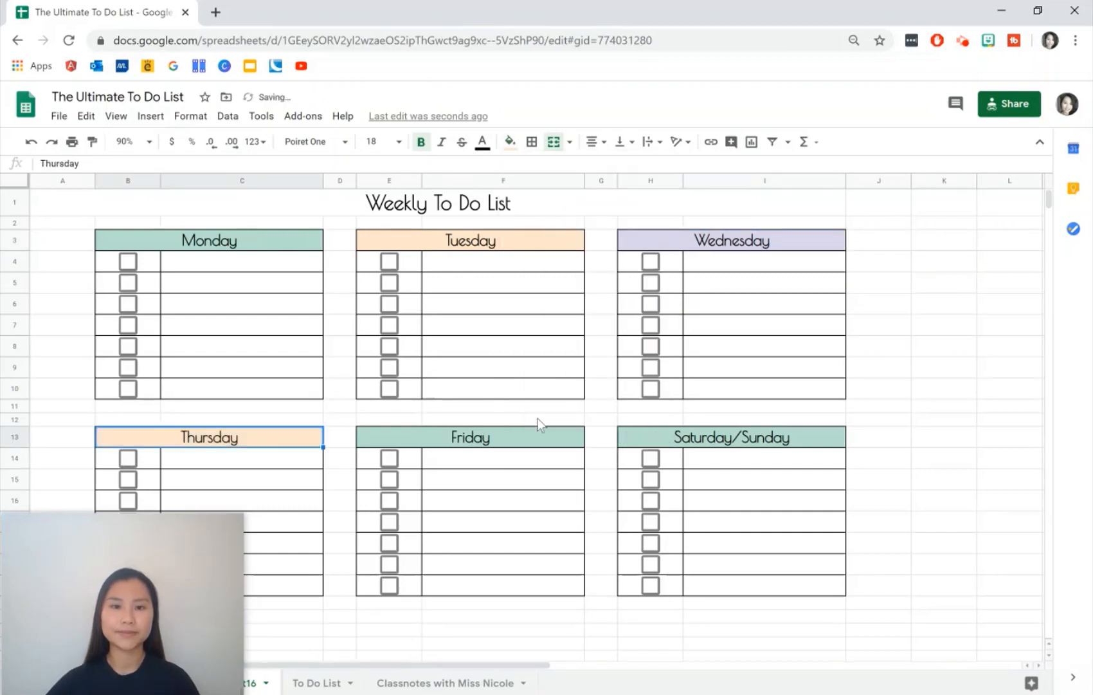
{"action": "left_click", "coordinate": [510, 142]}
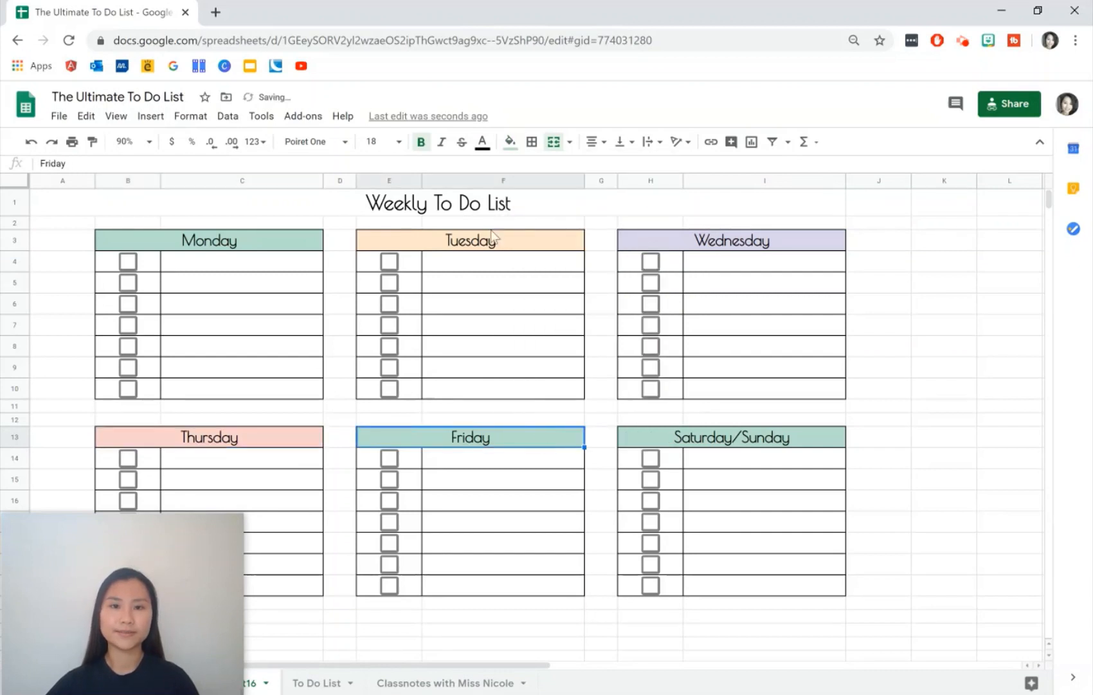
Fill the Friday header pale blue and give the Saturday/Sunday header a pale tone
{"action": "left_click", "coordinate": [509, 141]}
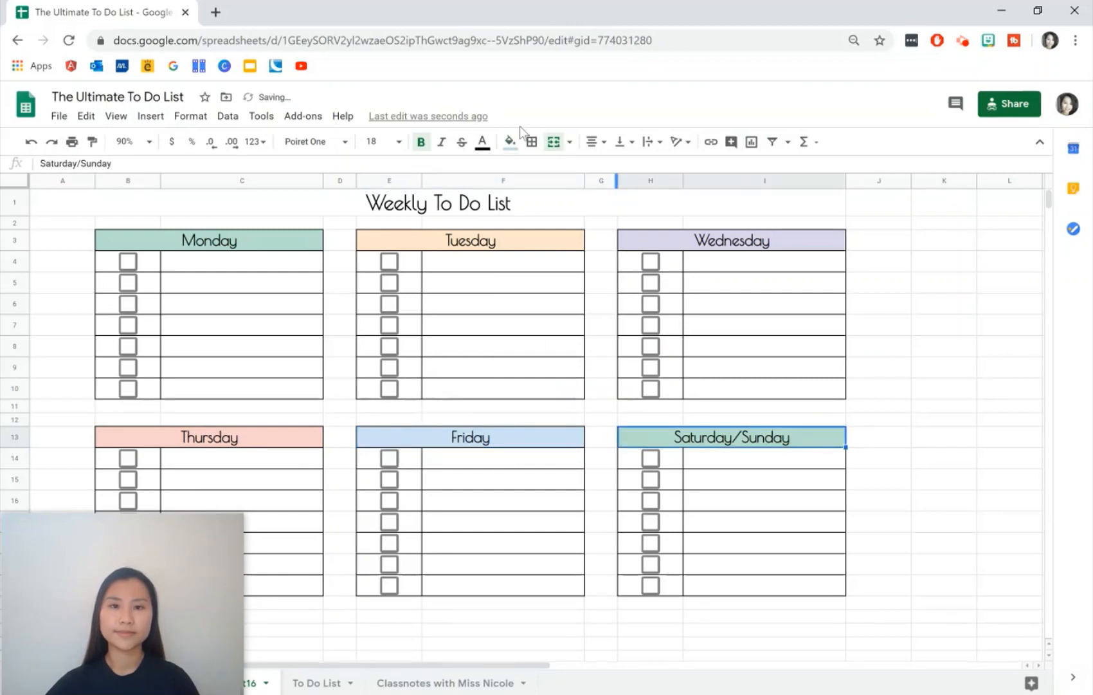
{"action": "left_click", "coordinate": [508, 142]}
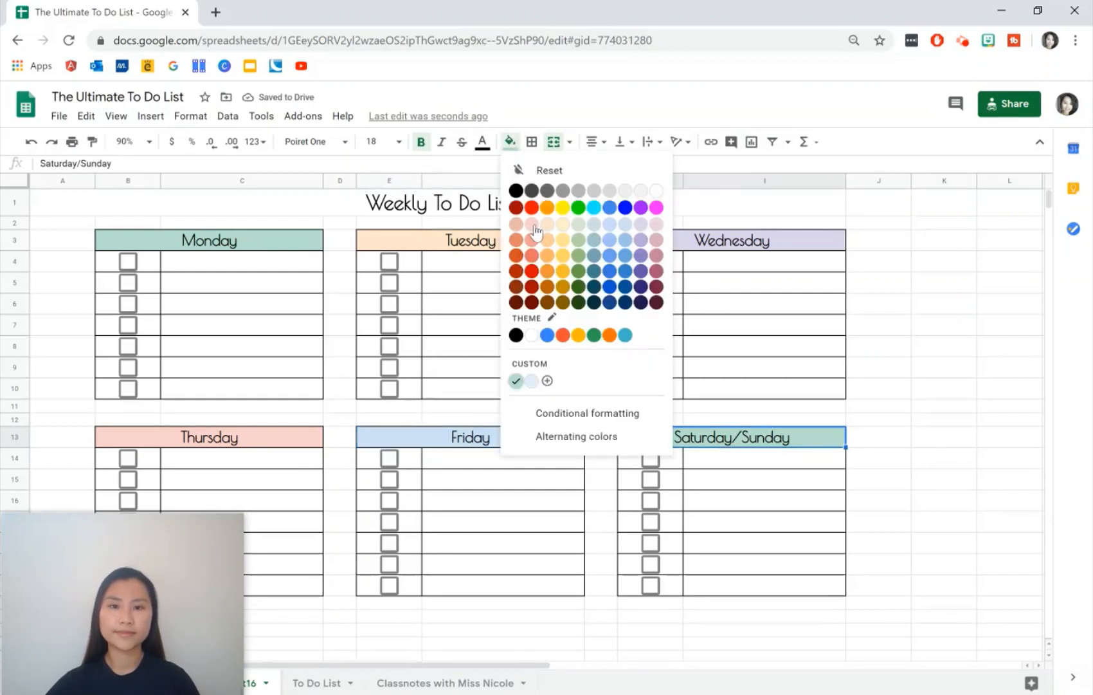
{"action": "left_click", "coordinate": [517, 224]}
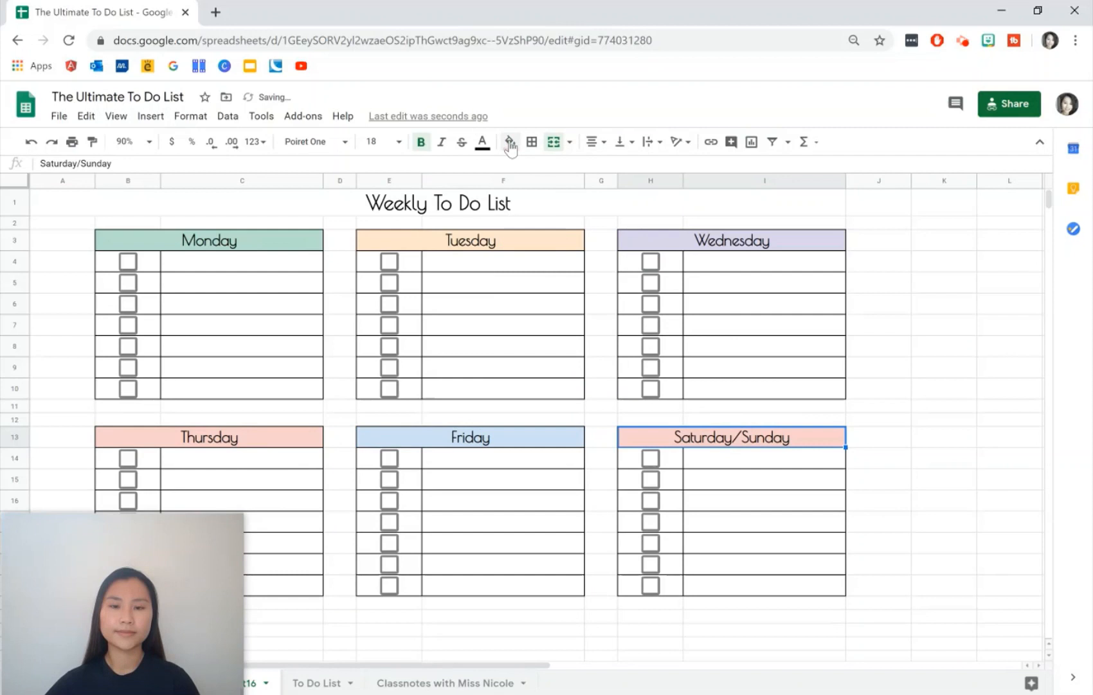
{"action": "left_click", "coordinate": [510, 142]}
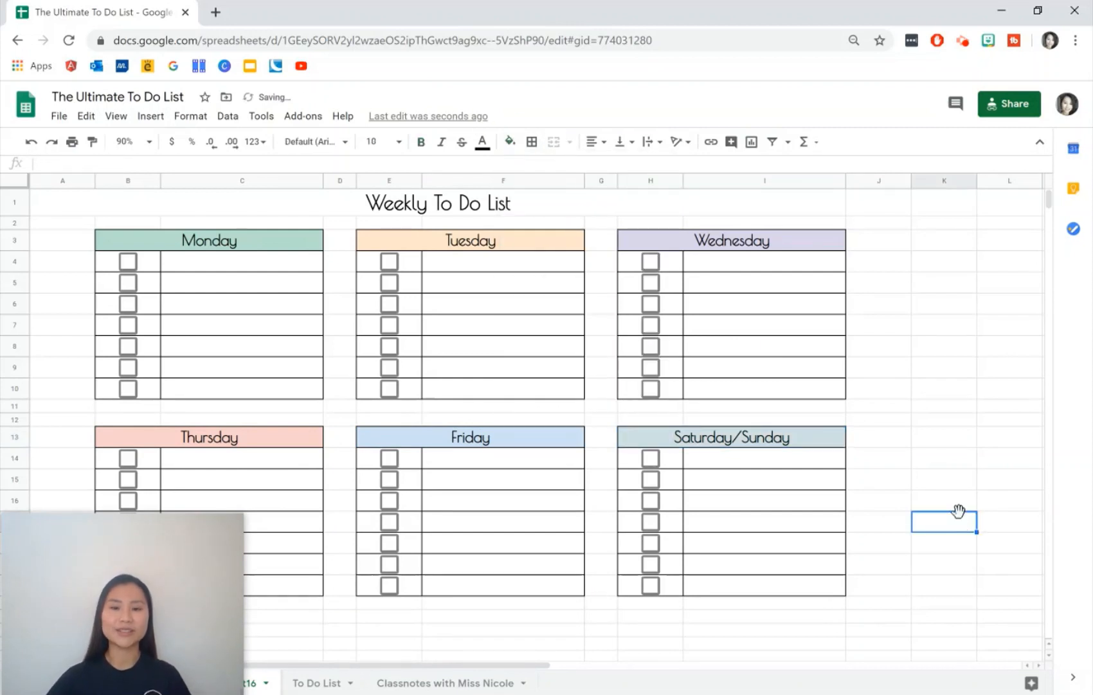
{"action": "left_click", "coordinate": [764, 543]}
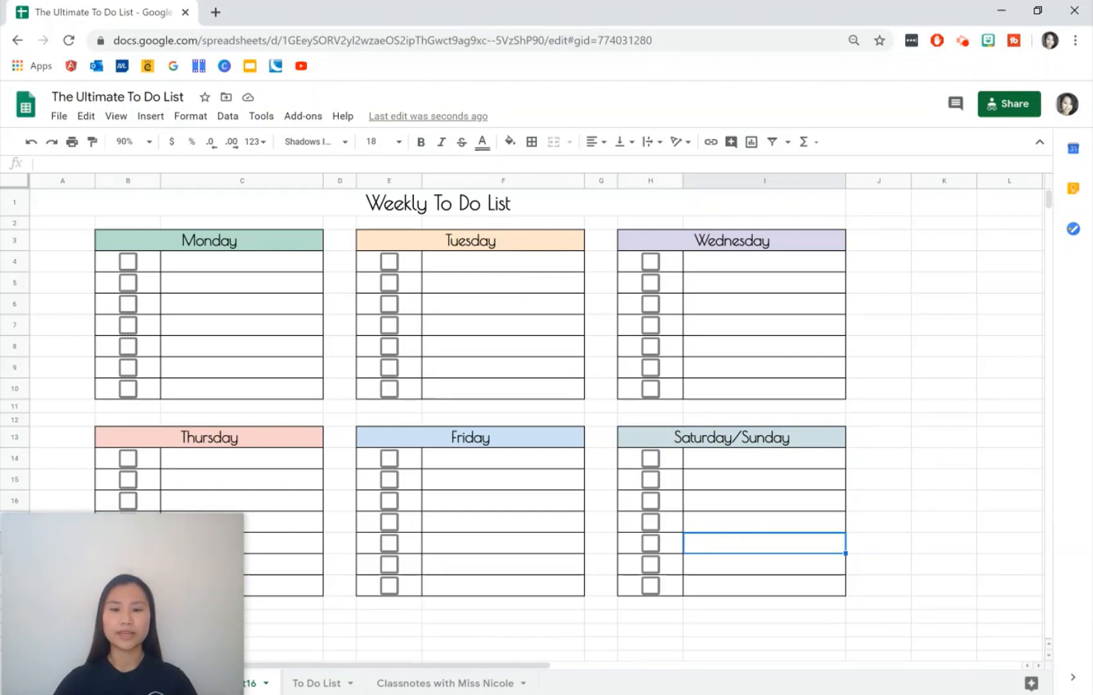
{"action": "type", "text": "Go to t"}
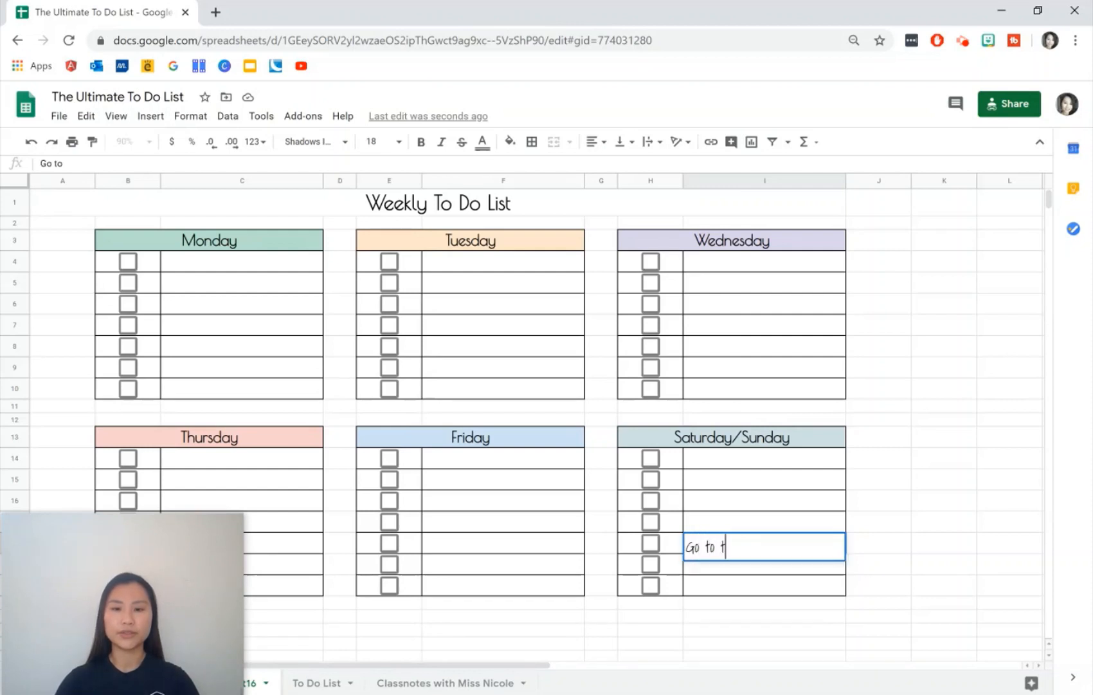
{"action": "type", "text": "he beach."}
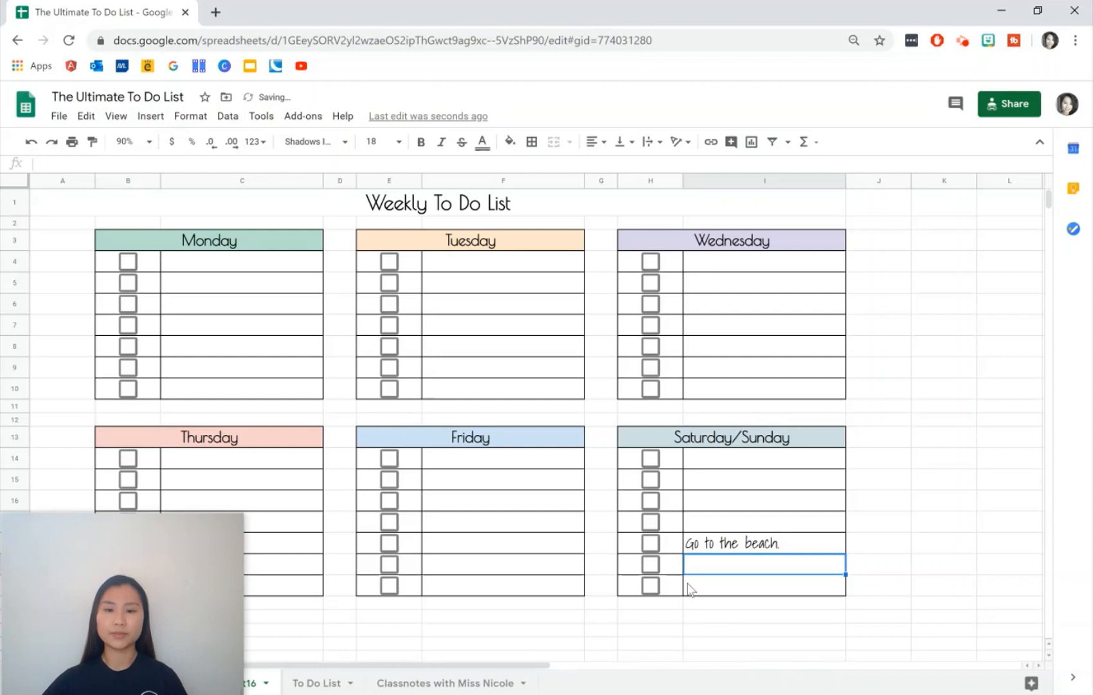
{"action": "left_click", "coordinate": [649, 543]}
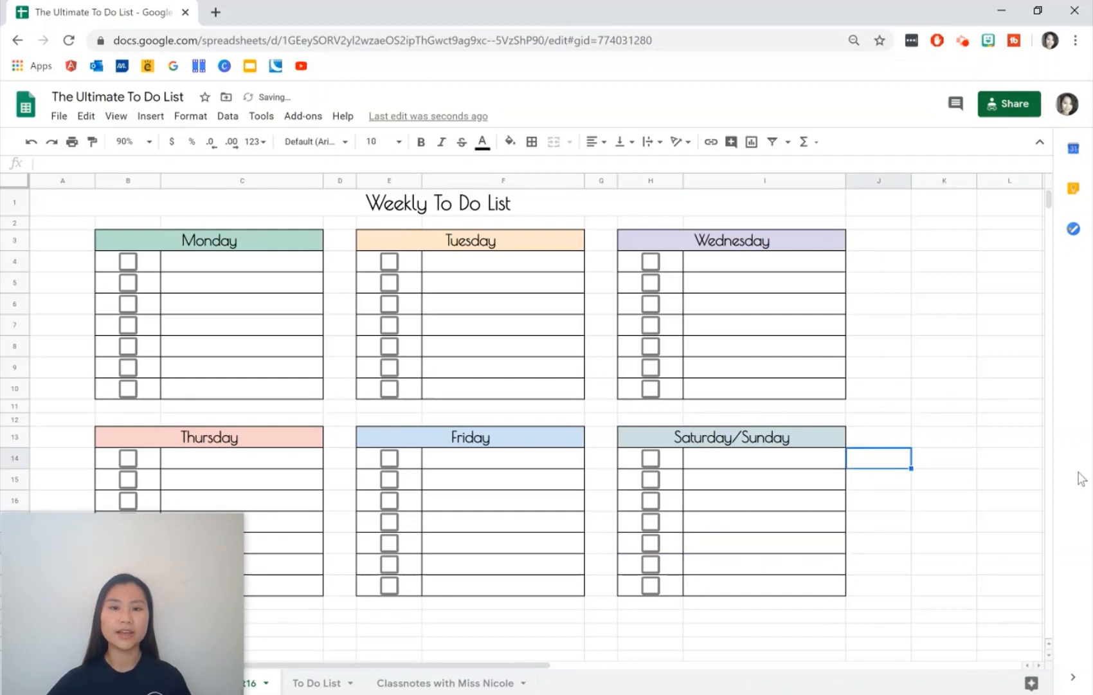
{"action": "left_click", "coordinate": [942, 500]}
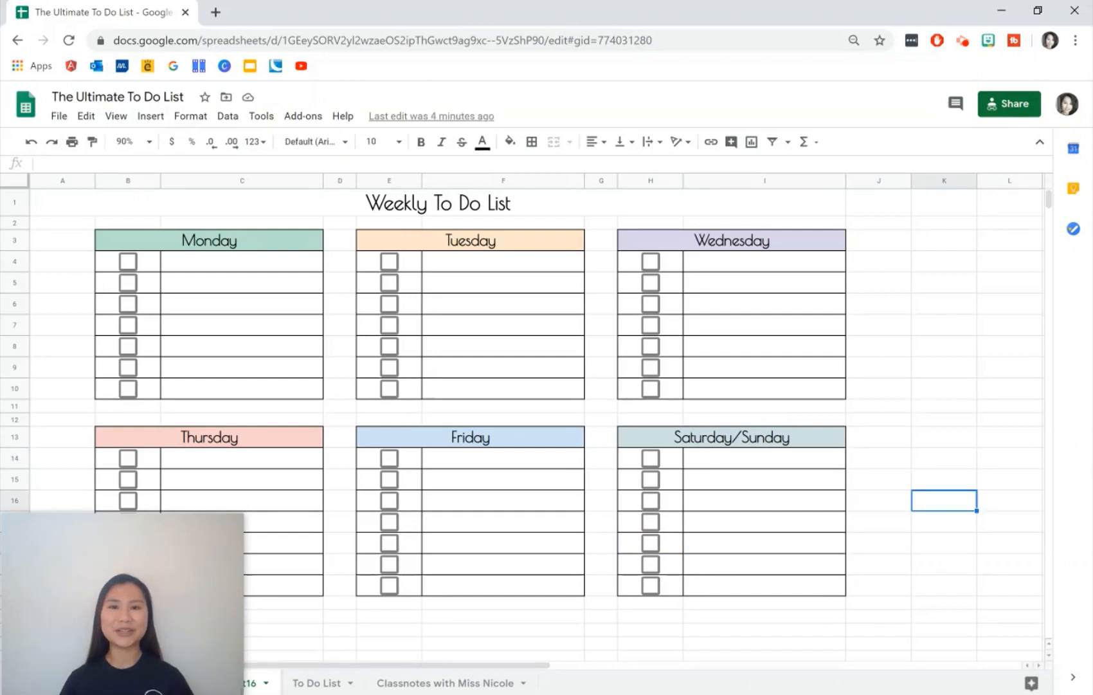